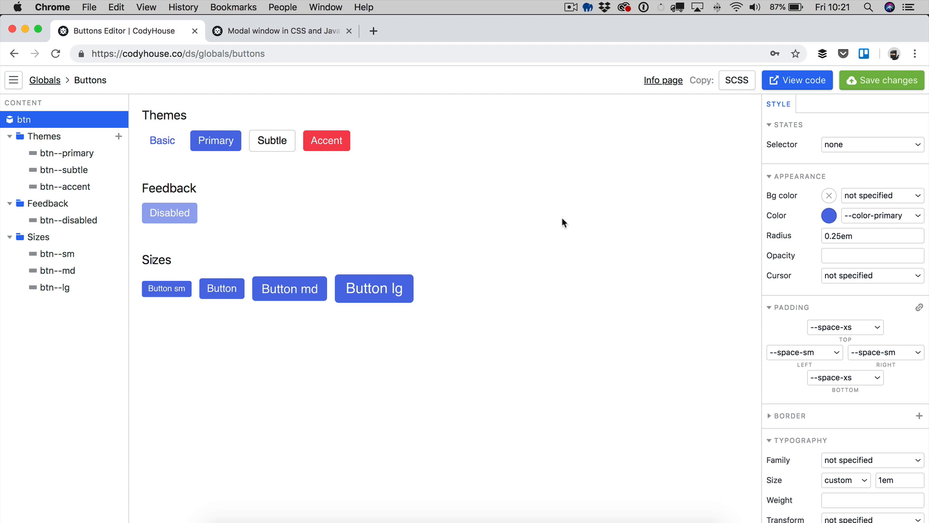
pyautogui.moveTo(562, 224)
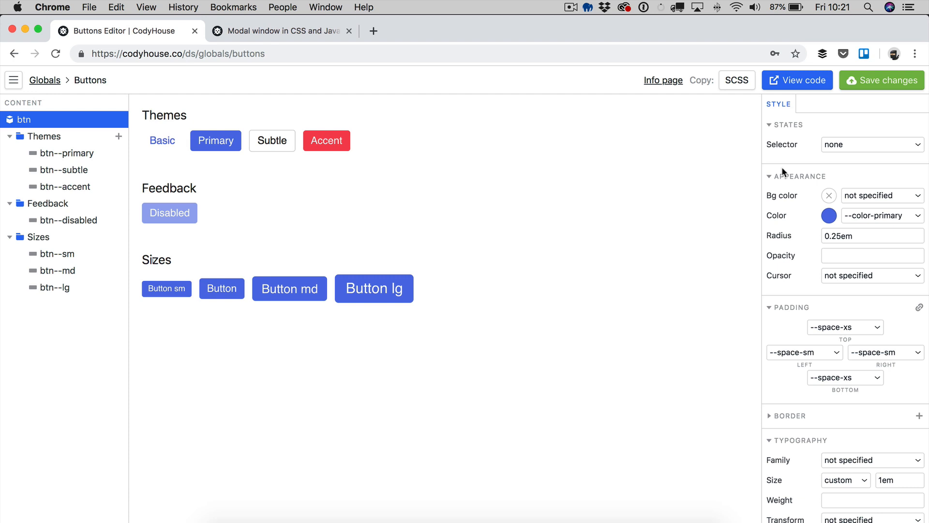
pyautogui.moveTo(805, 148)
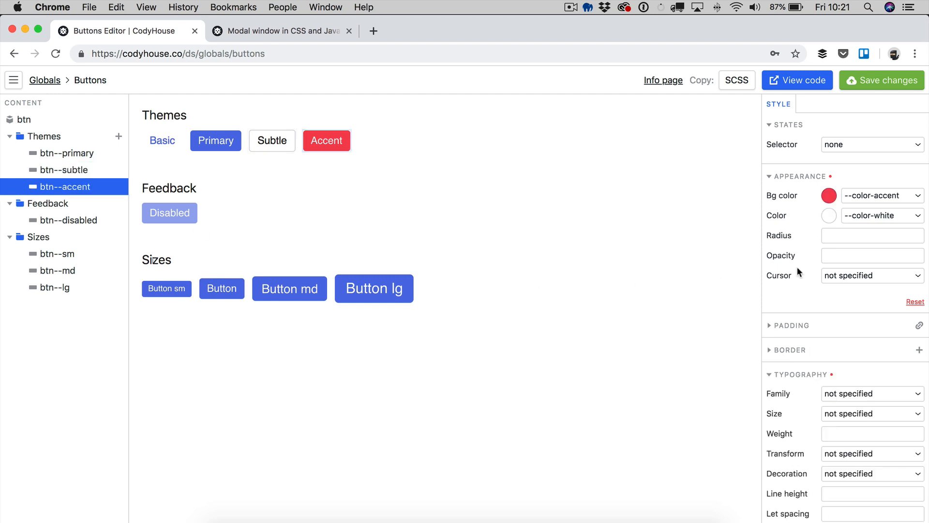
pyautogui.moveTo(15, 113)
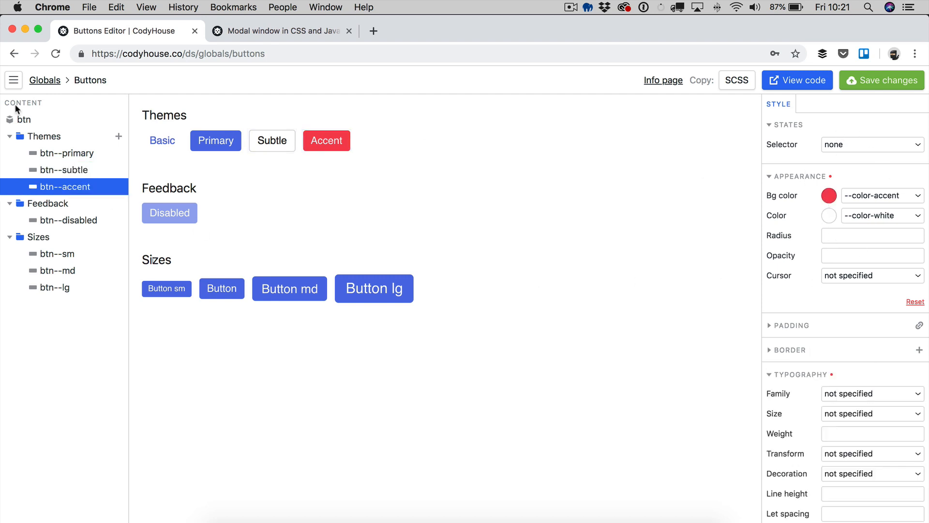
# Step: Set the base btn's Padding Left to --space-lg so every button widens on the left
pyautogui.click(22, 120)
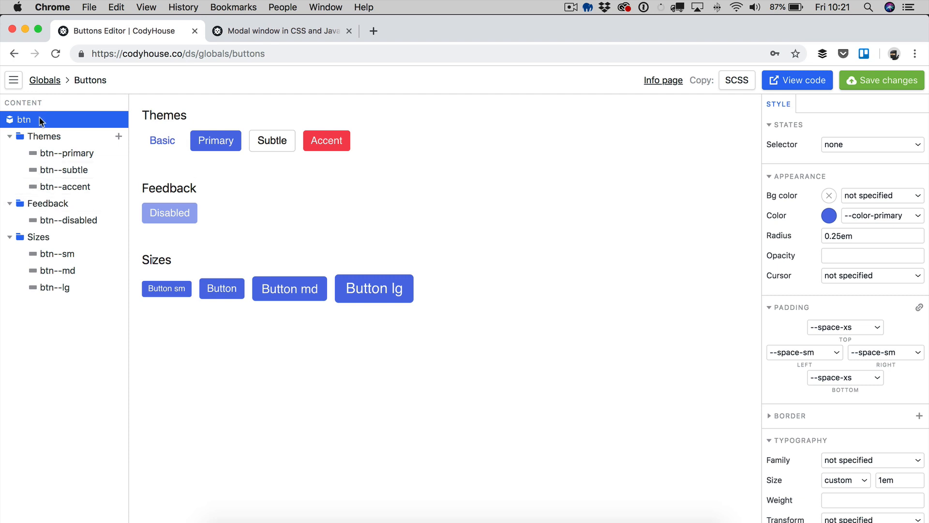
pyautogui.moveTo(54, 120)
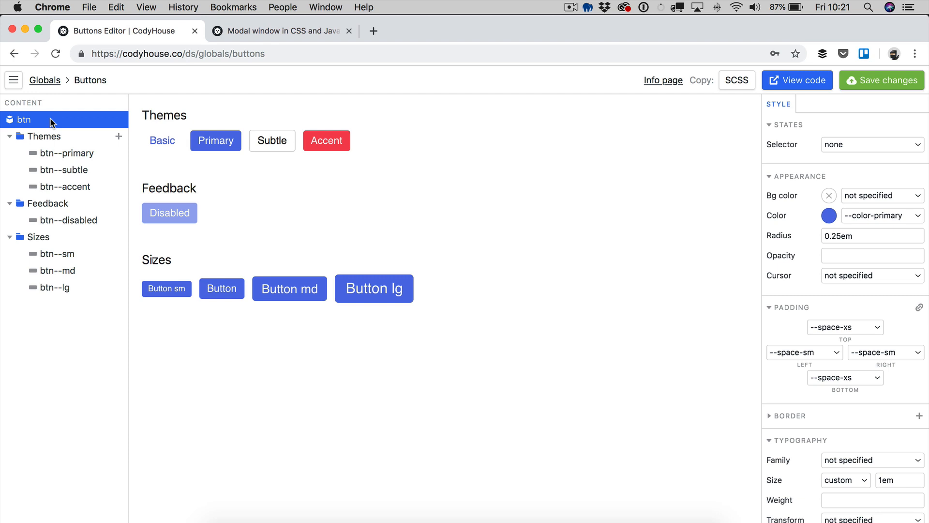
pyautogui.moveTo(73, 134)
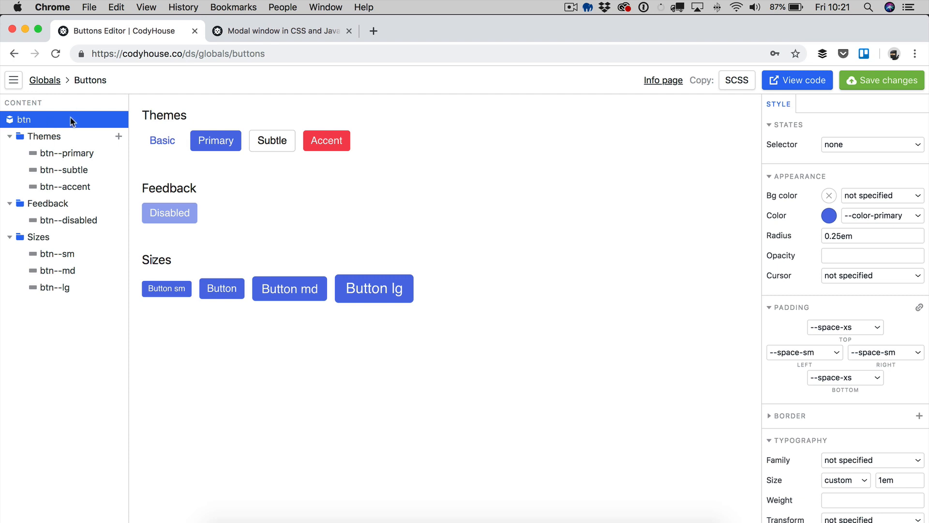
pyautogui.moveTo(48, 280)
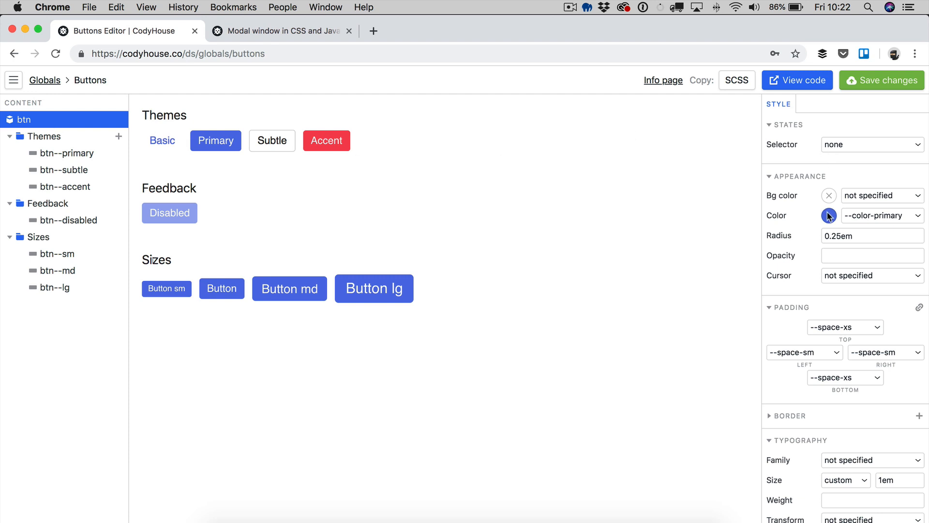
pyautogui.moveTo(822, 225)
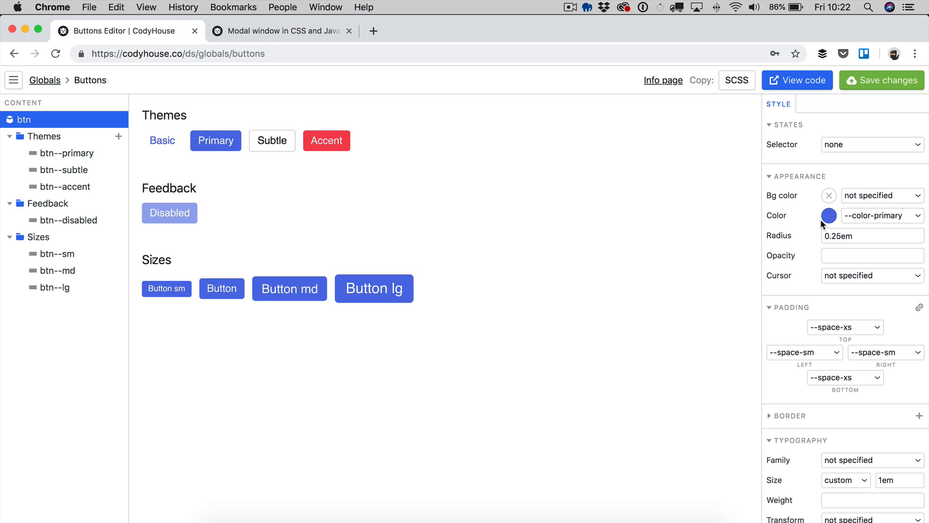
pyautogui.moveTo(807, 267)
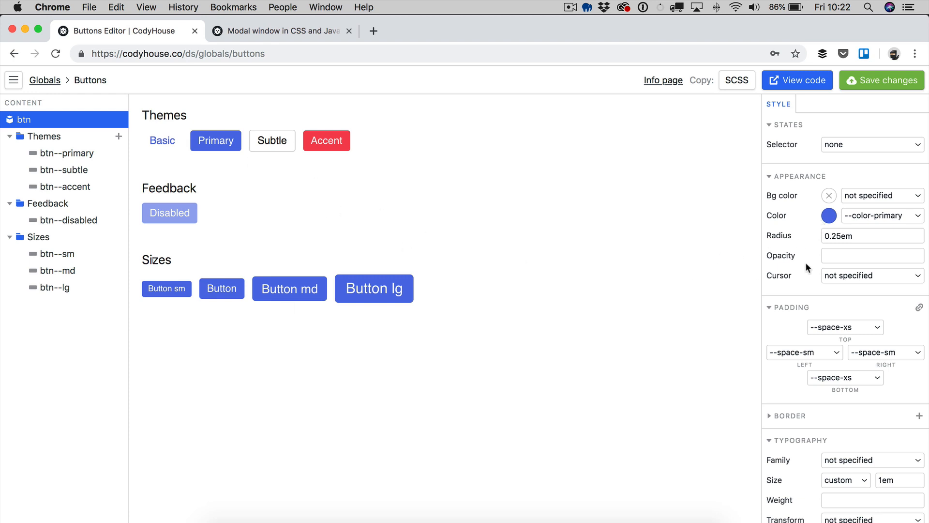
pyautogui.scroll(-3)
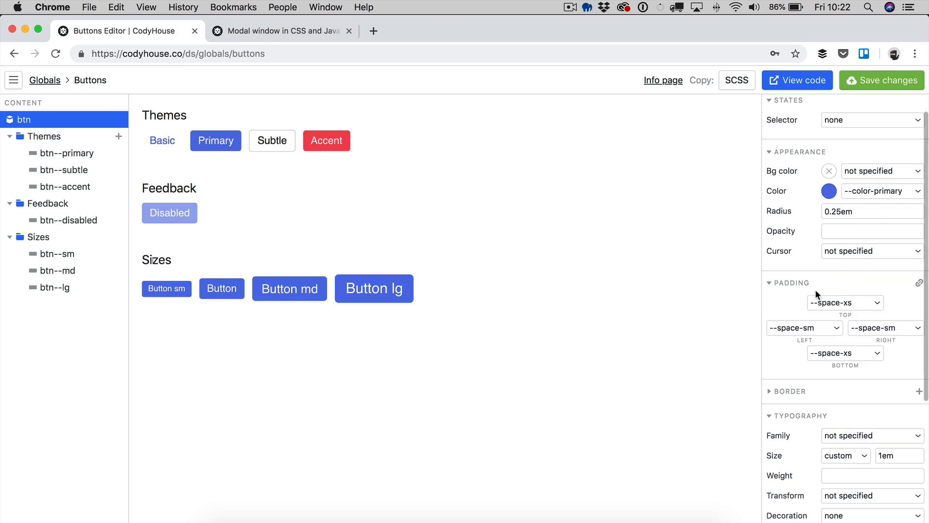
pyautogui.moveTo(800, 330)
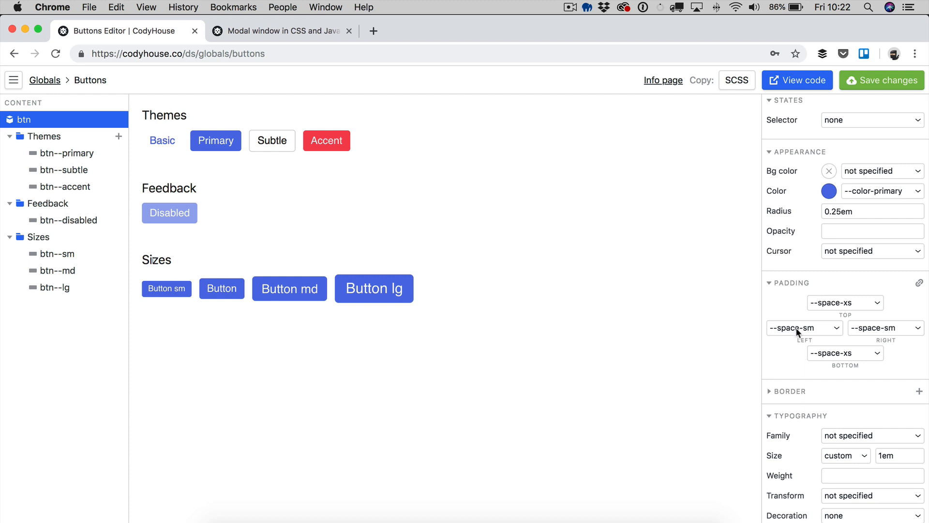
pyautogui.click(805, 328)
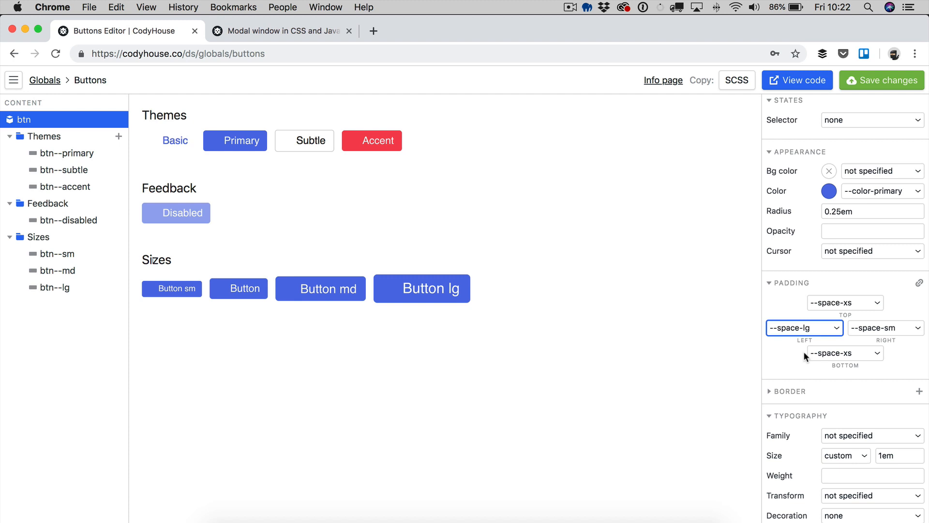
pyautogui.moveTo(403, 236)
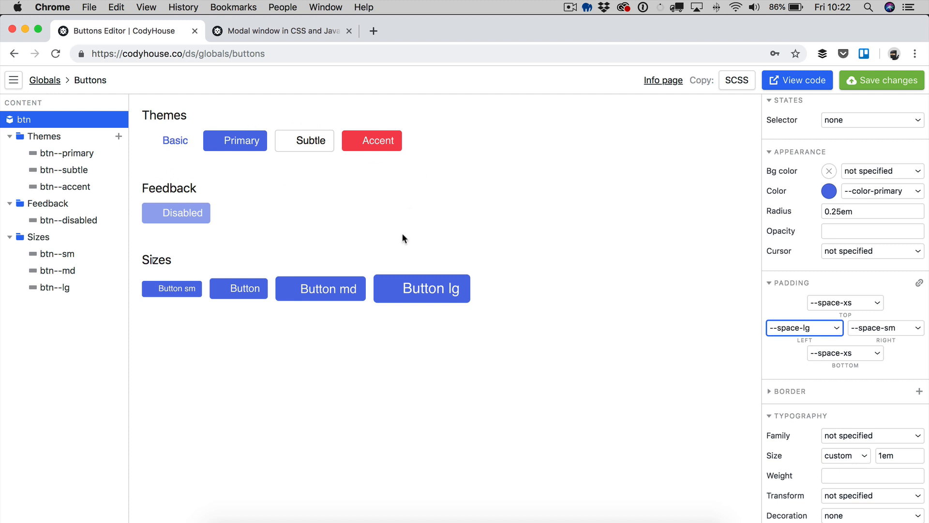
pyautogui.moveTo(279, 303)
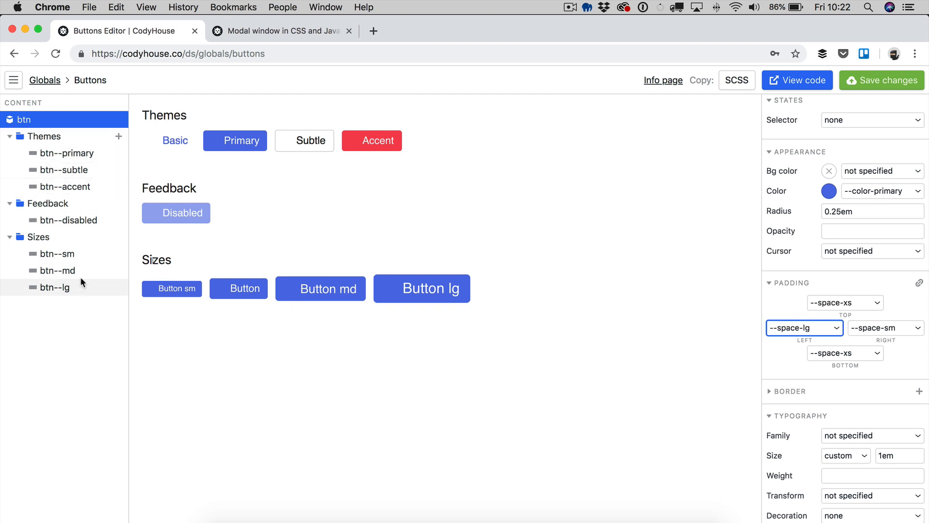
# Step: Set btn--primary's own Padding Left to --space-xs
pyautogui.click(66, 153)
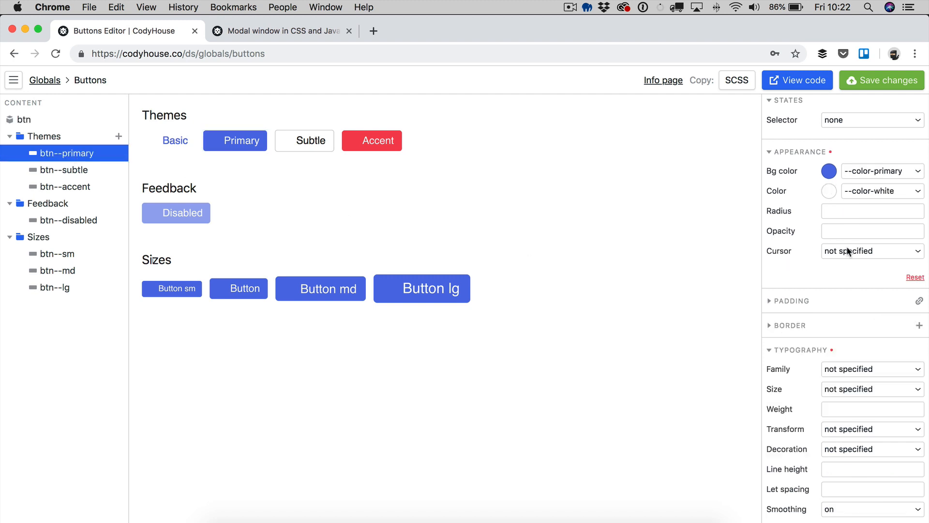
pyautogui.moveTo(831, 252)
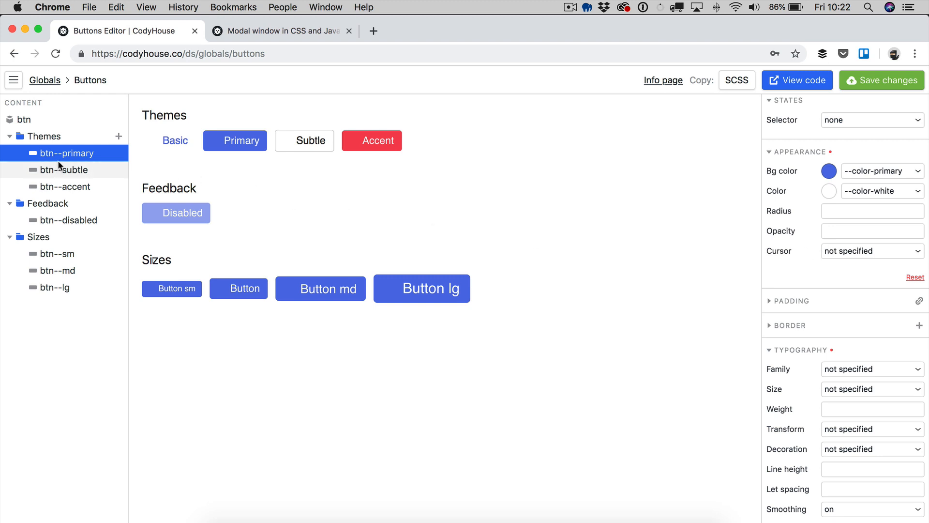
pyautogui.moveTo(61, 156)
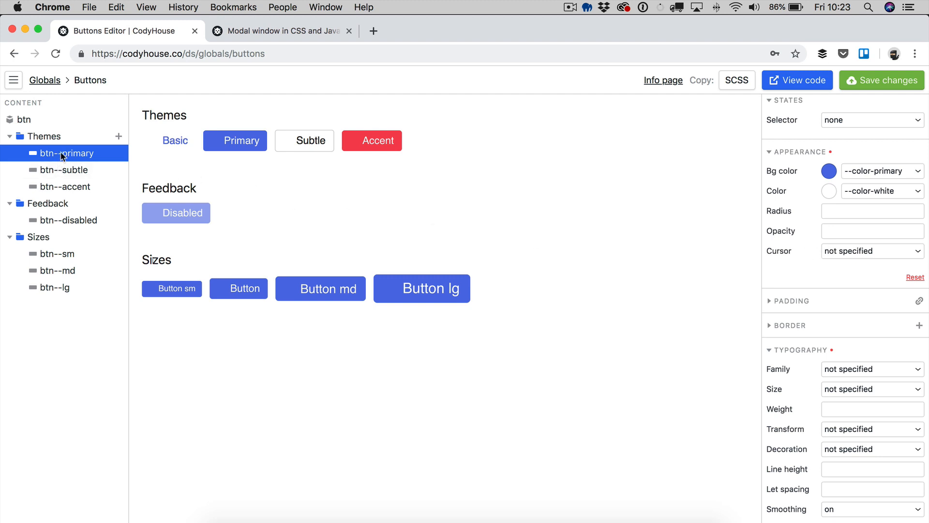
pyautogui.moveTo(68, 154)
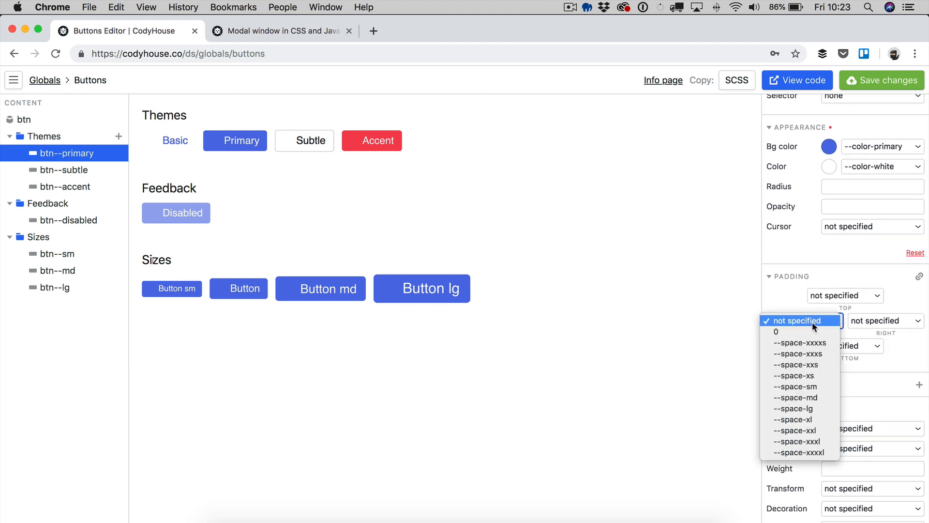
pyautogui.click(794, 376)
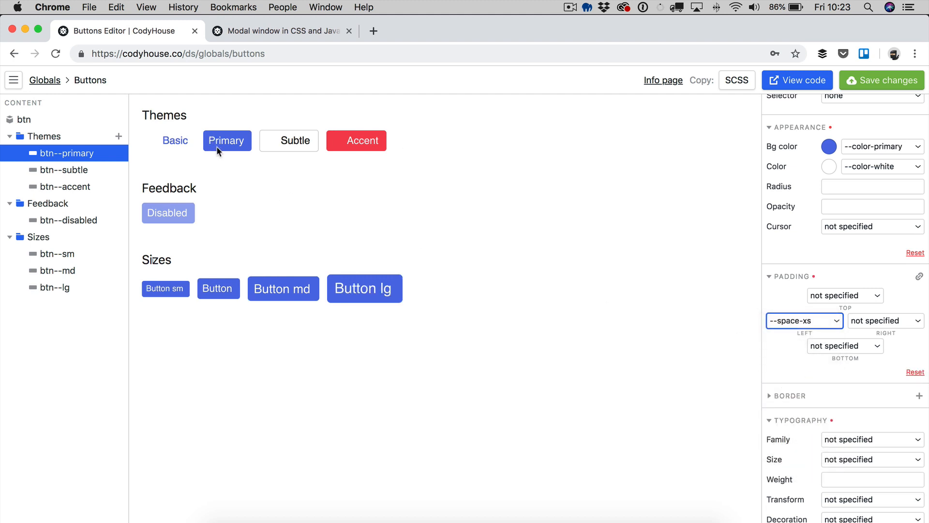
pyautogui.moveTo(375, 146)
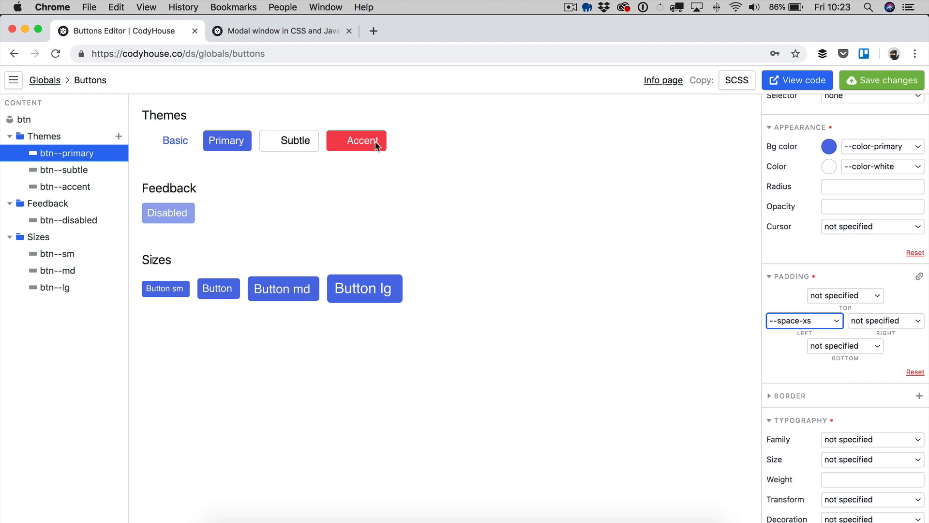
pyautogui.moveTo(174, 226)
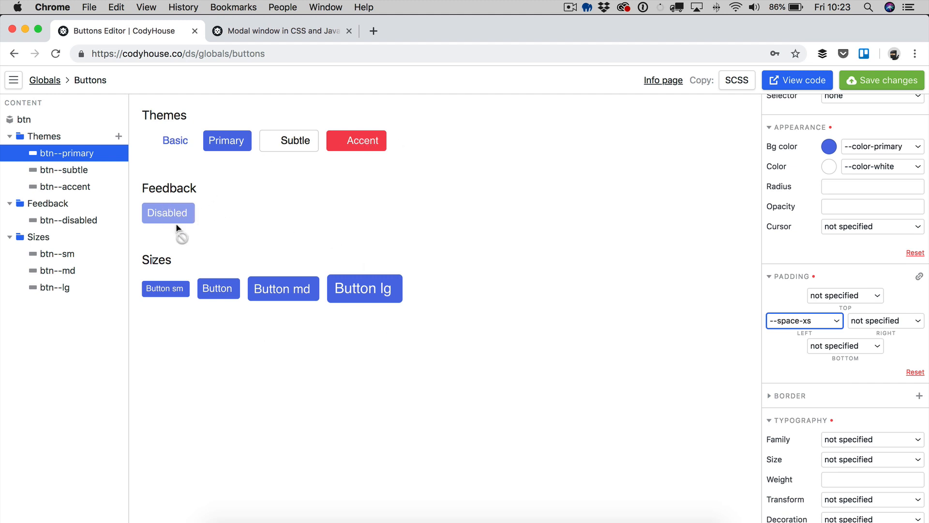
pyautogui.moveTo(160, 214)
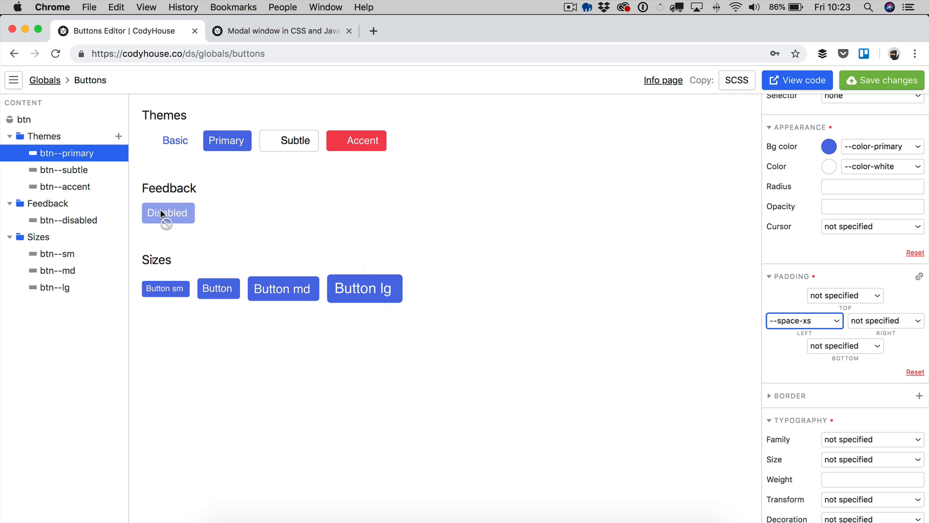
pyautogui.moveTo(190, 298)
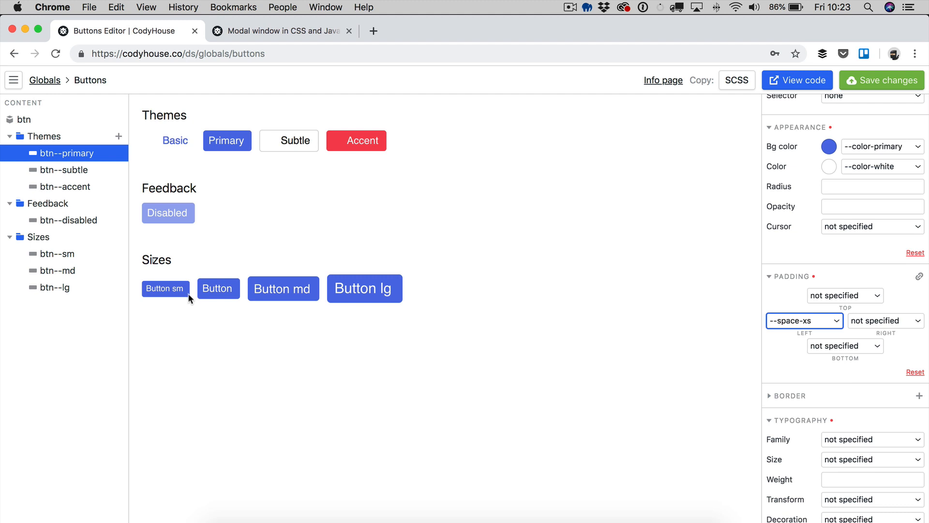
pyautogui.moveTo(284, 281)
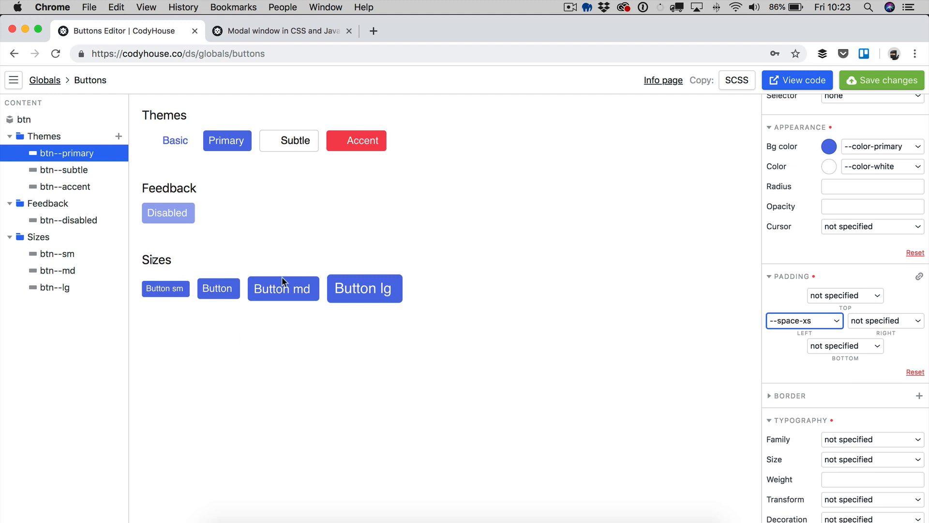
pyautogui.moveTo(192, 256)
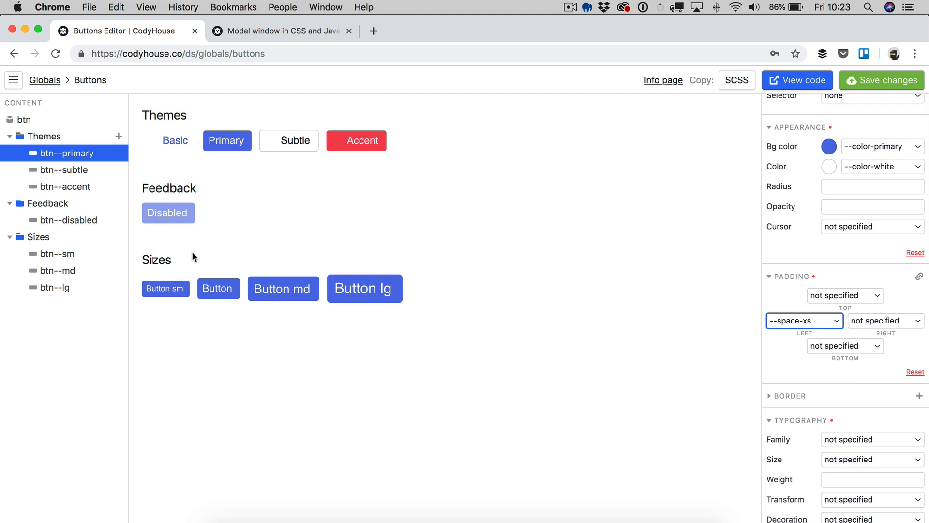
pyautogui.moveTo(96, 154)
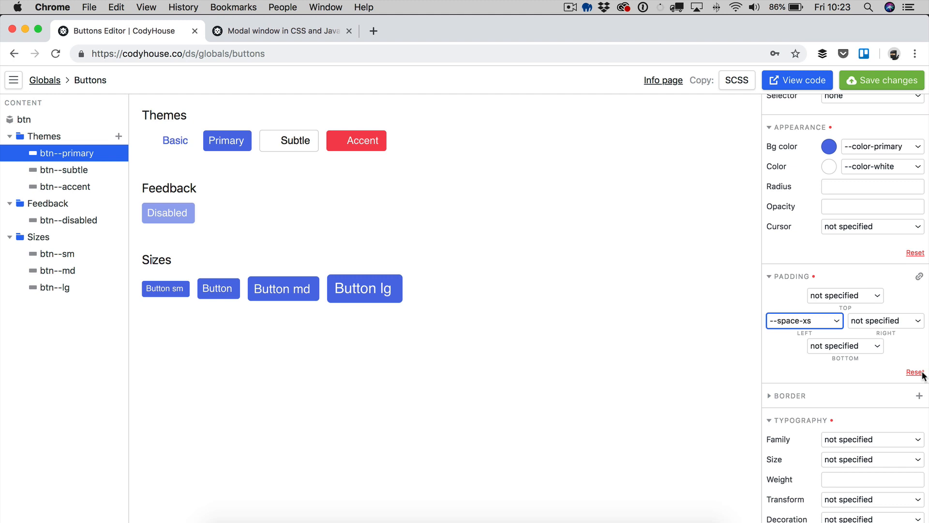
# Step: Reset btn--primary's Padding section to unspecified
pyautogui.click(914, 372)
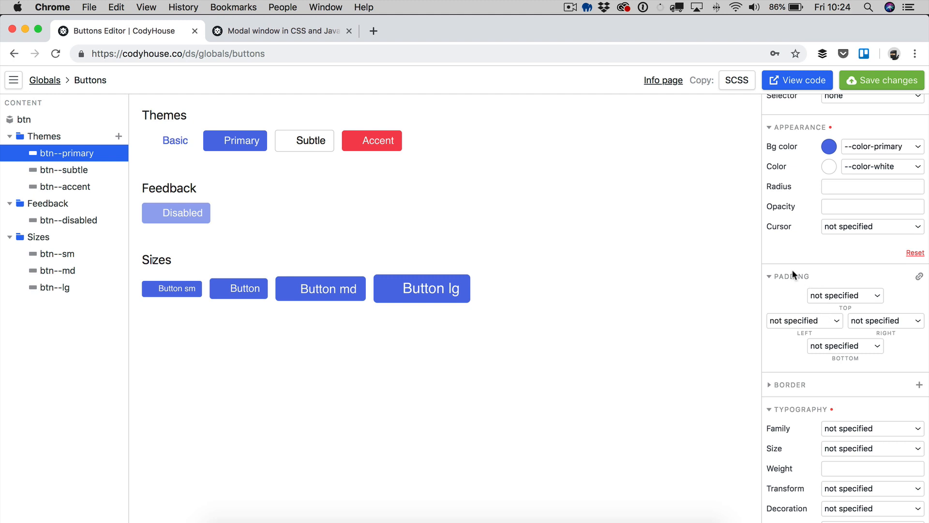
pyautogui.moveTo(240, 151)
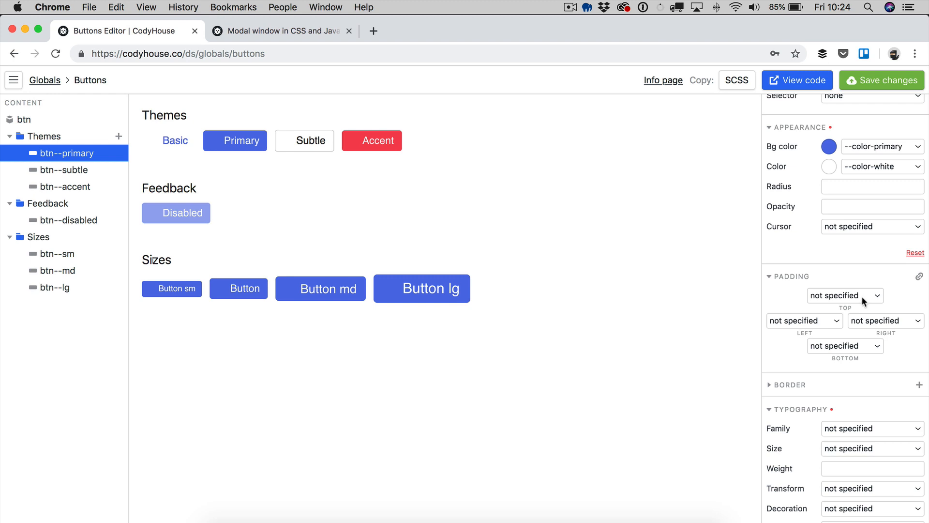
pyautogui.moveTo(836, 302)
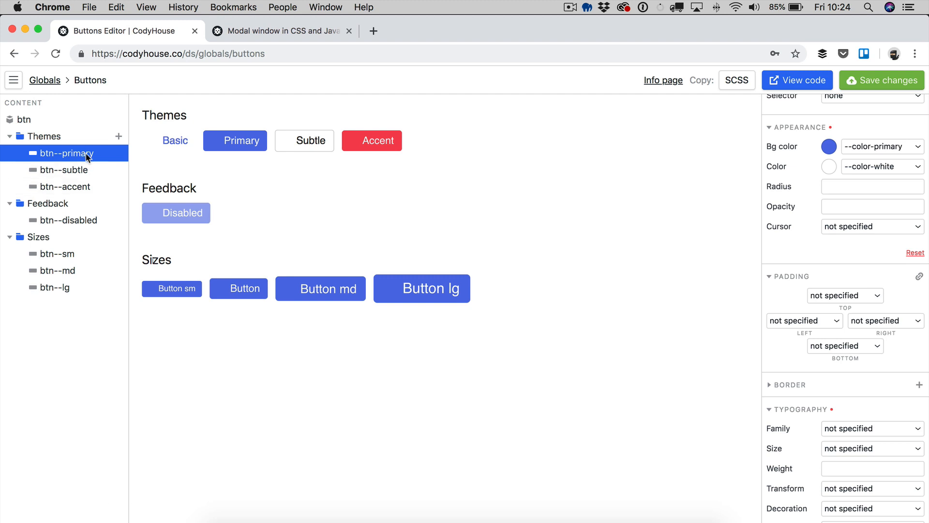
pyautogui.moveTo(856, 288)
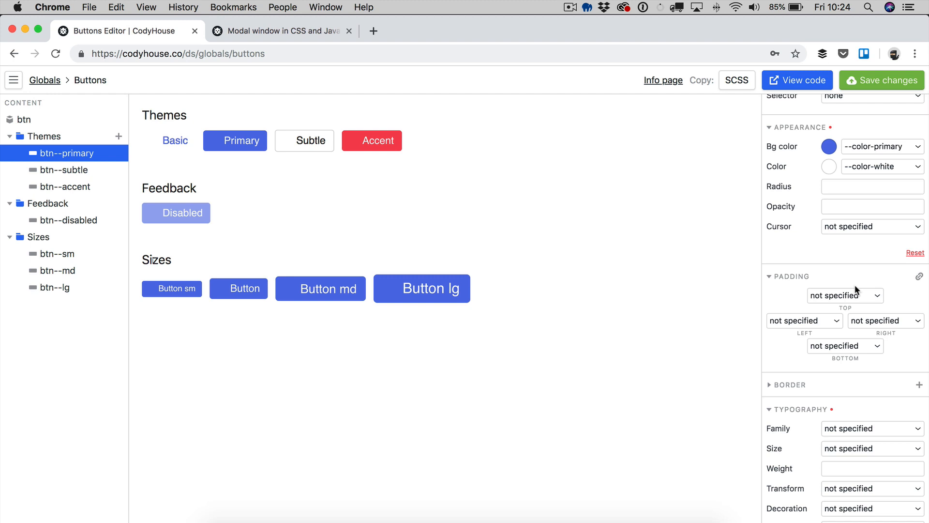
pyautogui.moveTo(178, 79)
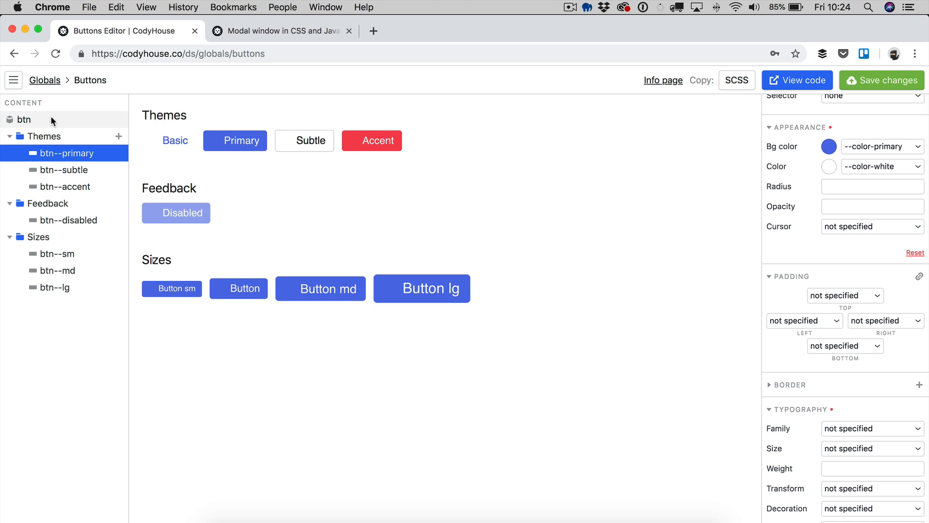
# Step: Change the base btn's left padding from --space-lg back to --space-sm
pyautogui.click(21, 119)
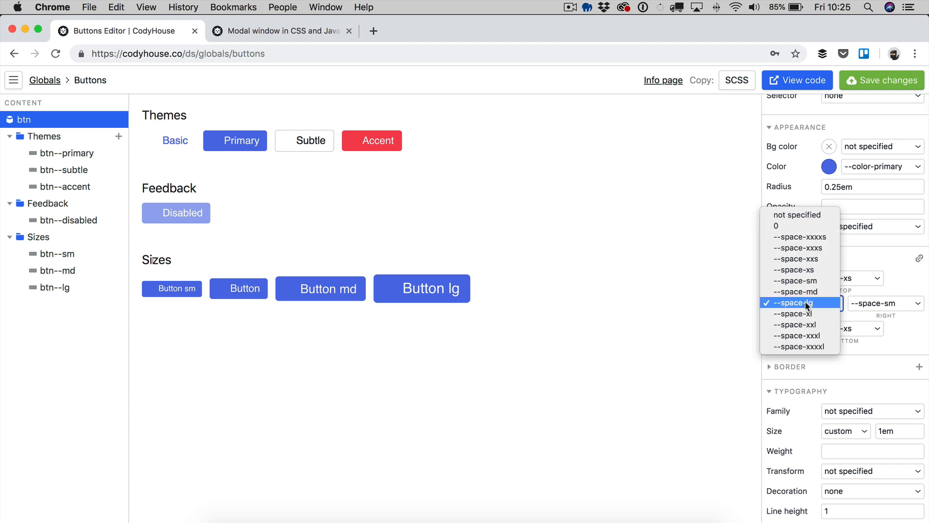
pyautogui.click(801, 302)
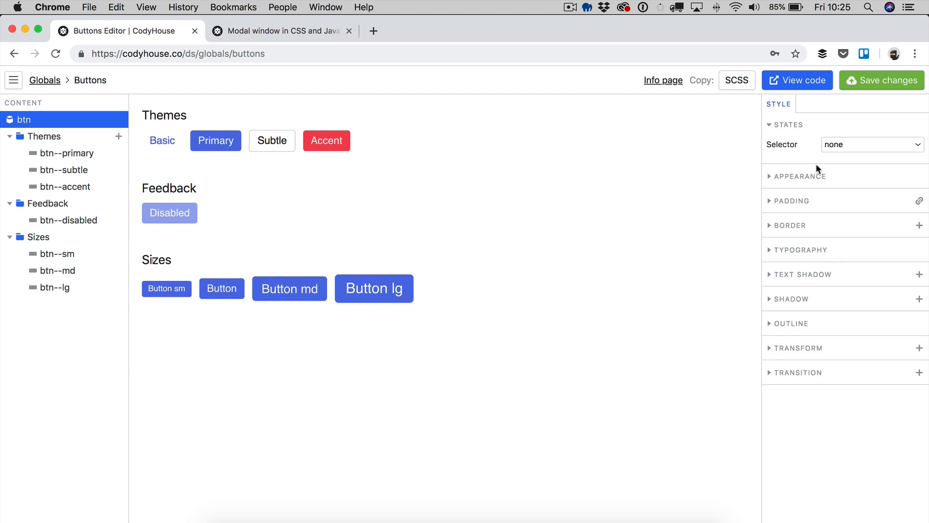
pyautogui.moveTo(820, 183)
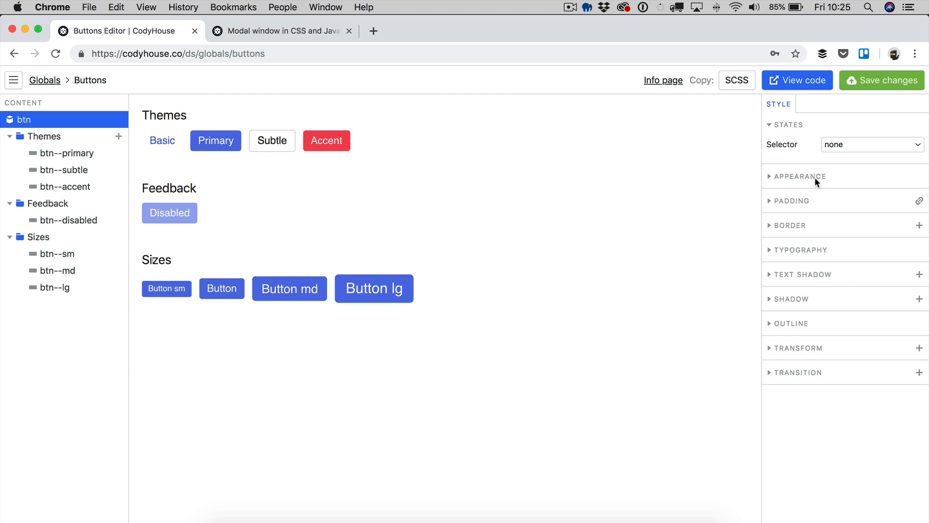
# Step: Expand Appearance and set the base btn's corner radius to 10px
pyautogui.click(792, 201)
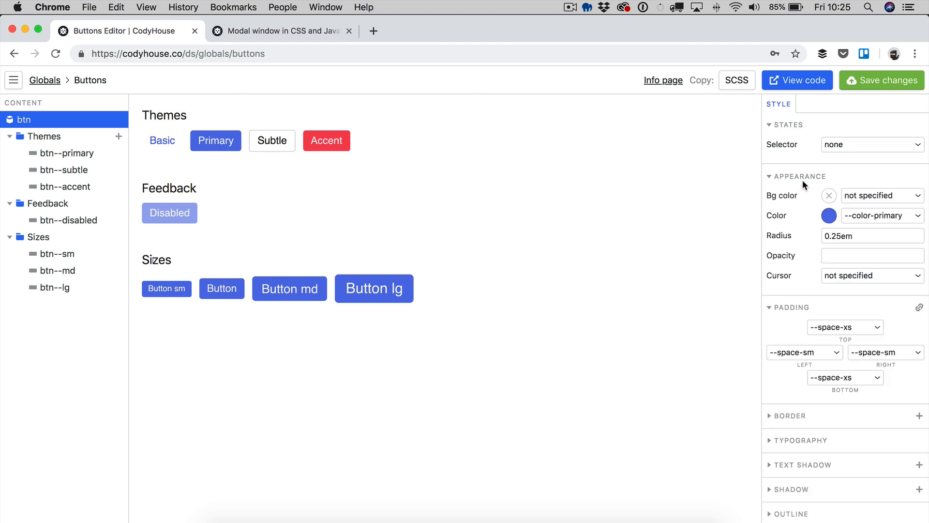
pyautogui.click(873, 236)
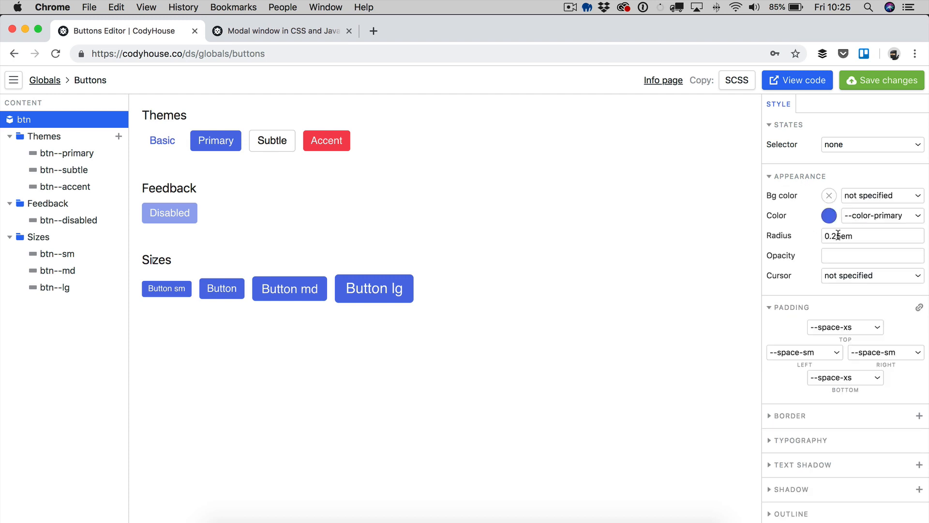
pyautogui.click(872, 236)
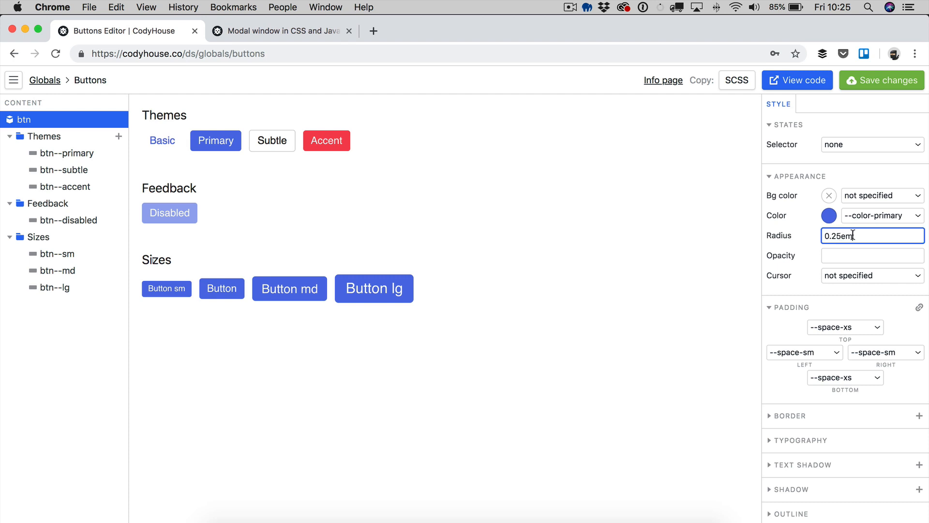
pyautogui.write('10px')
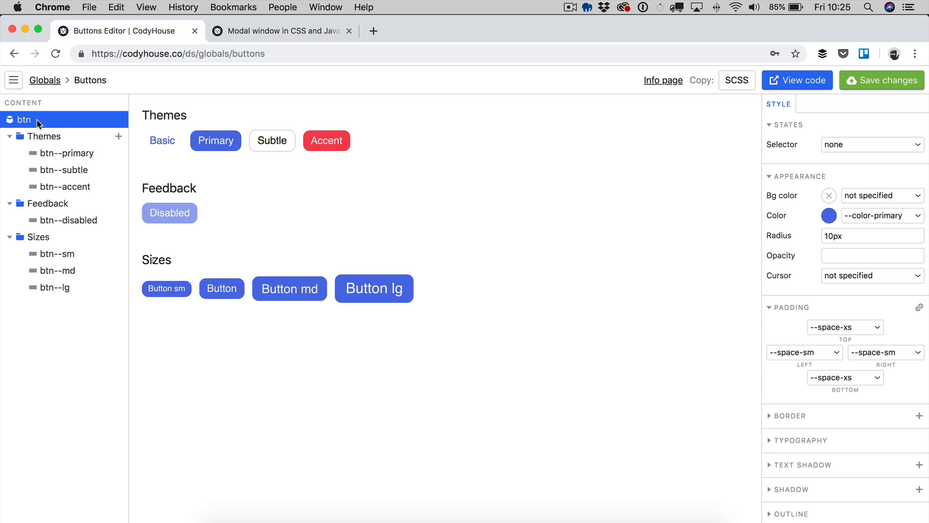
pyautogui.moveTo(788, 234)
pyautogui.write('0.25')
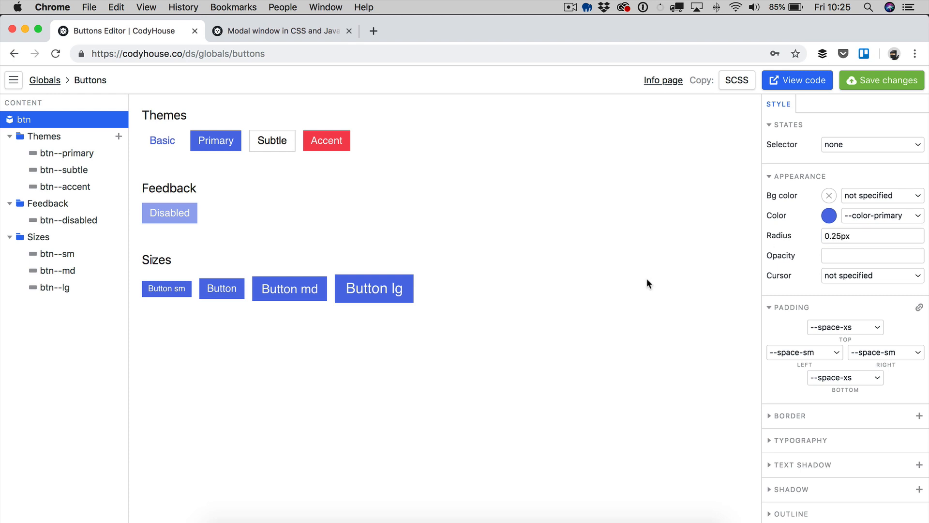
# Step: Add a default outer box-shadow (0, 4, 8) to the base btn
pyautogui.scroll(-3)
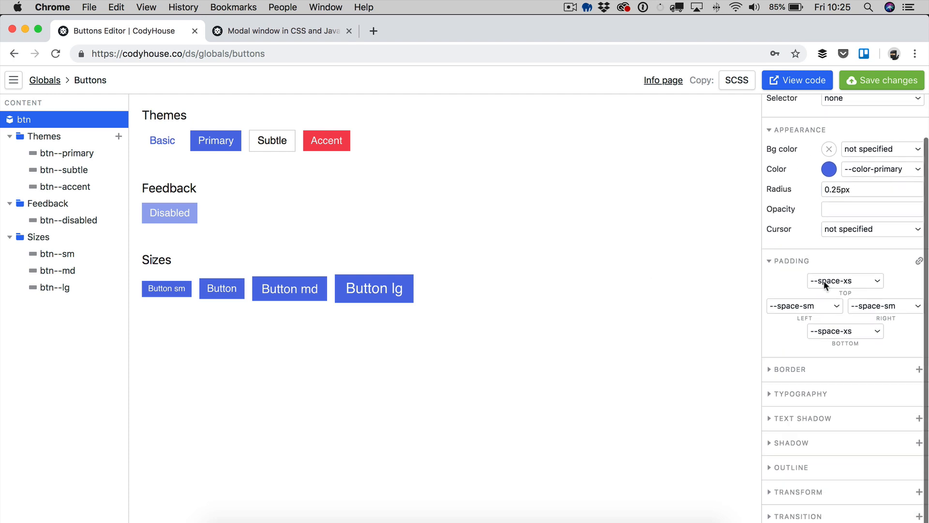
pyautogui.moveTo(844, 403)
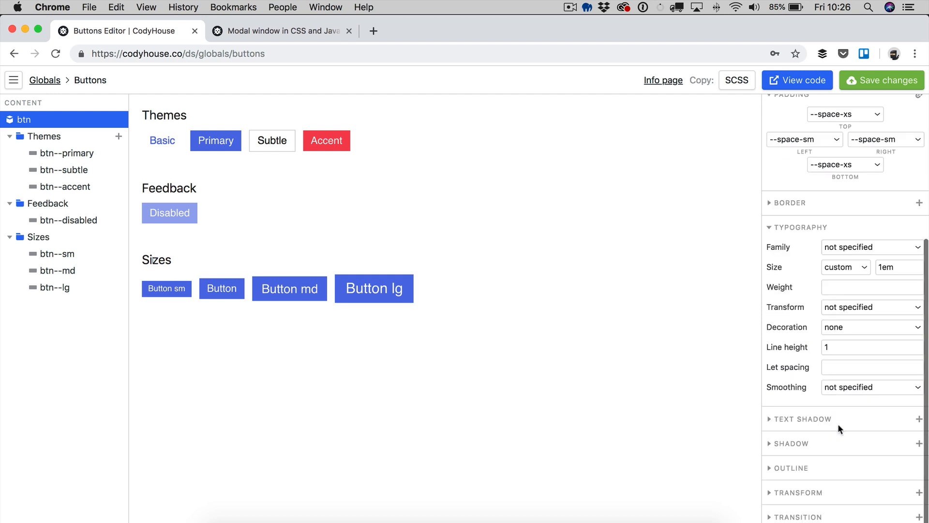
pyautogui.moveTo(831, 450)
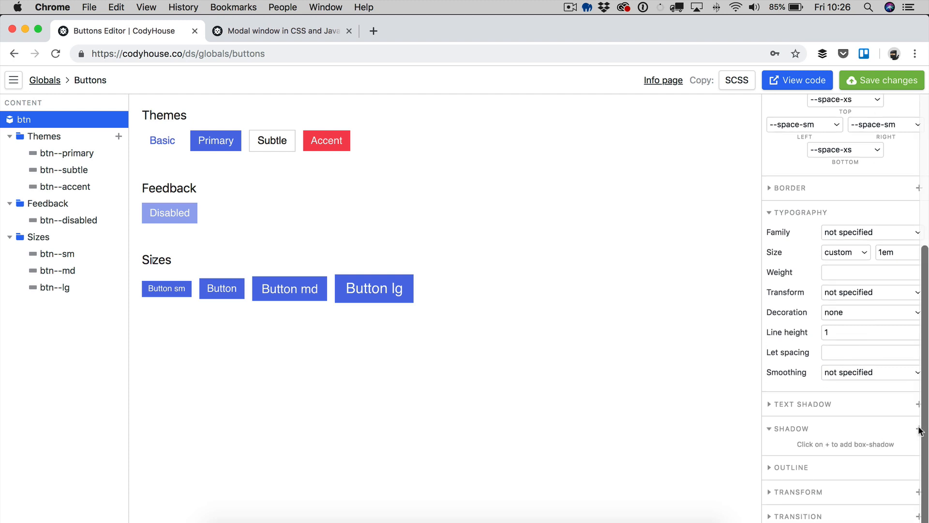
pyautogui.click(919, 429)
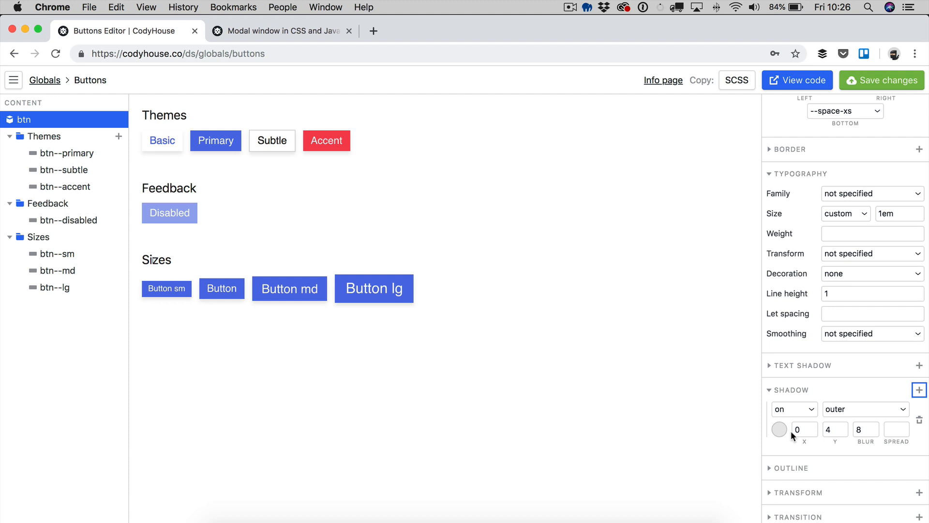
pyautogui.moveTo(703, 378)
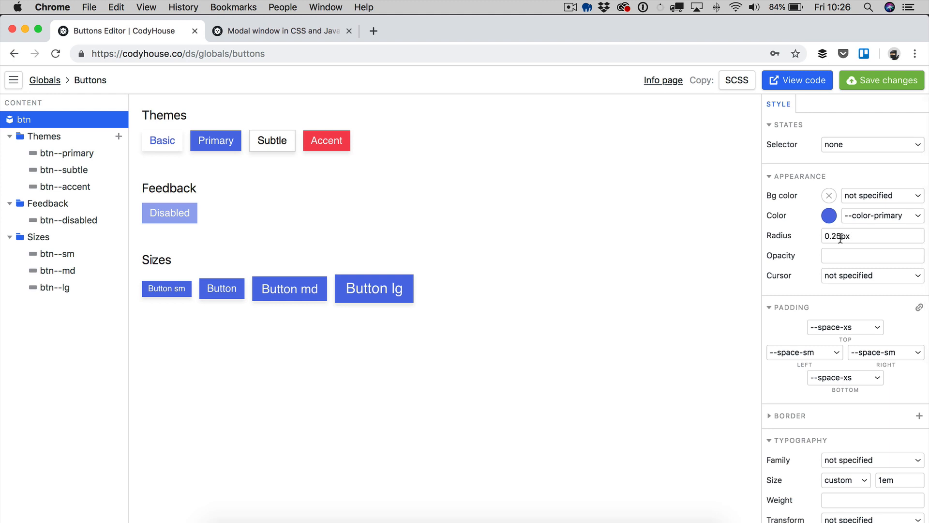
# Step: Set the radius to 0.25em and give btn--primary a --color-black background
pyautogui.click(873, 236)
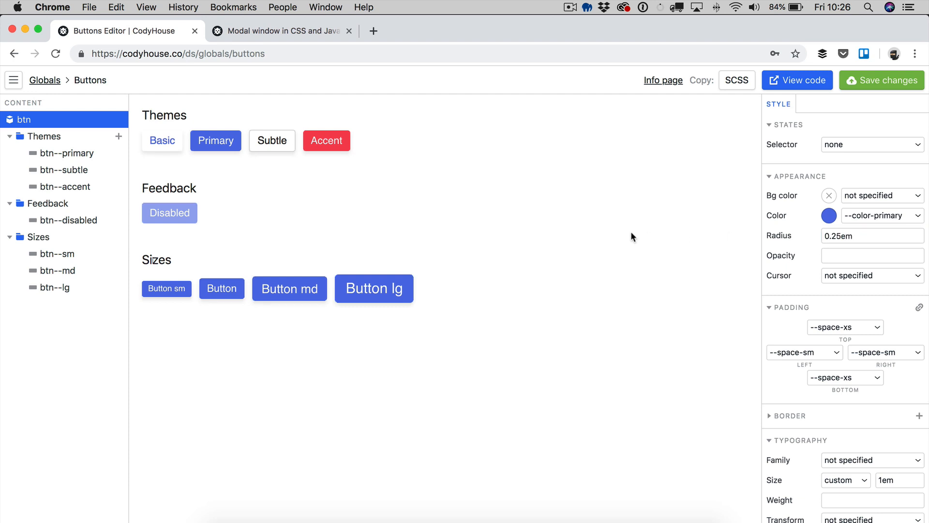
pyautogui.moveTo(612, 244)
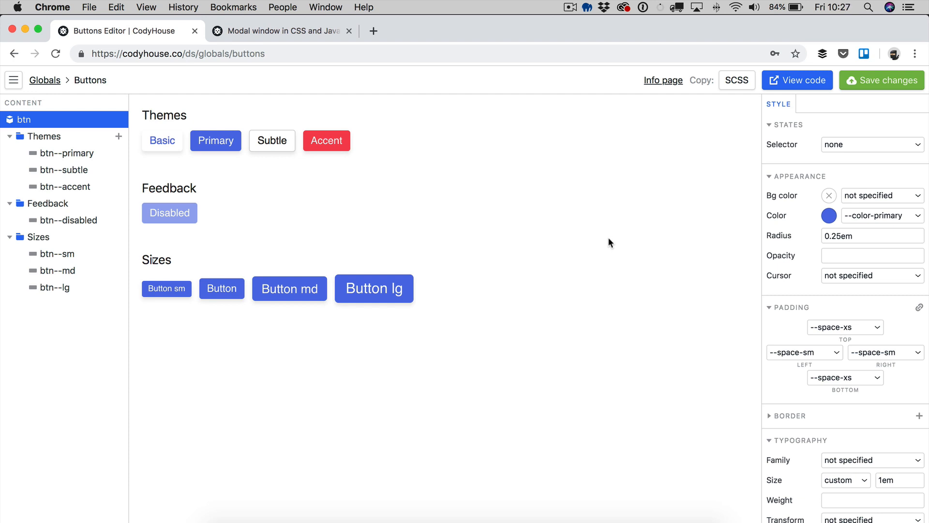
pyautogui.moveTo(46, 141)
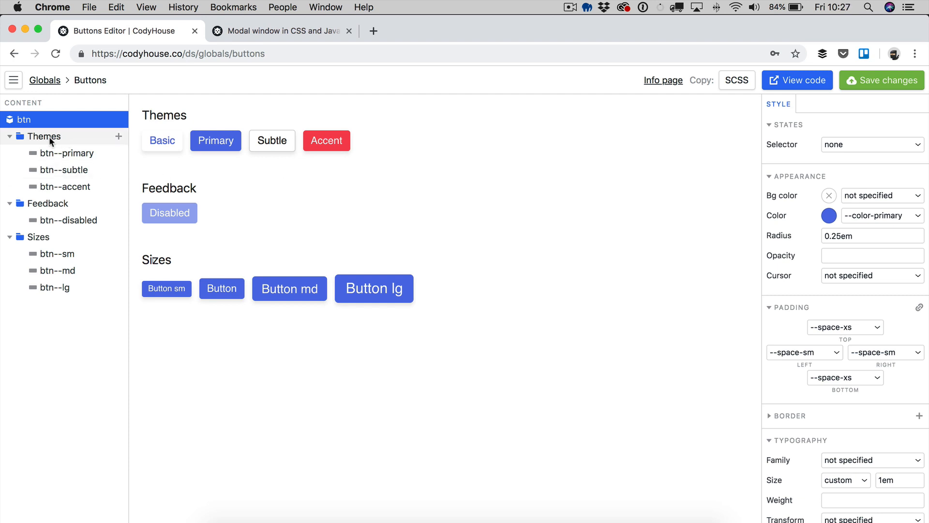
pyautogui.moveTo(74, 160)
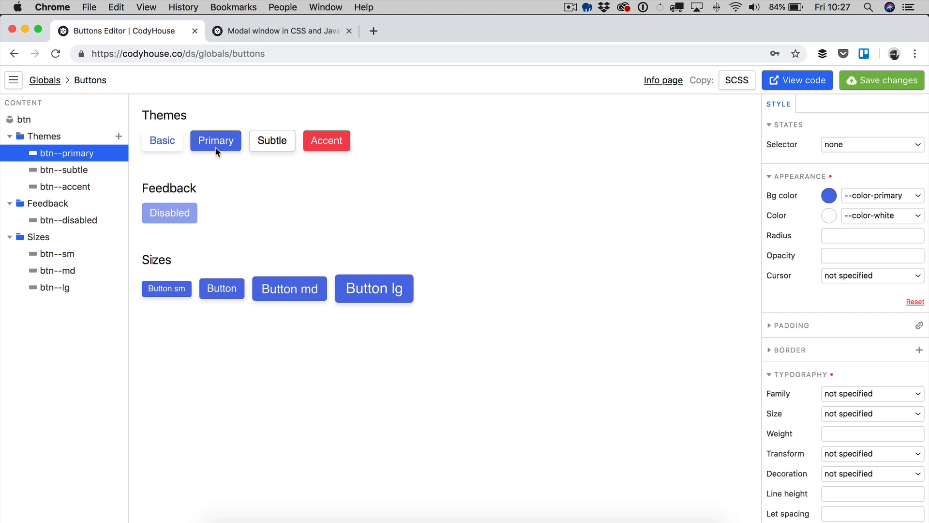
pyautogui.moveTo(221, 148)
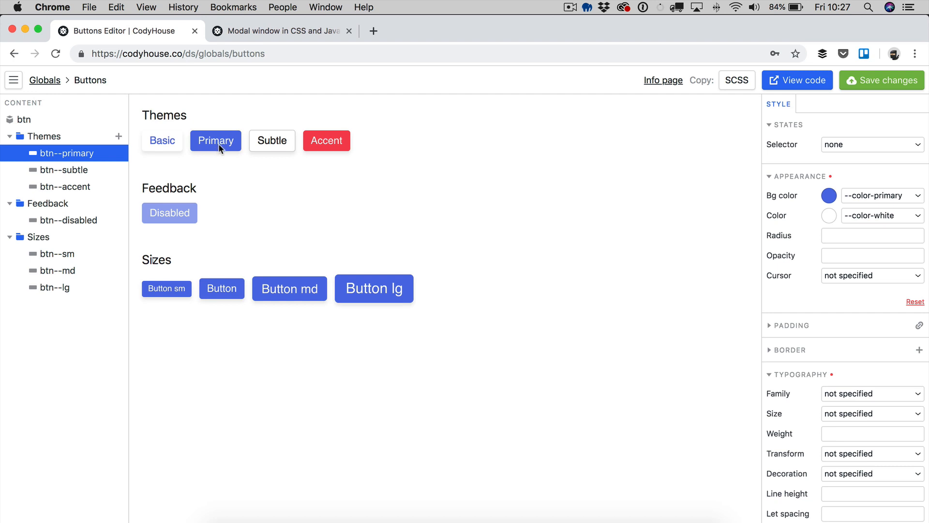
pyautogui.moveTo(224, 151)
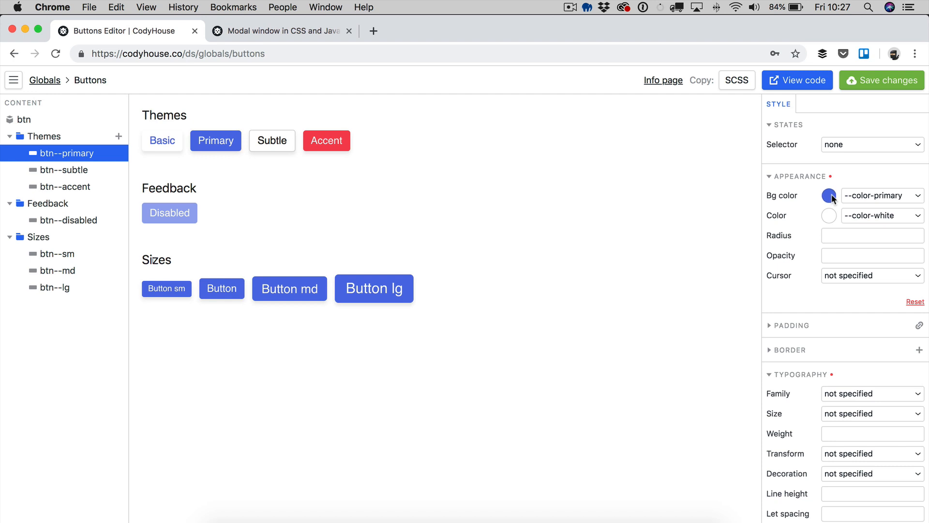
pyautogui.click(829, 196)
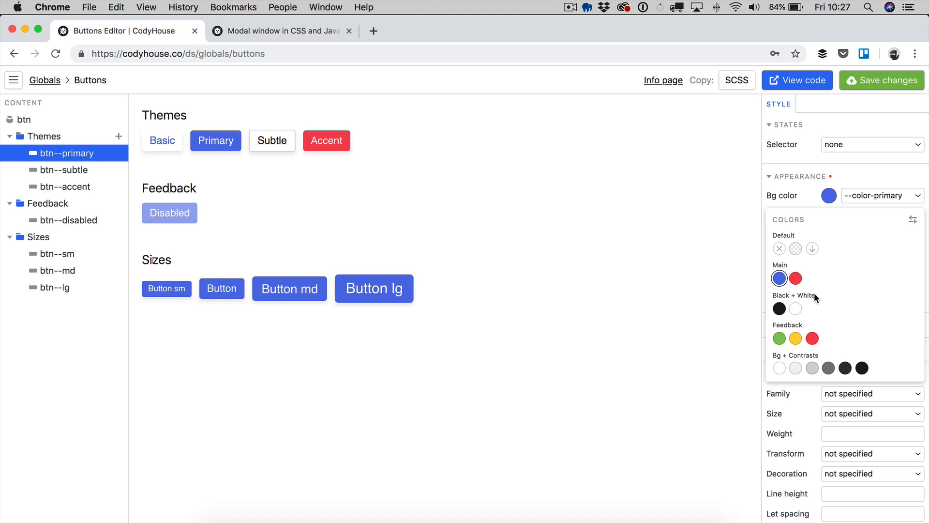
pyautogui.moveTo(807, 299)
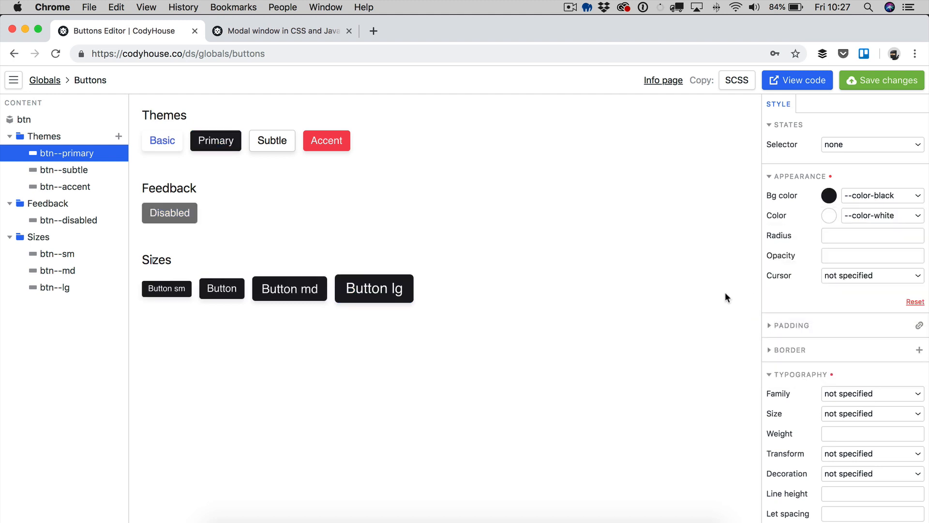
pyautogui.click(64, 170)
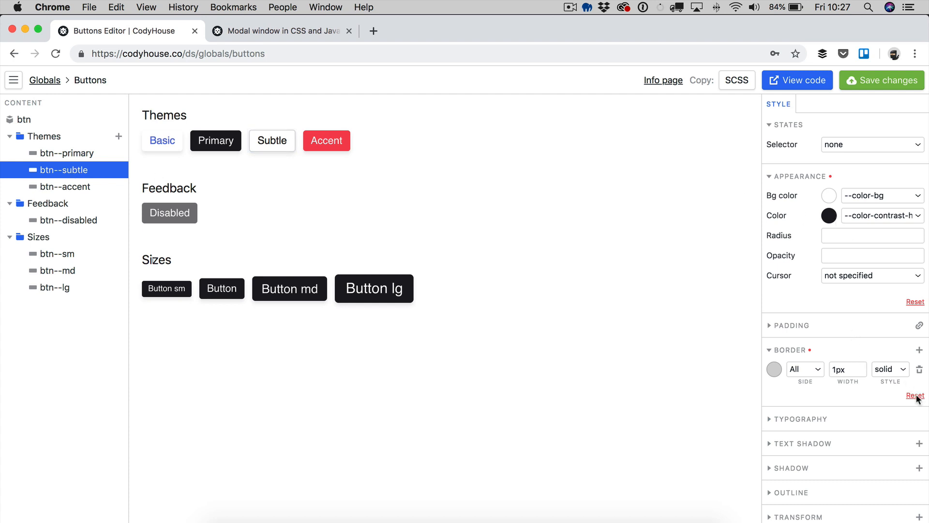
# Step: Remove btn--subtle's border, set its background to --color-contrast-lower, and save changes
pyautogui.click(914, 381)
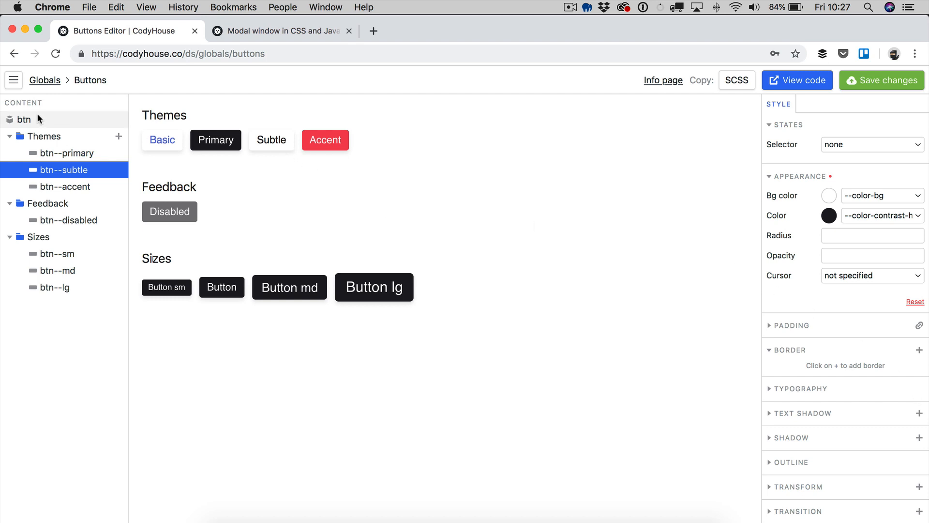
pyautogui.moveTo(264, 151)
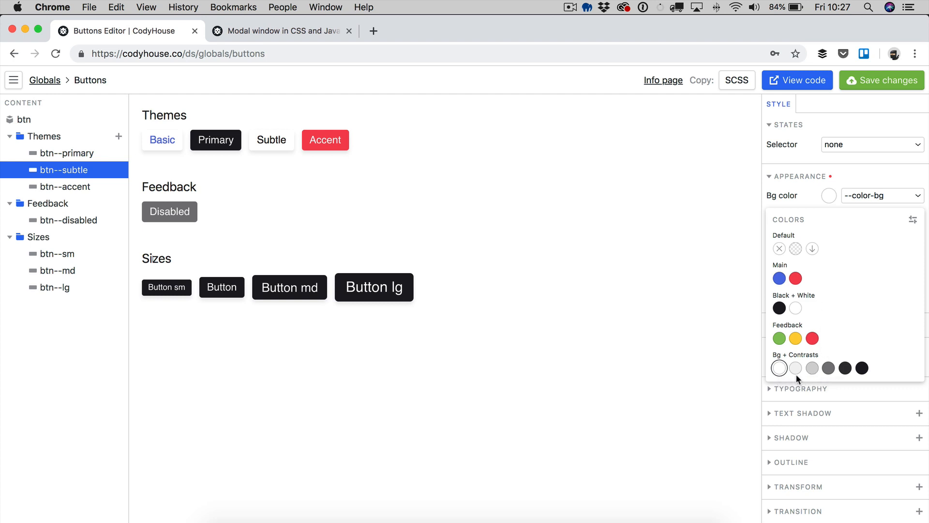
pyautogui.moveTo(796, 368)
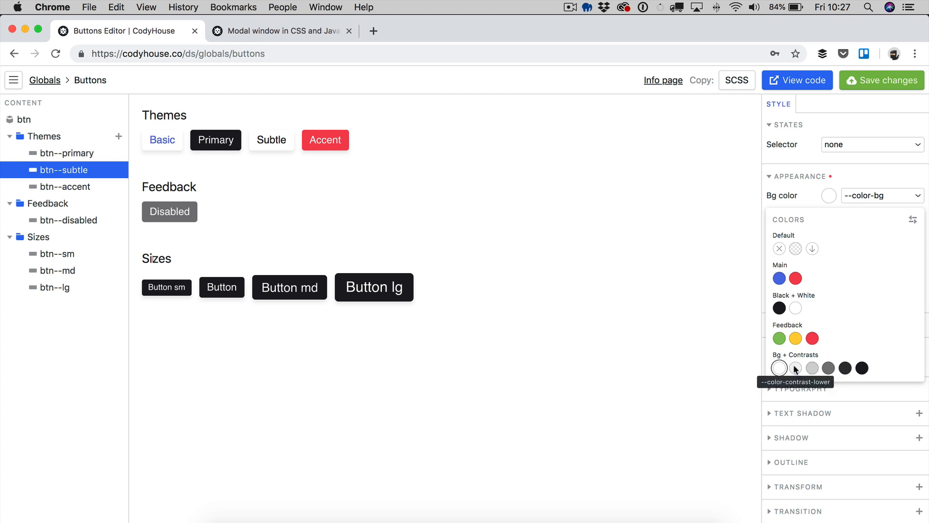
pyautogui.click(796, 368)
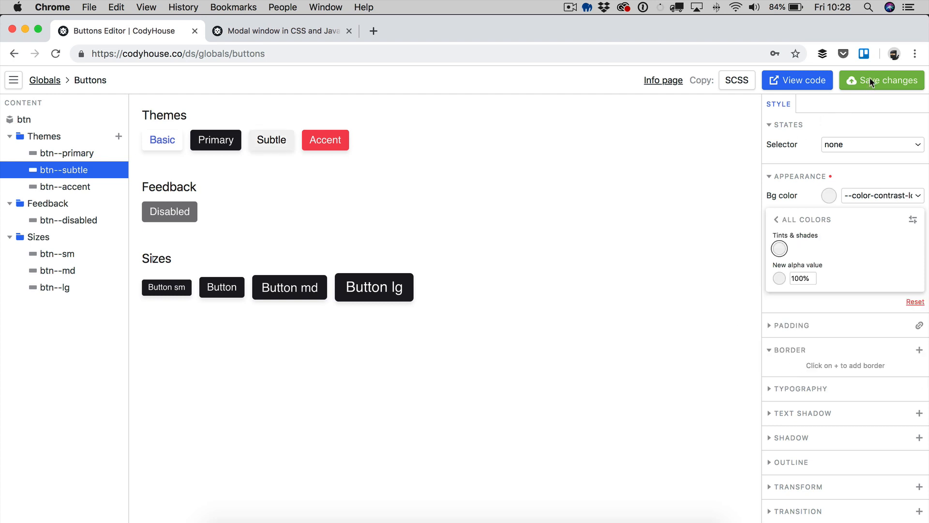
pyautogui.click(881, 80)
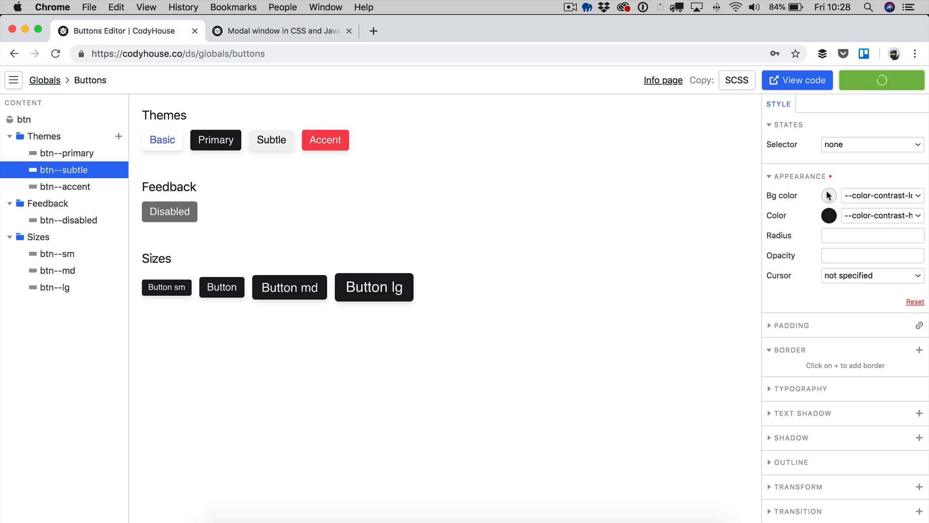
pyautogui.click(829, 195)
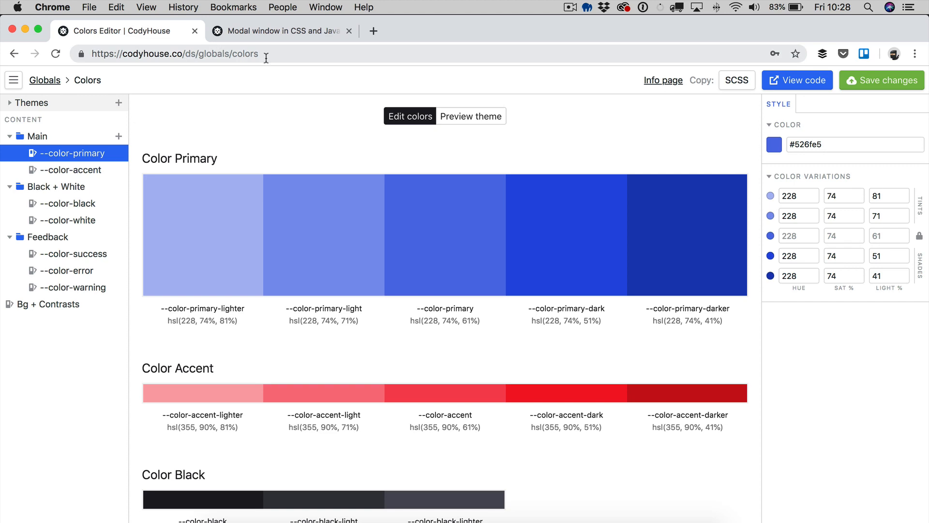
# Step: Edit the URL from /globals/colors to /globals/buttons to reopen the Buttons Editor
pyautogui.scroll(-3)
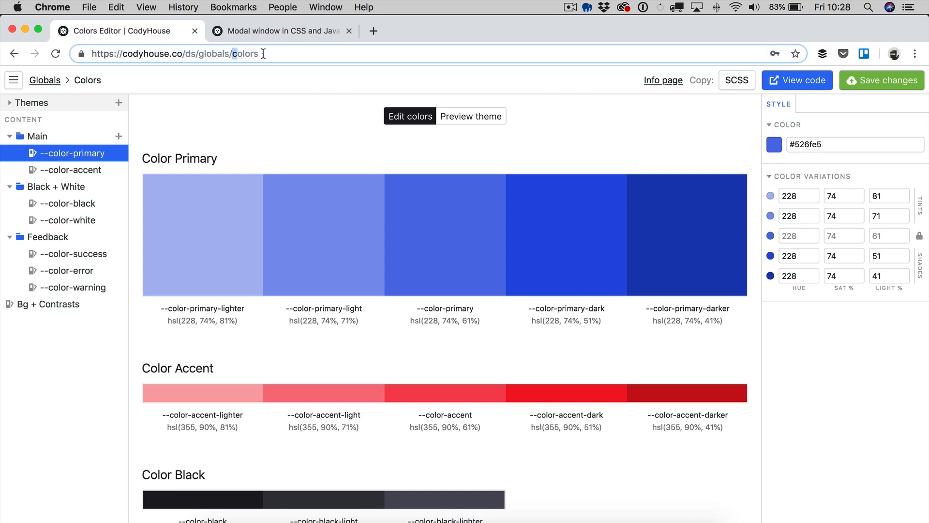
pyautogui.write('button')
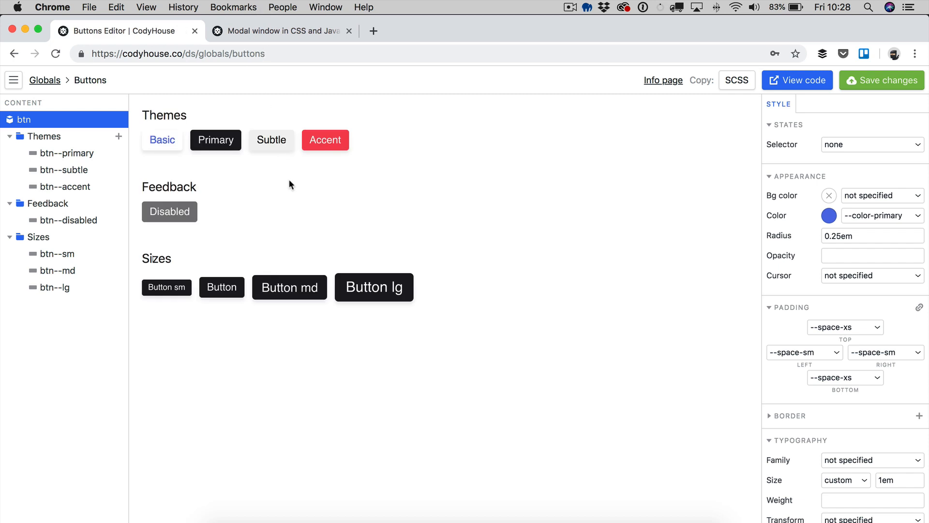
pyautogui.click(216, 140)
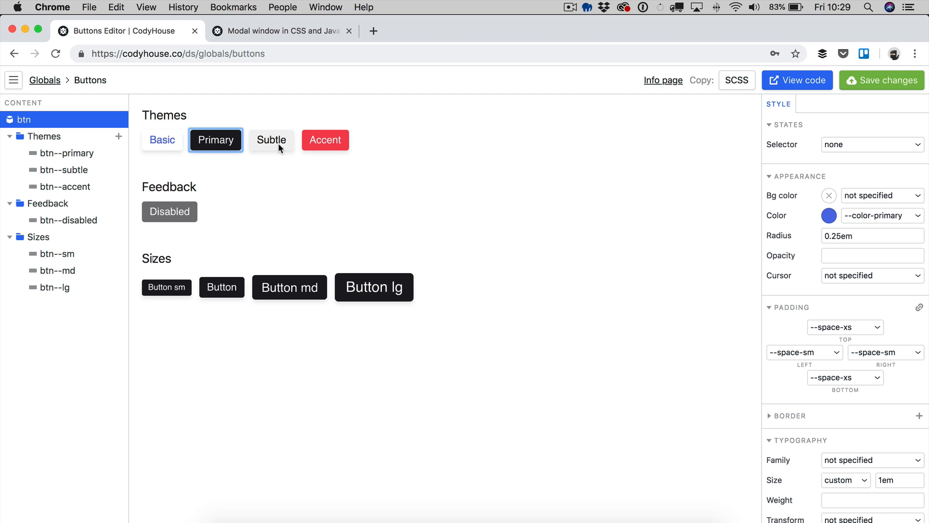
pyautogui.click(271, 140)
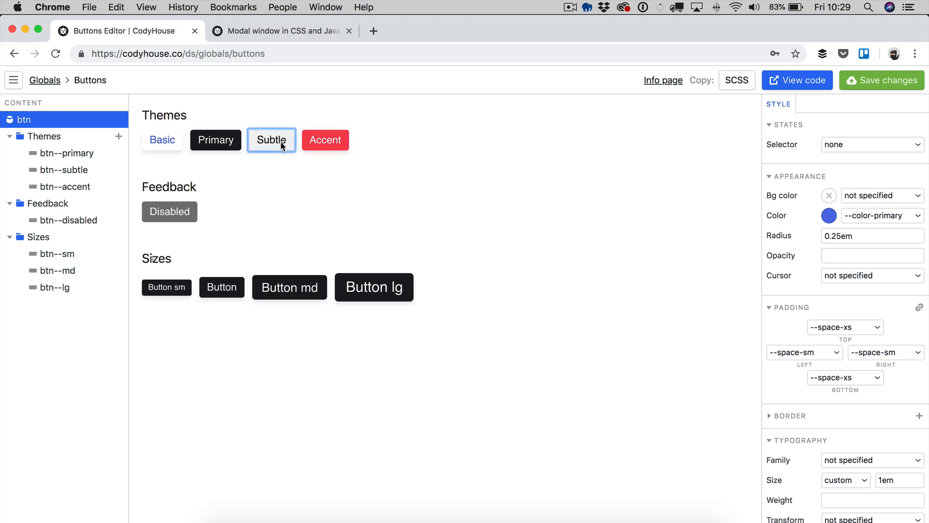
pyautogui.click(325, 140)
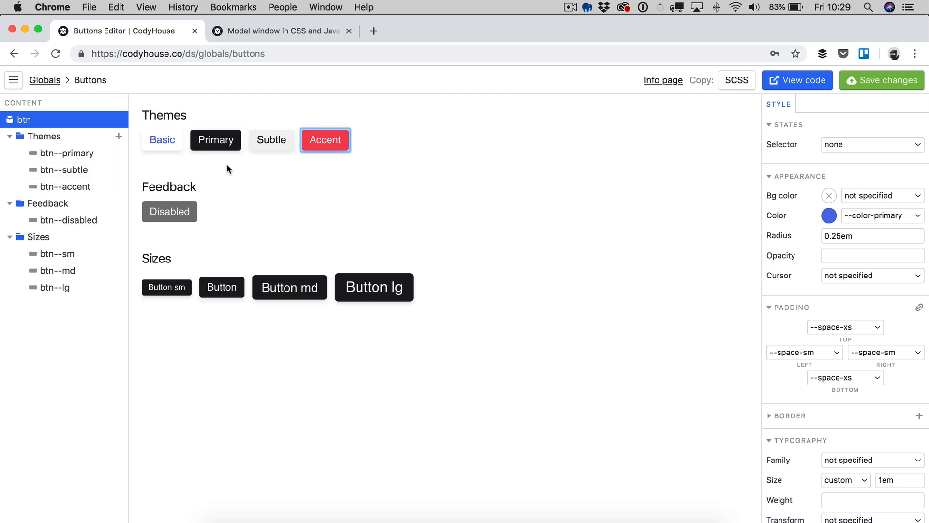
pyautogui.click(215, 140)
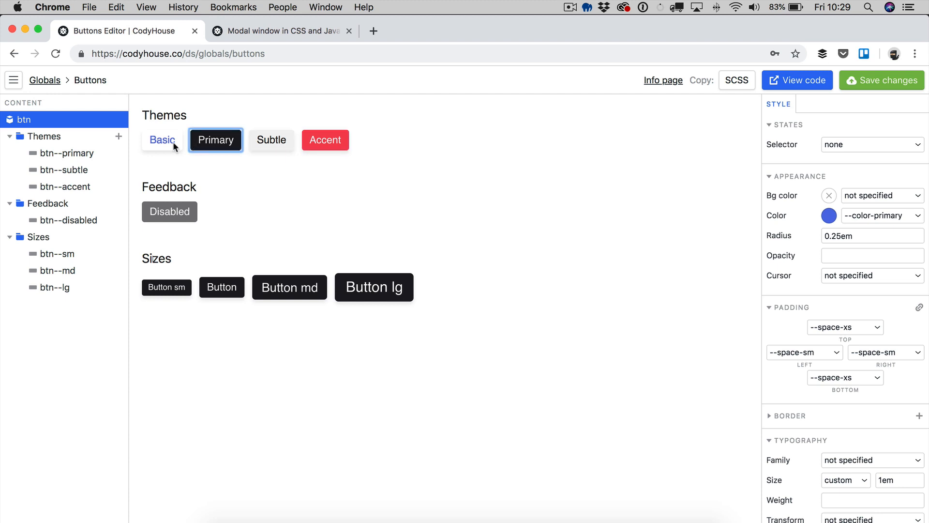
pyautogui.click(162, 140)
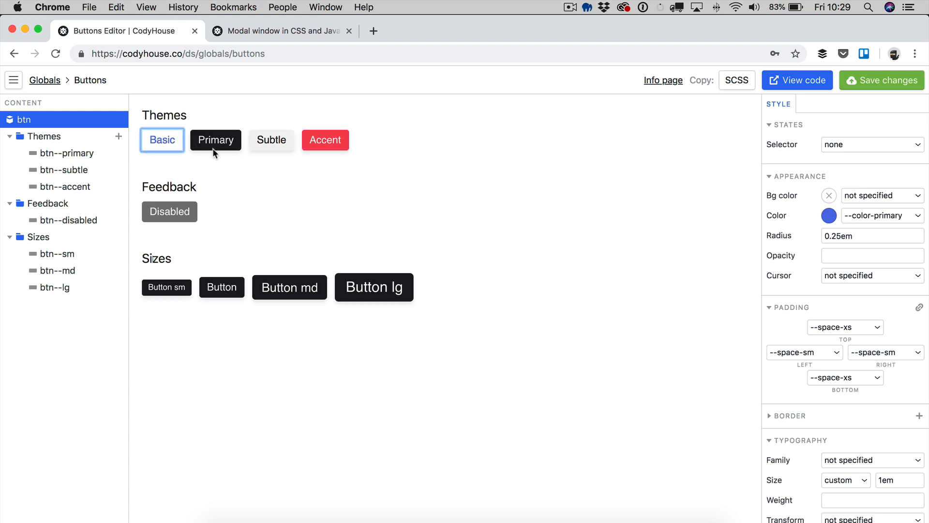
pyautogui.click(216, 140)
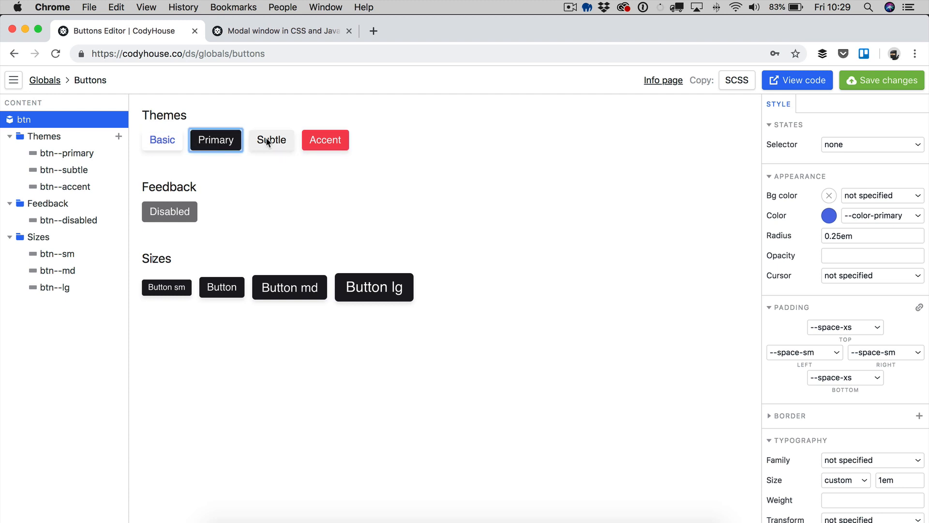
pyautogui.moveTo(291, 178)
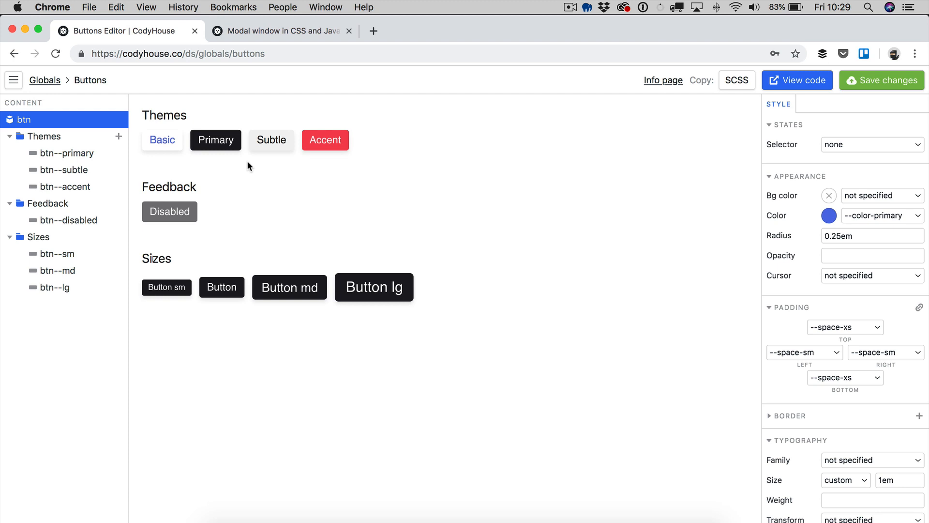
pyautogui.click(216, 140)
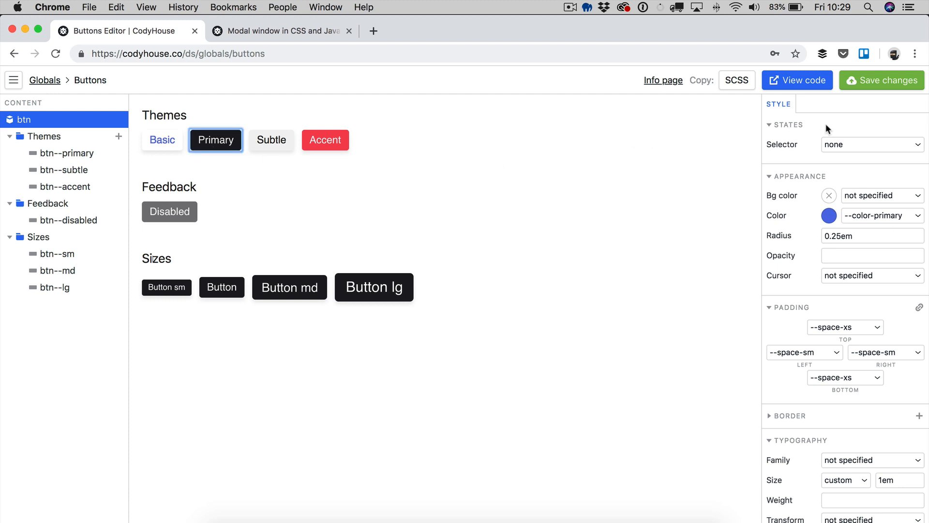
pyautogui.moveTo(855, 148)
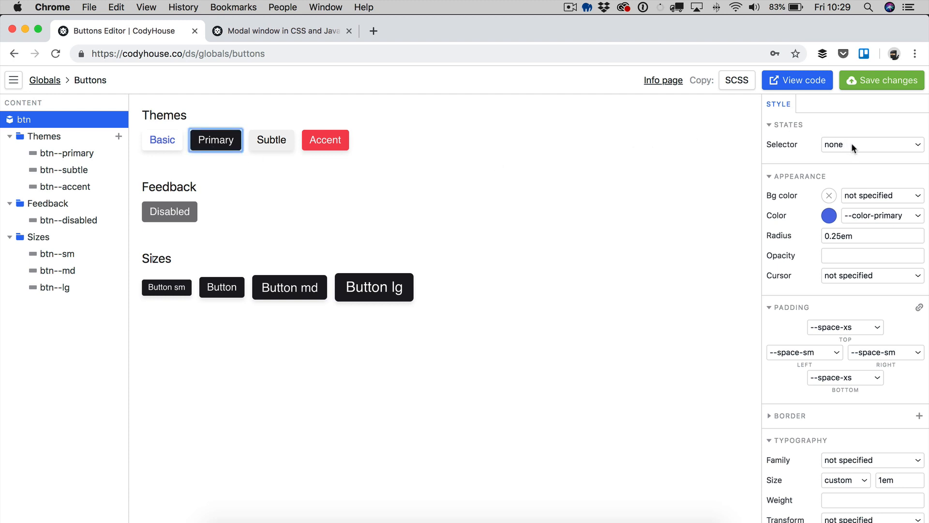
pyautogui.click(871, 145)
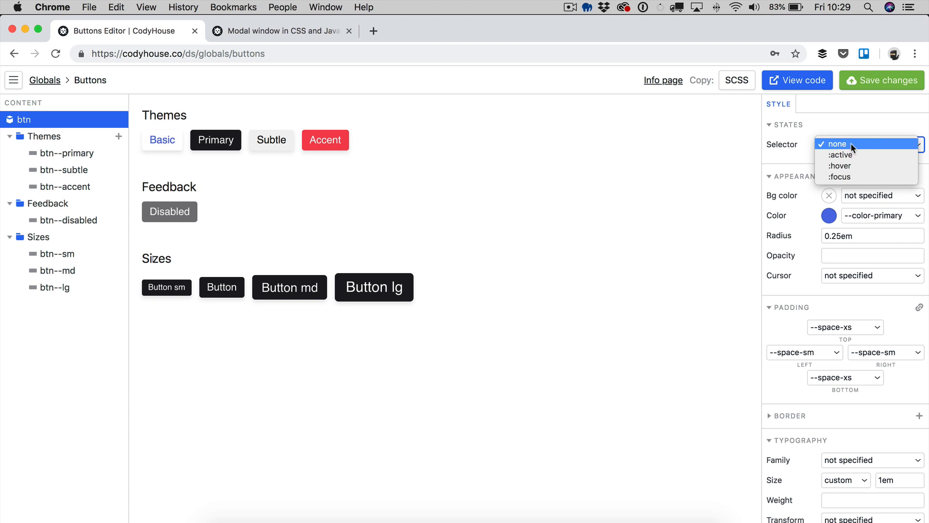
pyautogui.click(837, 144)
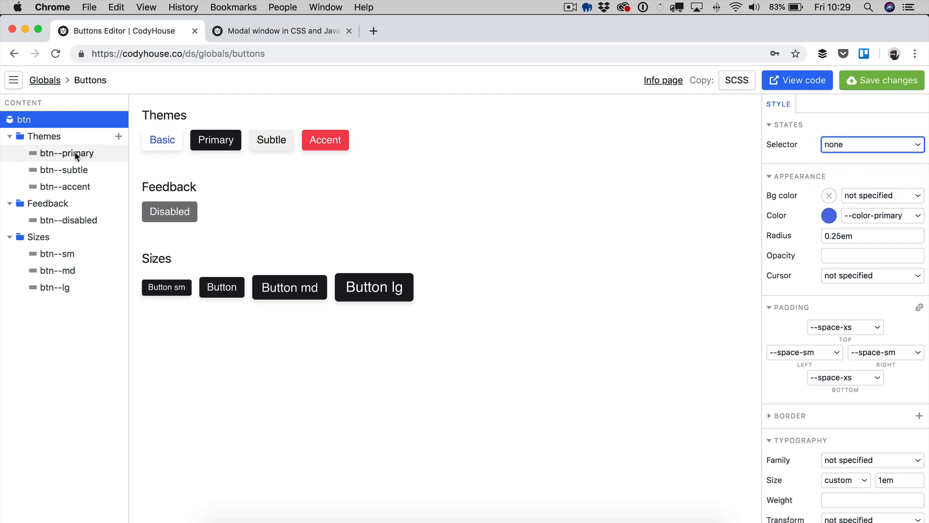
# Step: Set btn--primary's :focus outline style to none and add a focus-state shadow
pyautogui.click(66, 153)
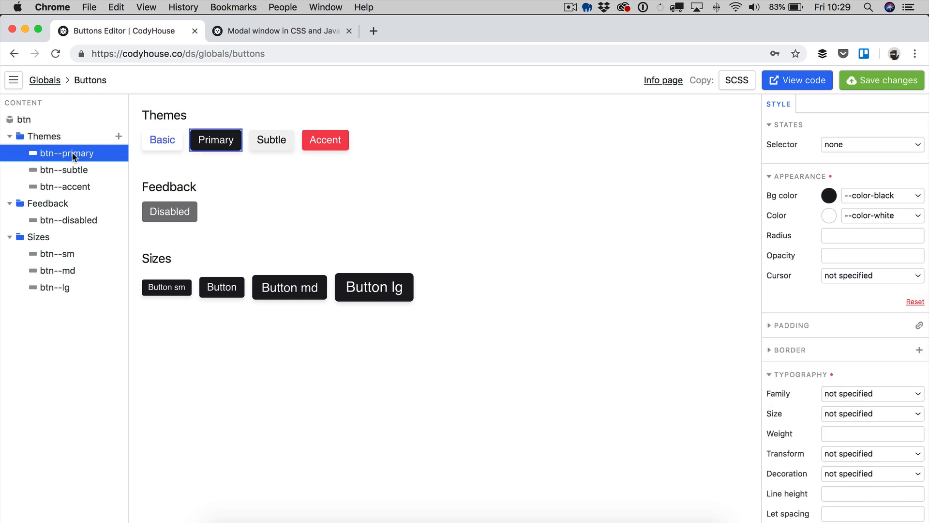
pyautogui.click(872, 144)
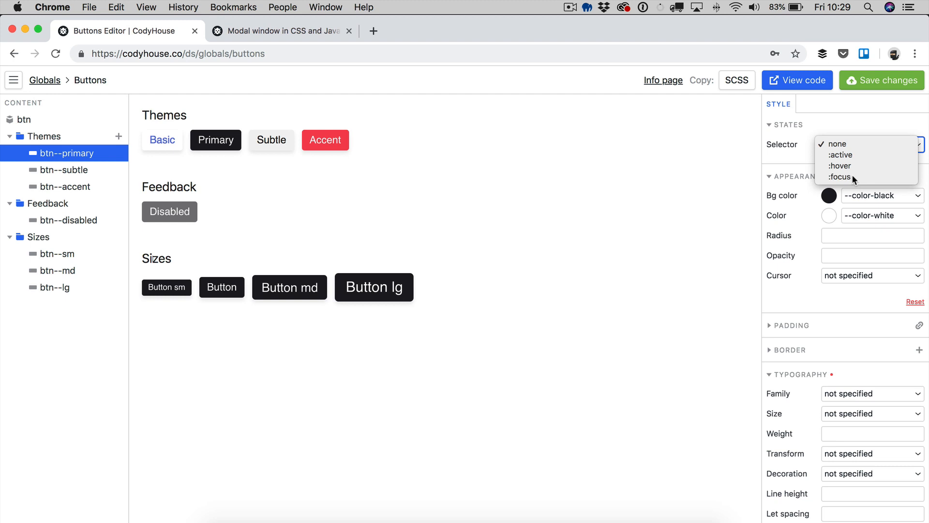
pyautogui.click(840, 177)
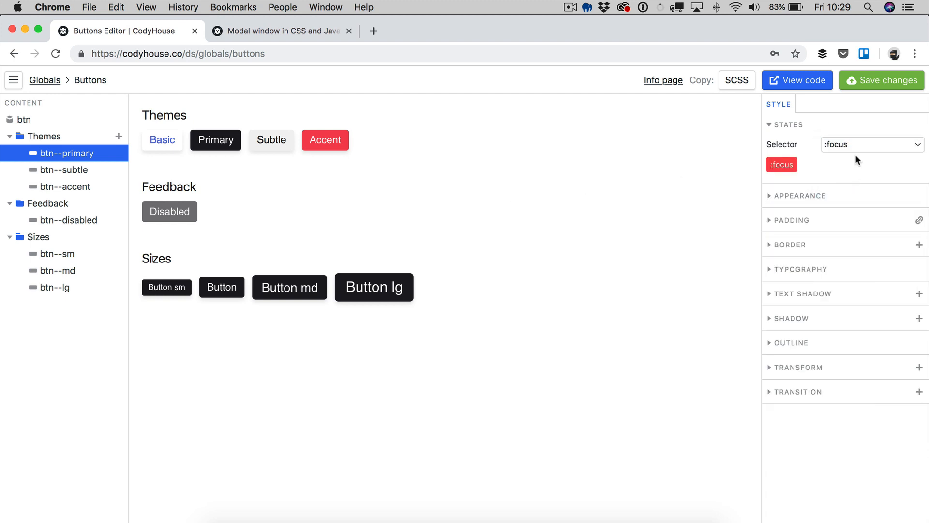
pyautogui.moveTo(828, 324)
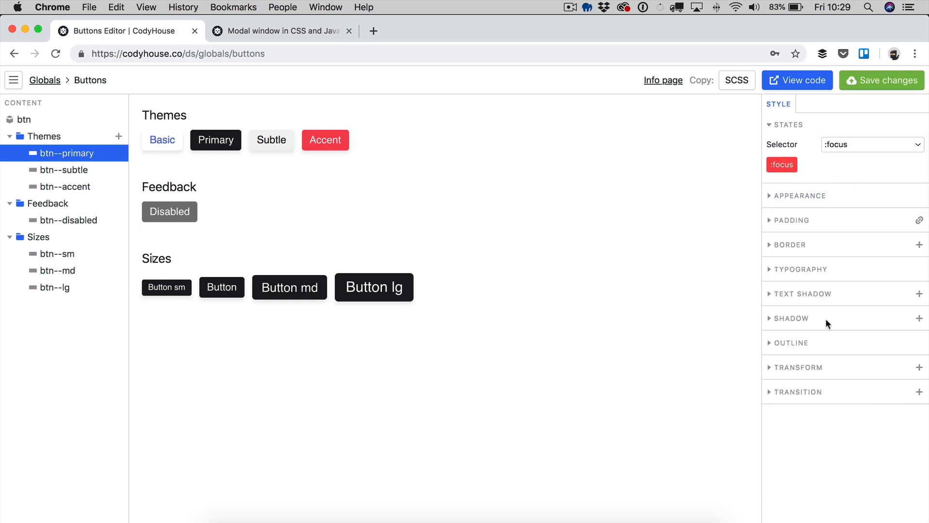
pyautogui.click(792, 343)
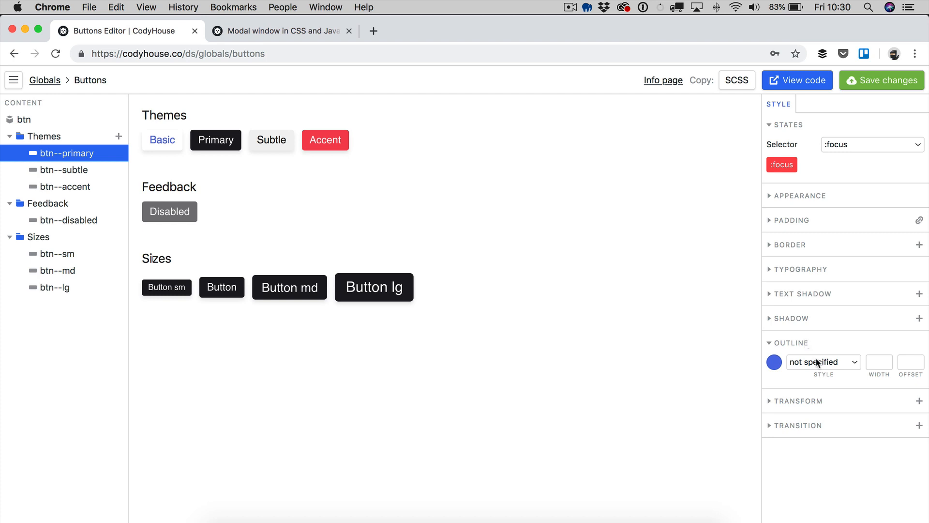
pyautogui.click(824, 362)
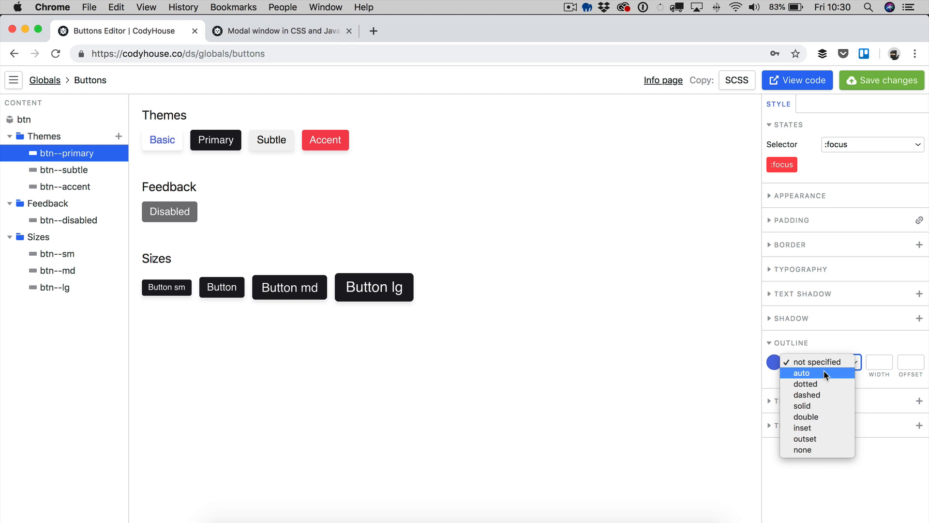
pyautogui.moveTo(822, 440)
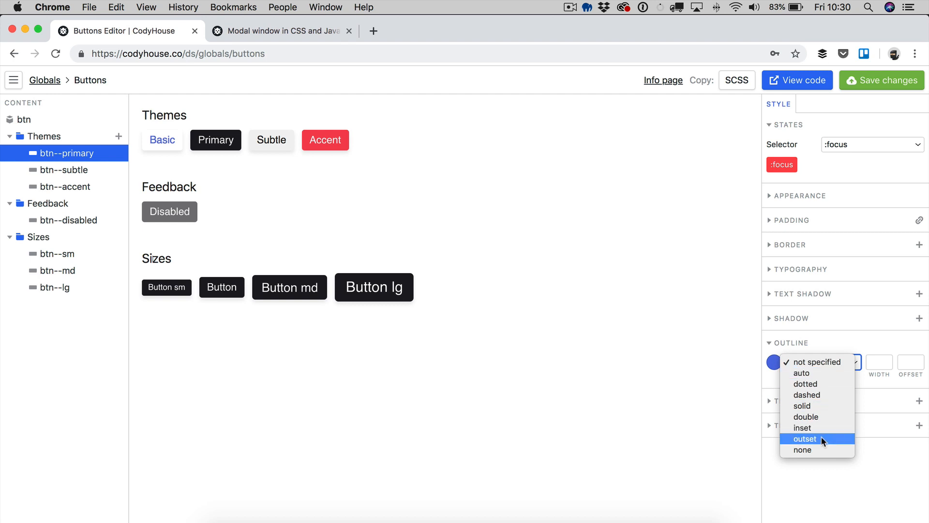
pyautogui.click(803, 450)
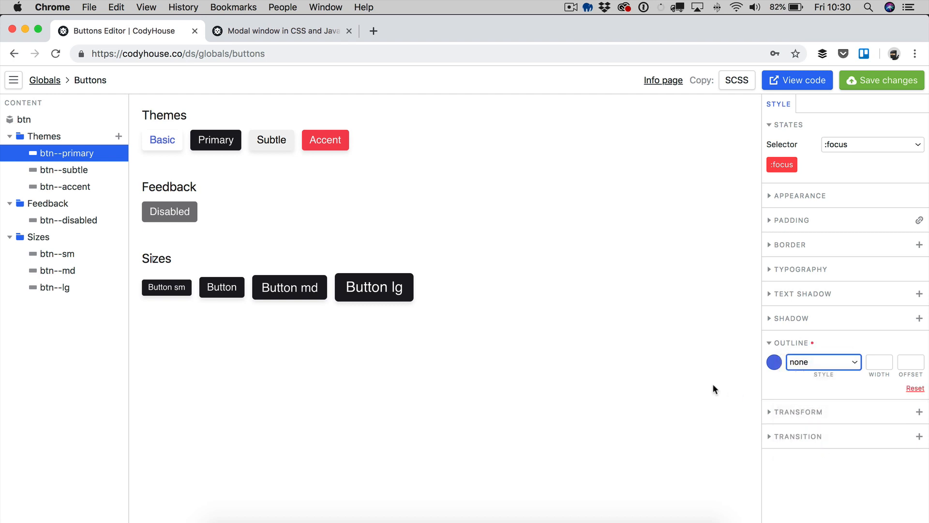
pyautogui.moveTo(751, 356)
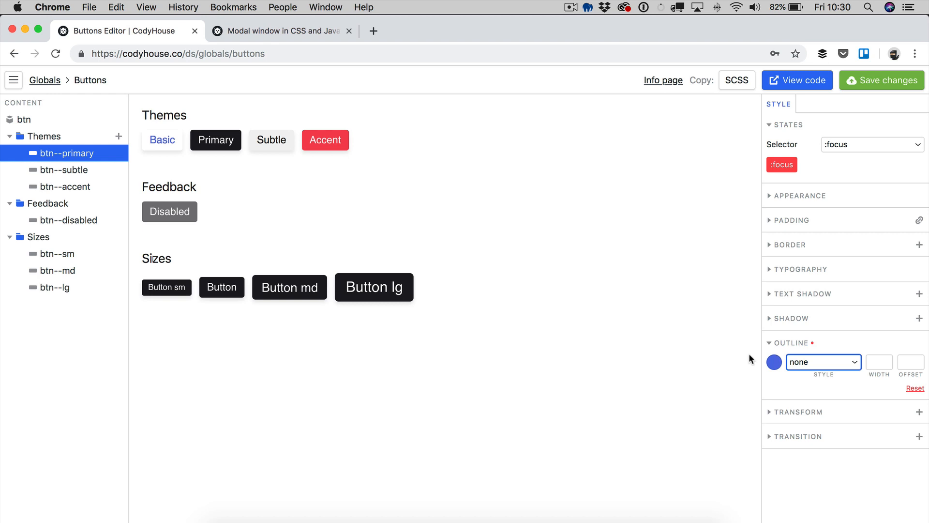
pyautogui.click(769, 318)
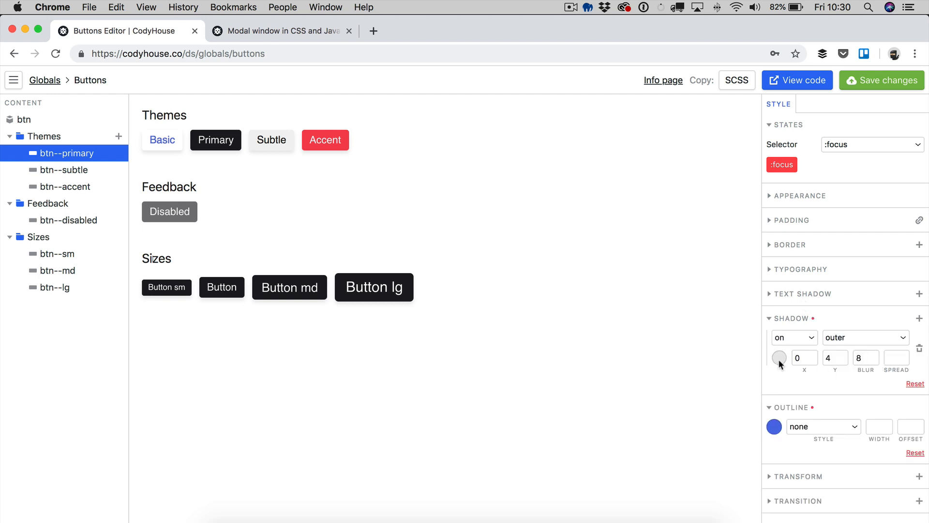
# Step: Give btn--primary :focus a --color-primary-a20 shadow with X, Y, blur 0 and spread 3
pyautogui.click(779, 358)
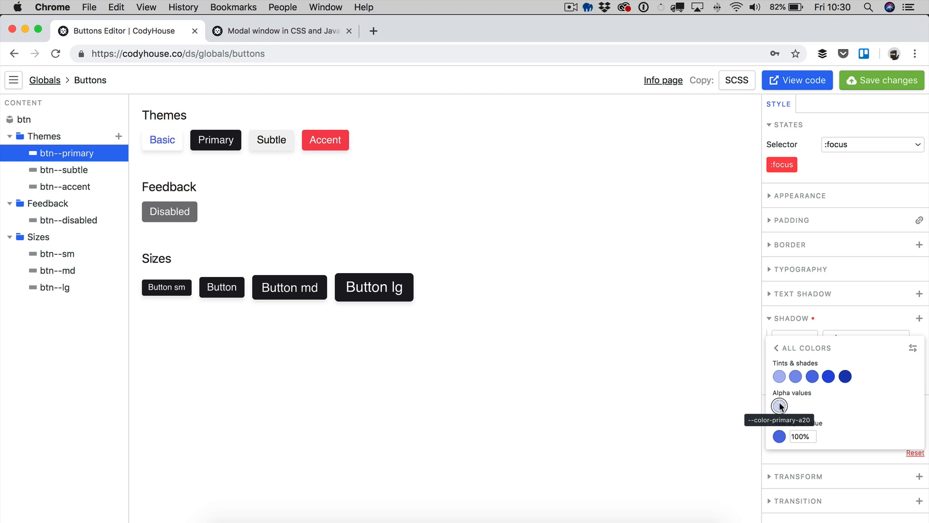
pyautogui.moveTo(647, 392)
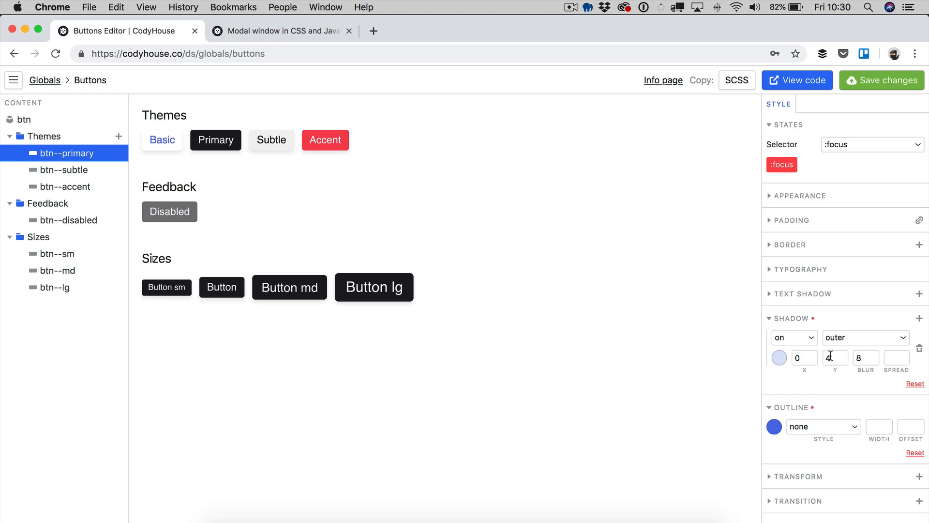
pyautogui.write('0')
pyautogui.write('3')
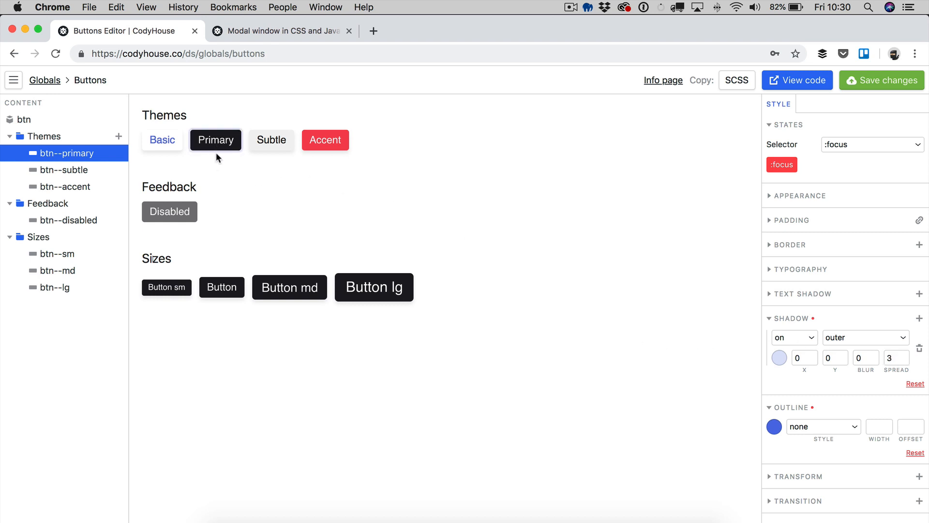
pyautogui.moveTo(229, 168)
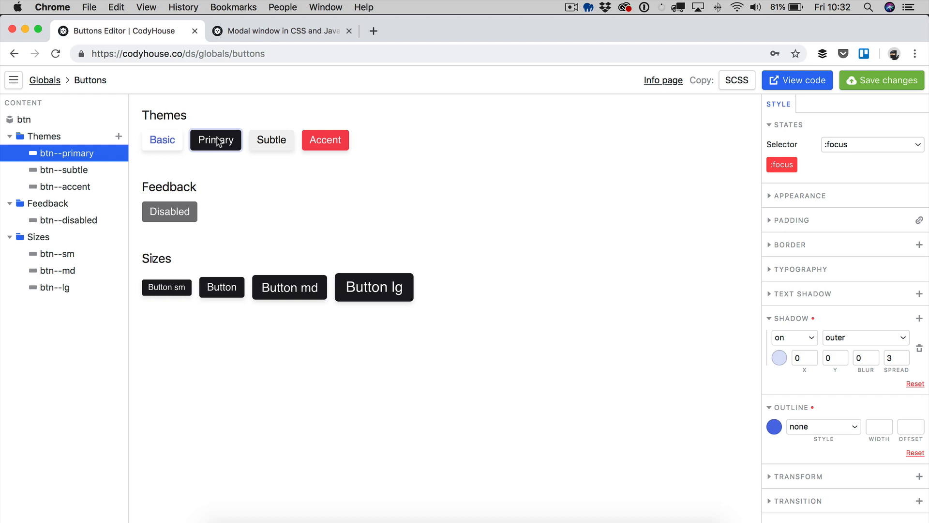
pyautogui.click(869, 144)
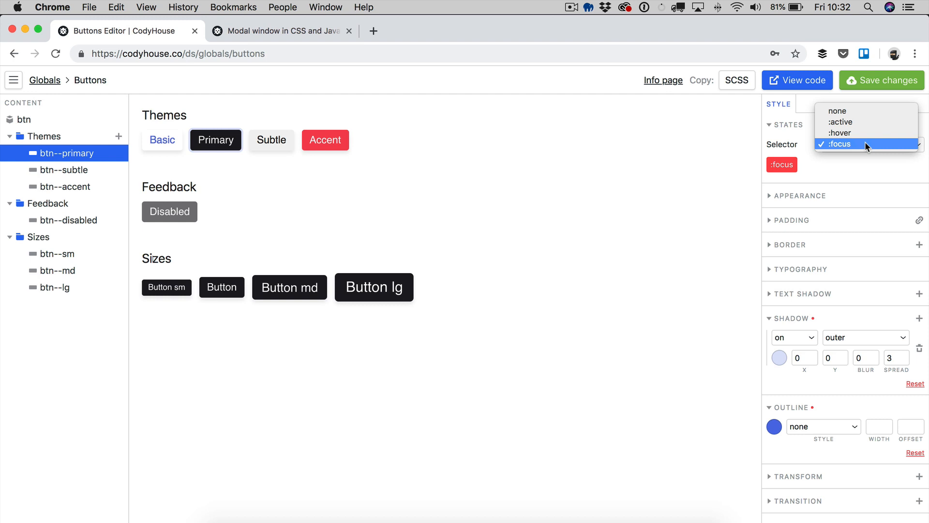
pyautogui.click(841, 143)
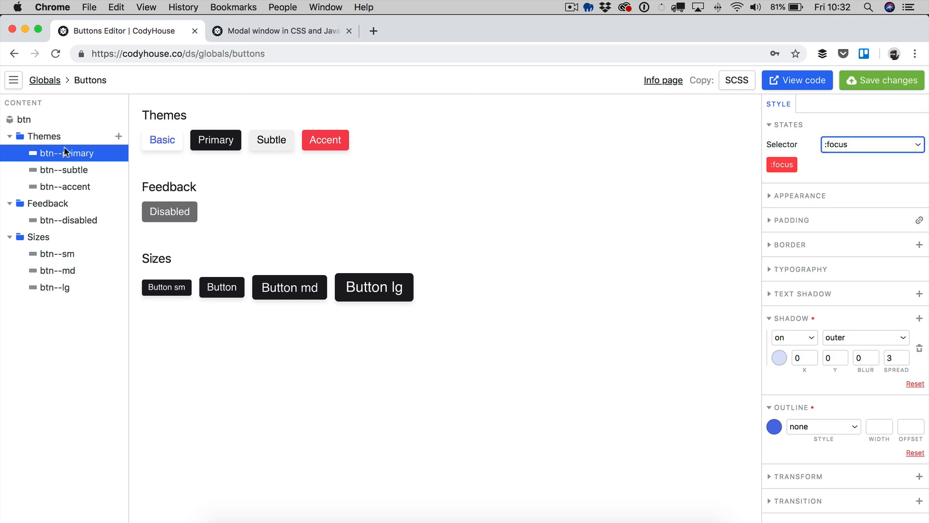
# Step: Add a 2px translateY transform to the base btn :active state and preview it on Basic
pyautogui.click(21, 119)
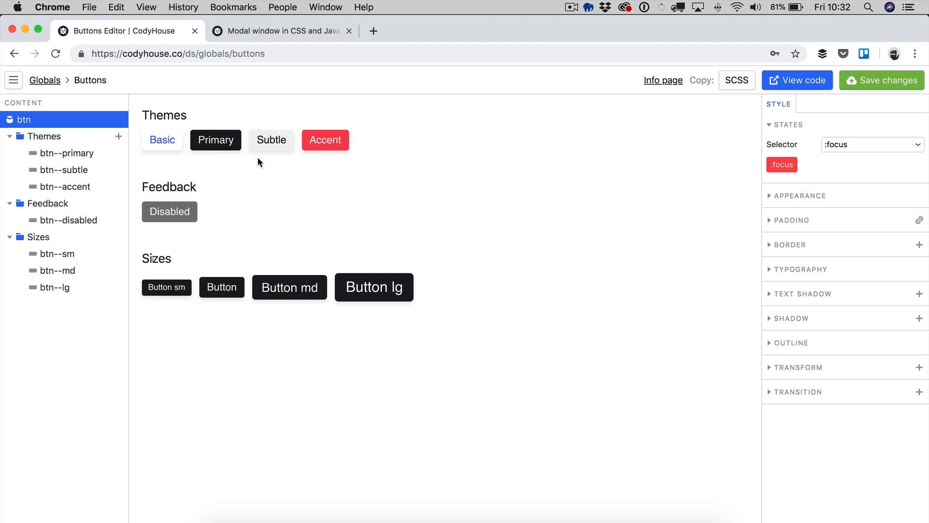
pyautogui.click(869, 145)
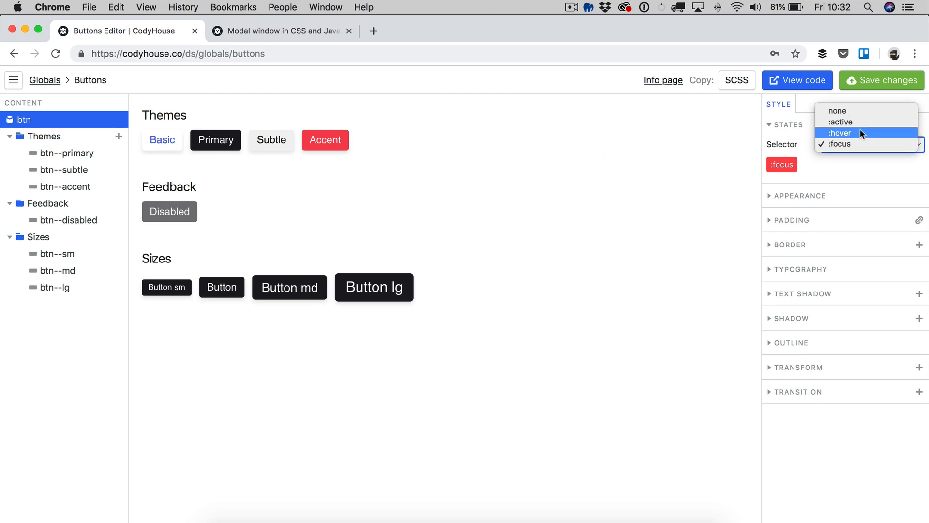
pyautogui.click(841, 122)
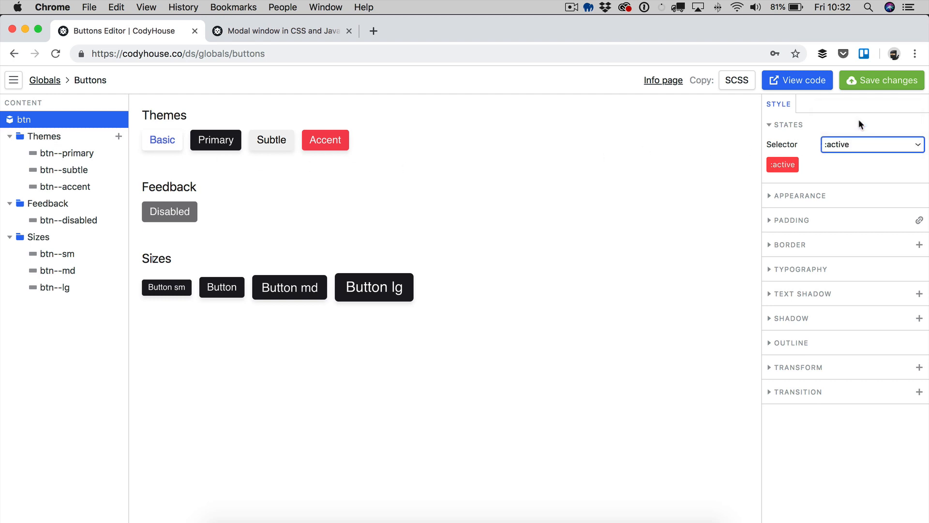
pyautogui.click(799, 367)
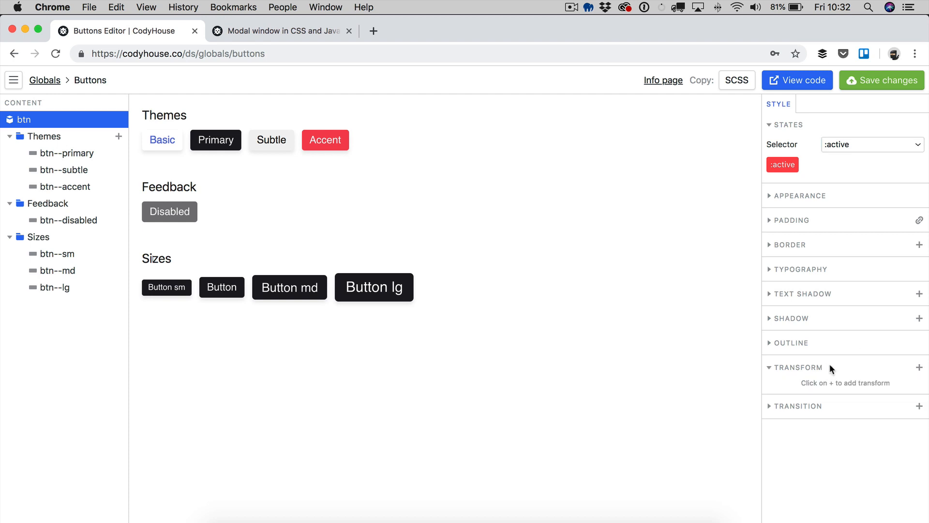
pyautogui.click(918, 368)
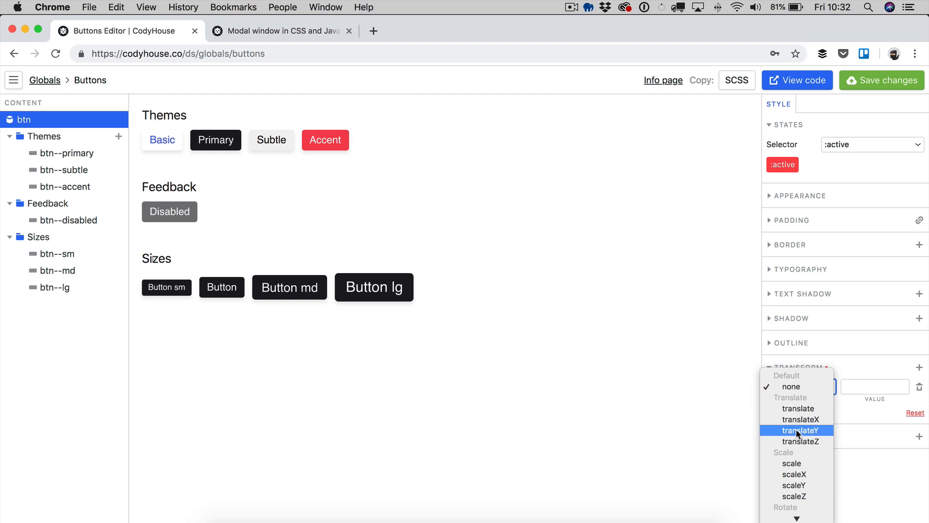
pyautogui.click(798, 431)
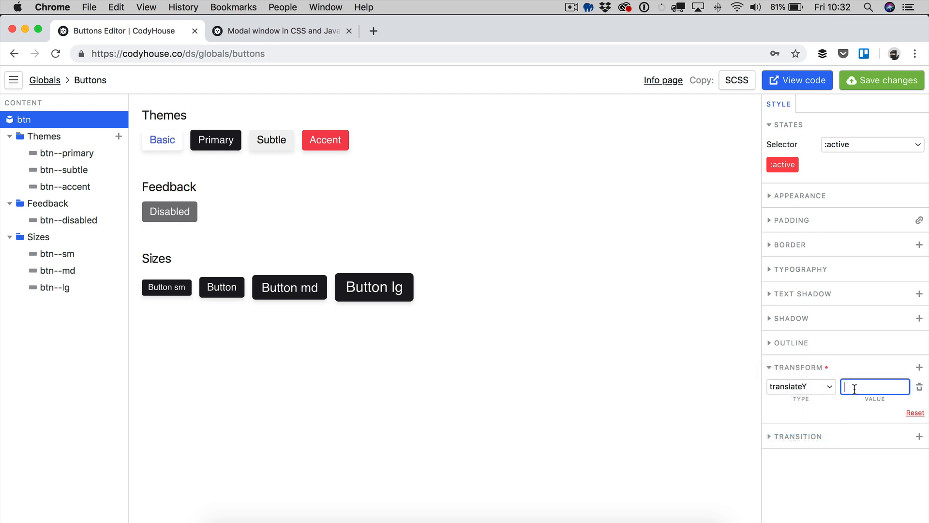
pyautogui.write('2px')
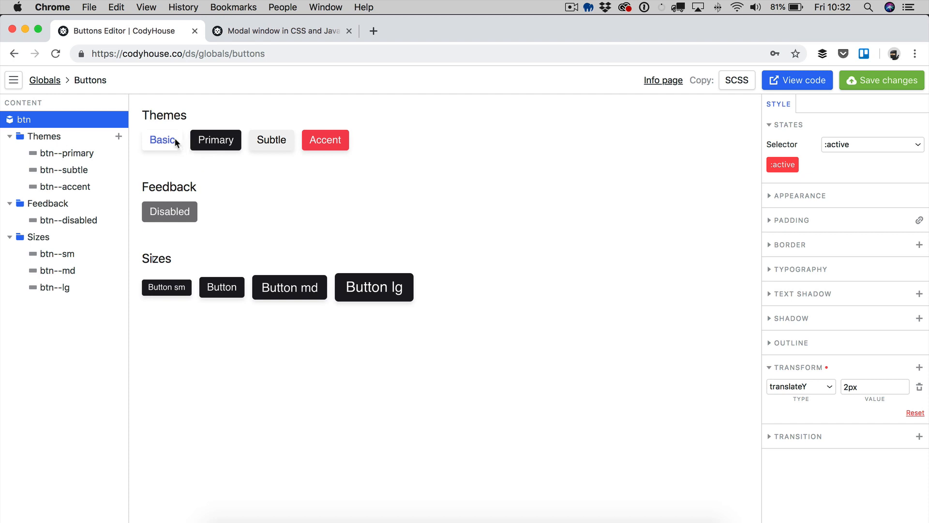
pyautogui.click(271, 140)
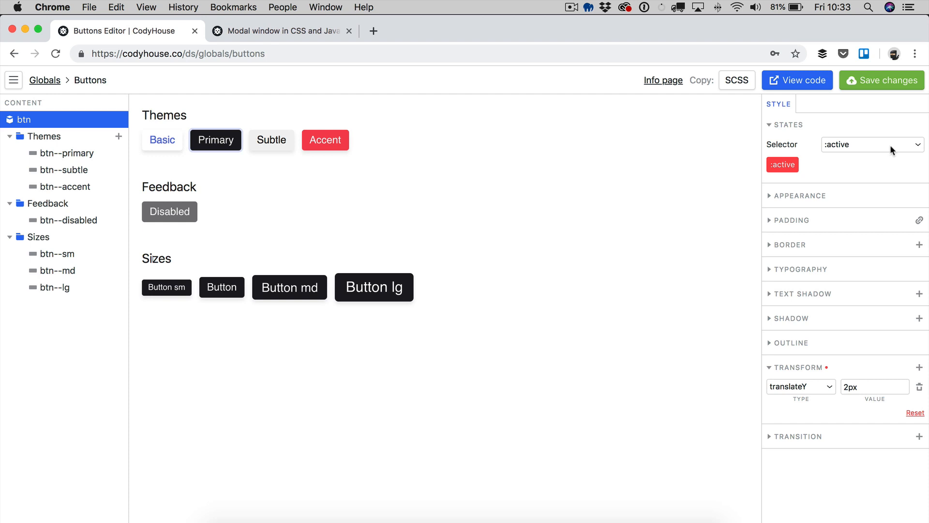
# Step: Change the base btn default-state transition property from 'all' to 'transform'
pyautogui.click(872, 145)
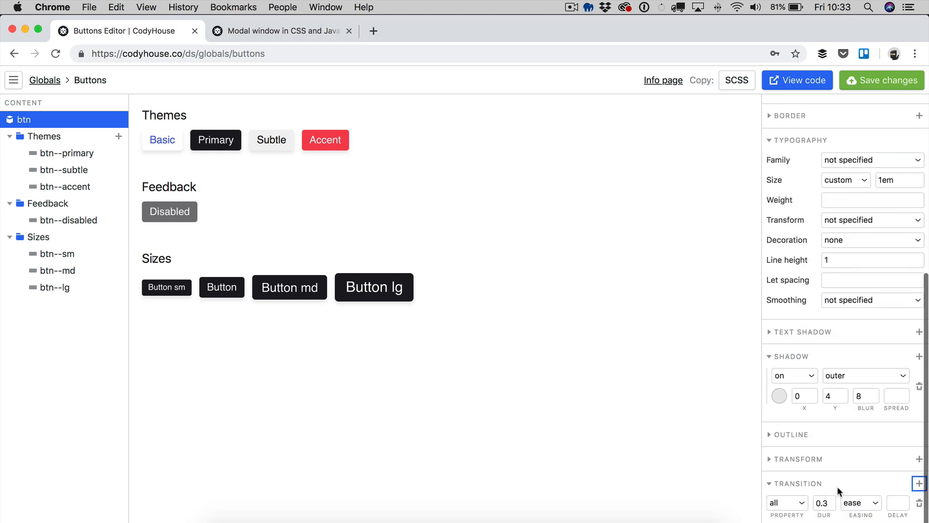
pyautogui.click(787, 503)
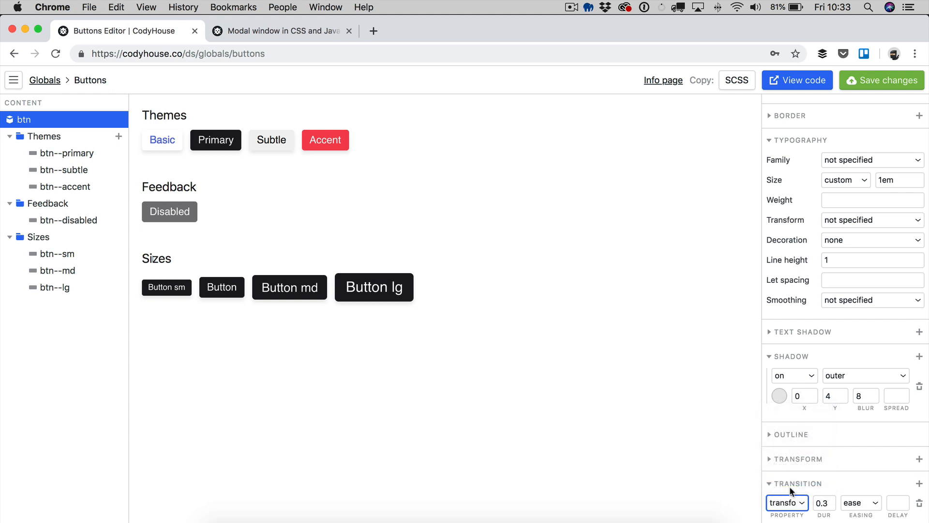
pyautogui.click(163, 140)
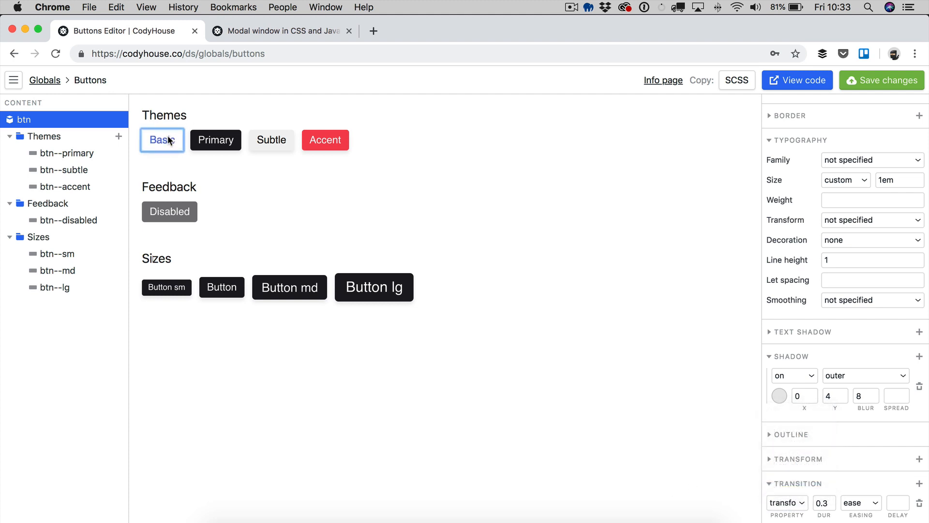
# Step: Test the press effect on the Basic and Primary buttons
pyautogui.click(215, 141)
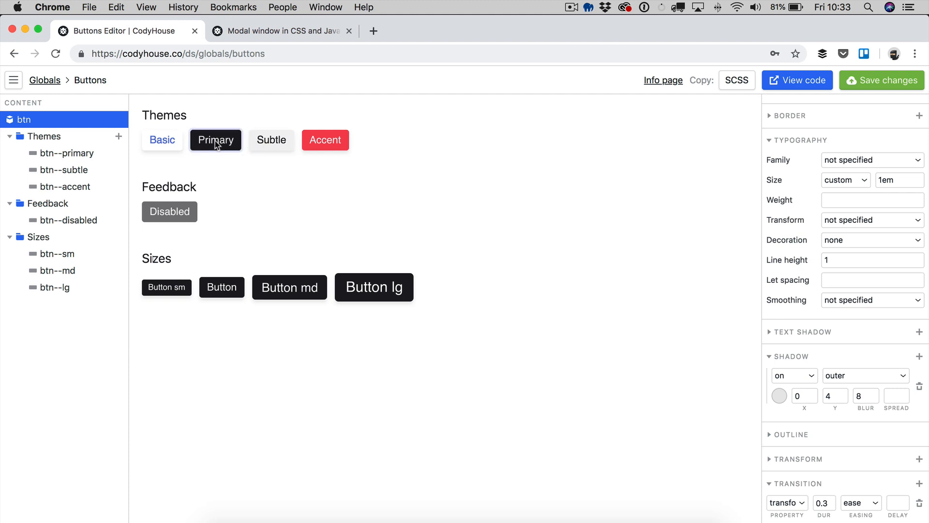
pyautogui.click(325, 140)
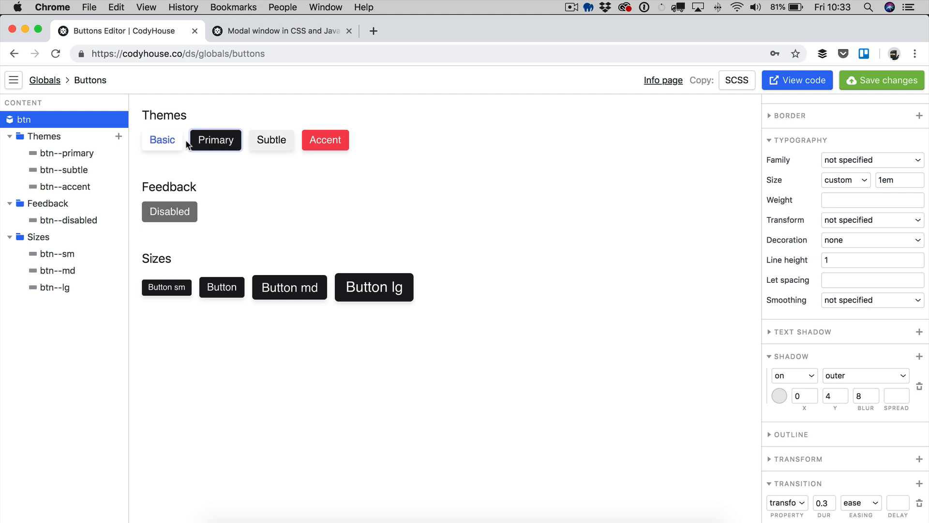
pyautogui.click(162, 140)
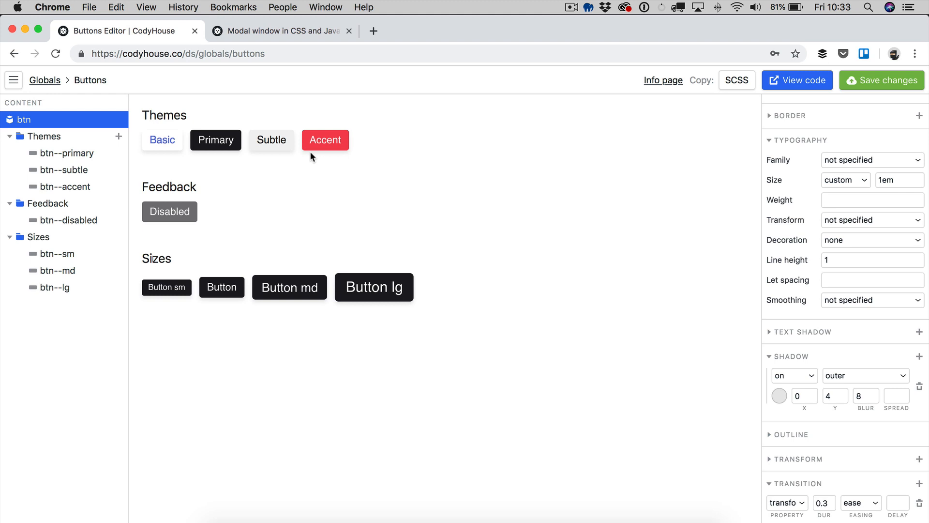
pyautogui.moveTo(291, 193)
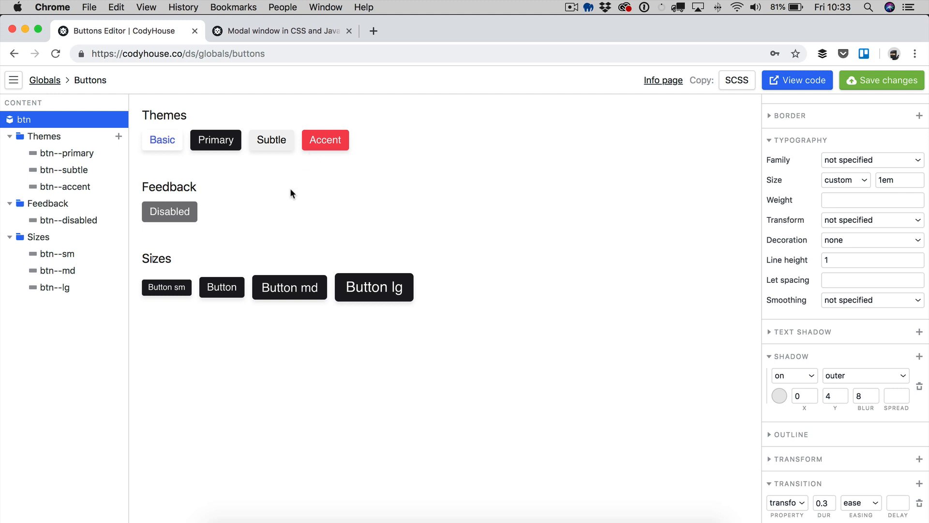
pyautogui.moveTo(122, 106)
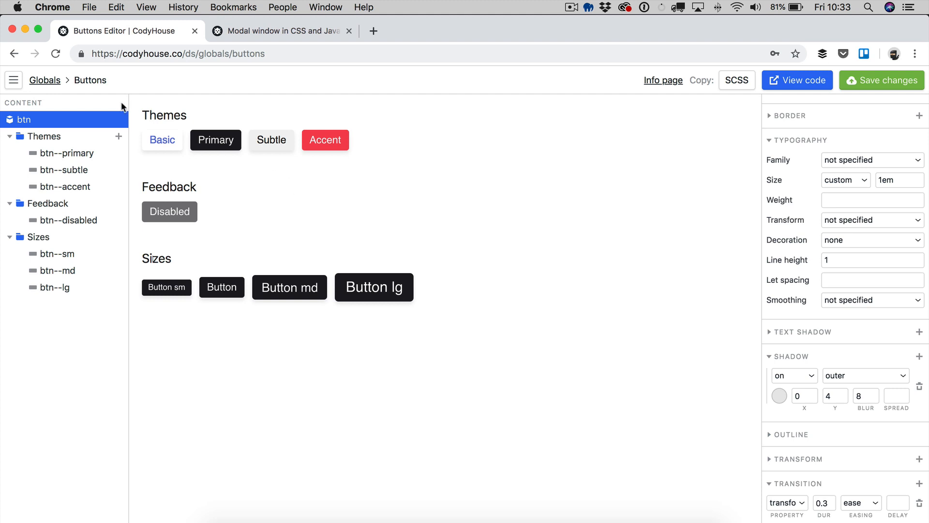
pyautogui.moveTo(105, 144)
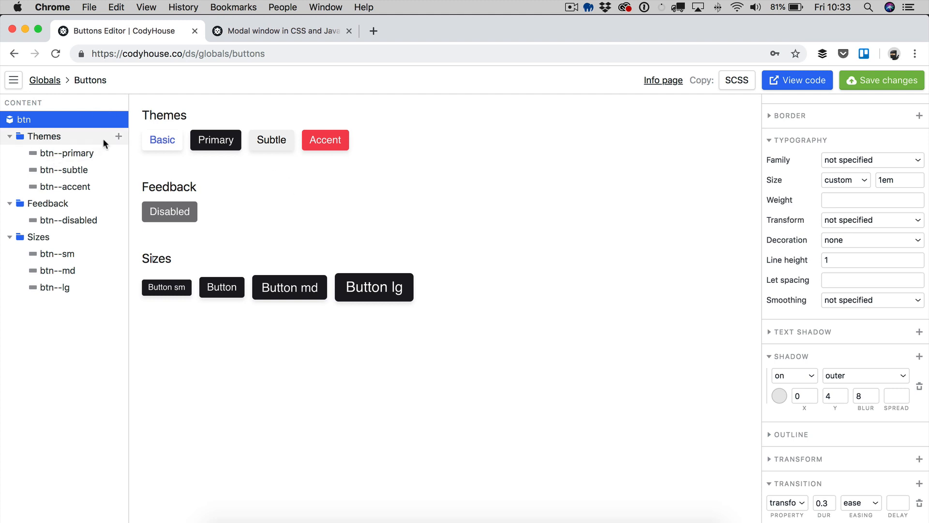
pyautogui.moveTo(126, 144)
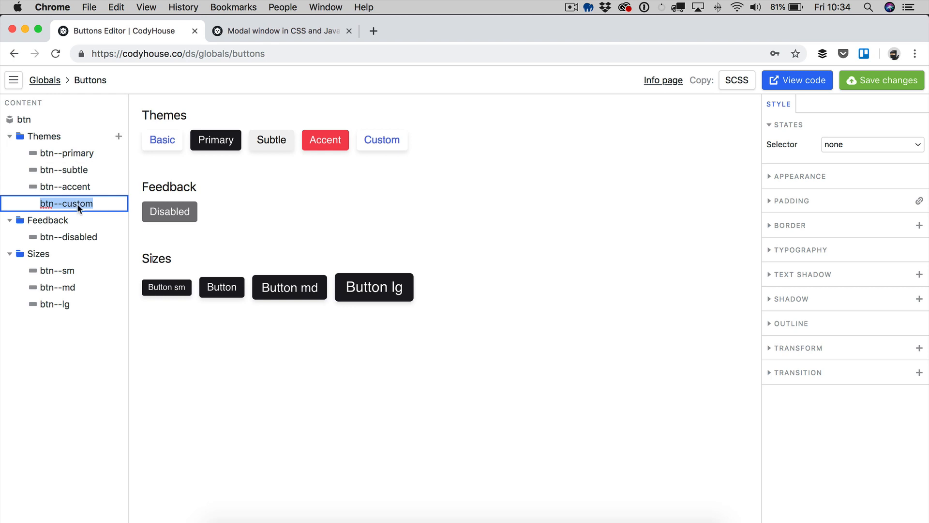
# Step: Rename the variation to btn--link and set its text decoration to underline
pyautogui.write('link')
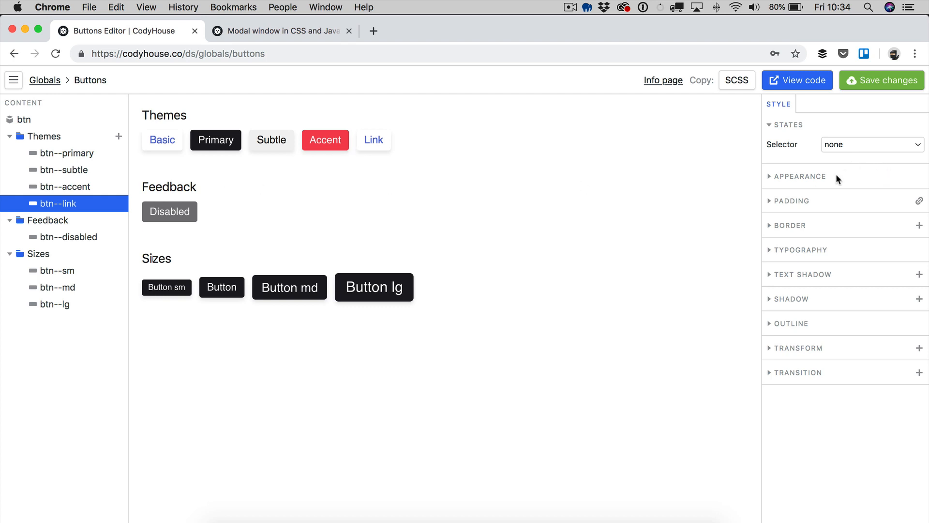
pyautogui.click(801, 250)
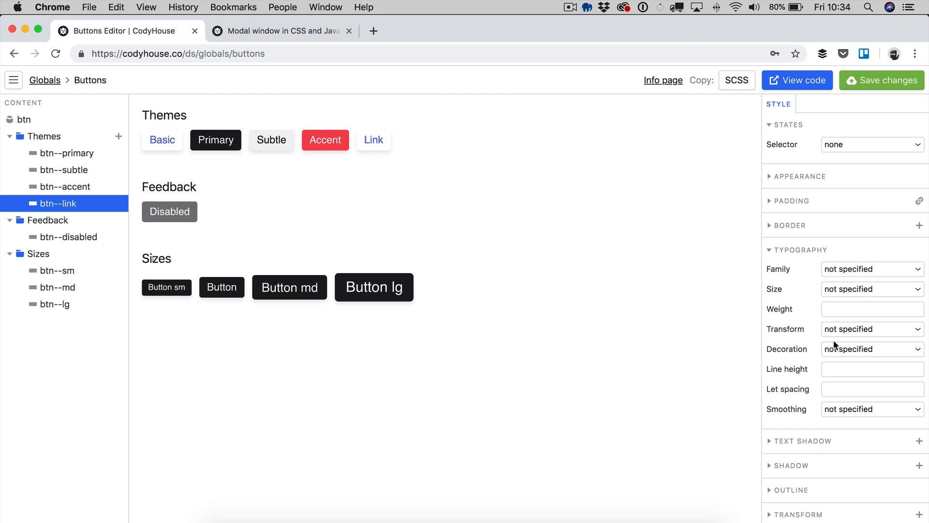
pyautogui.moveTo(847, 355)
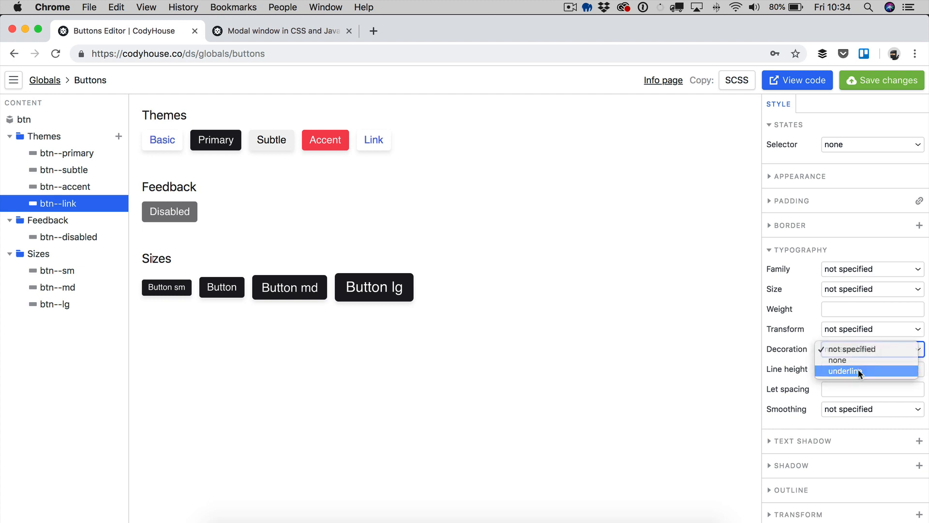
pyautogui.click(845, 371)
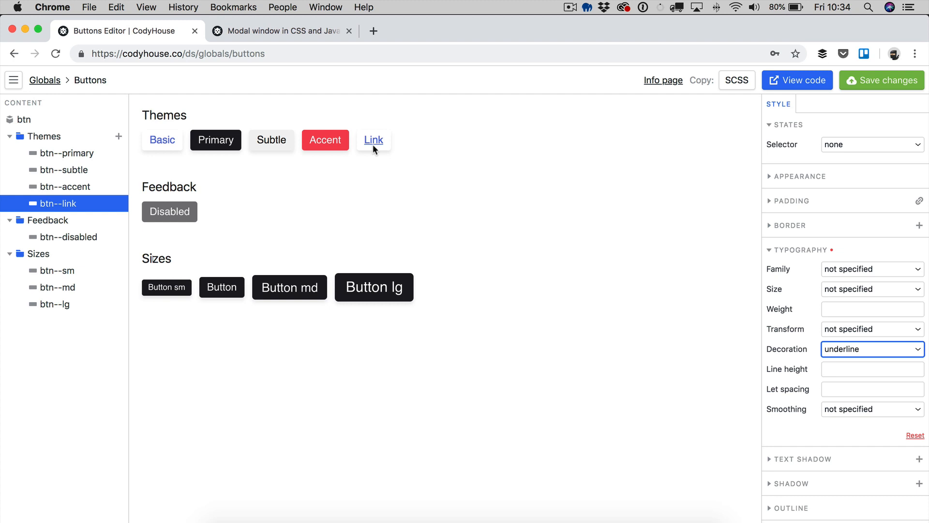
# Step: Set the btn--link shadow to none
pyautogui.scroll(-3)
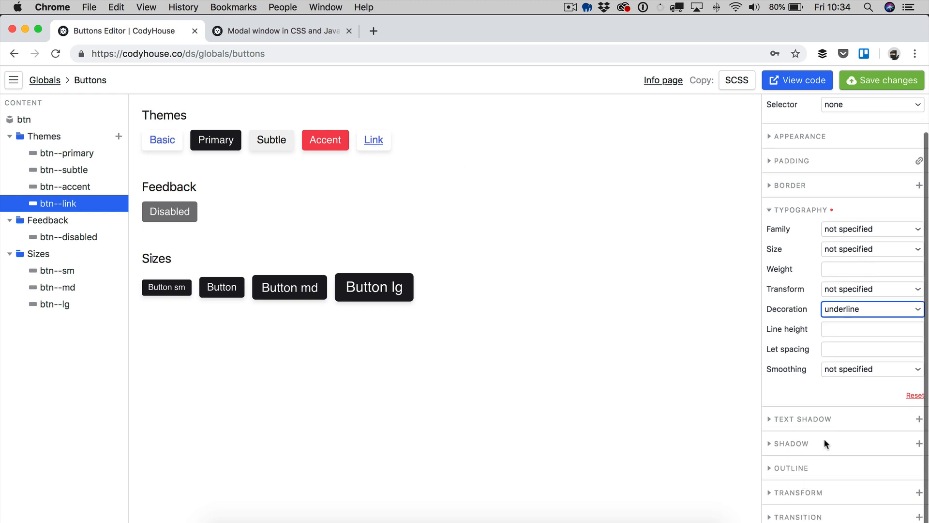
pyautogui.click(919, 377)
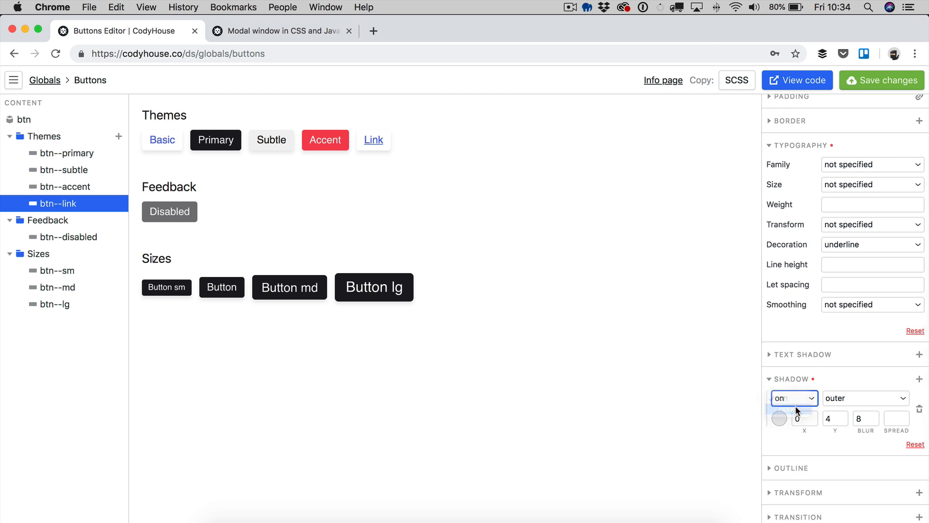
pyautogui.click(794, 398)
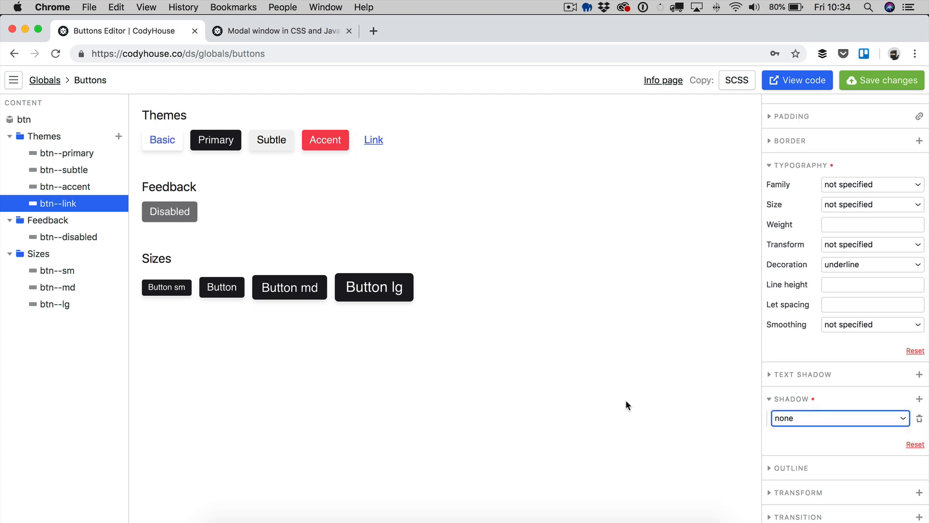
pyautogui.moveTo(354, 213)
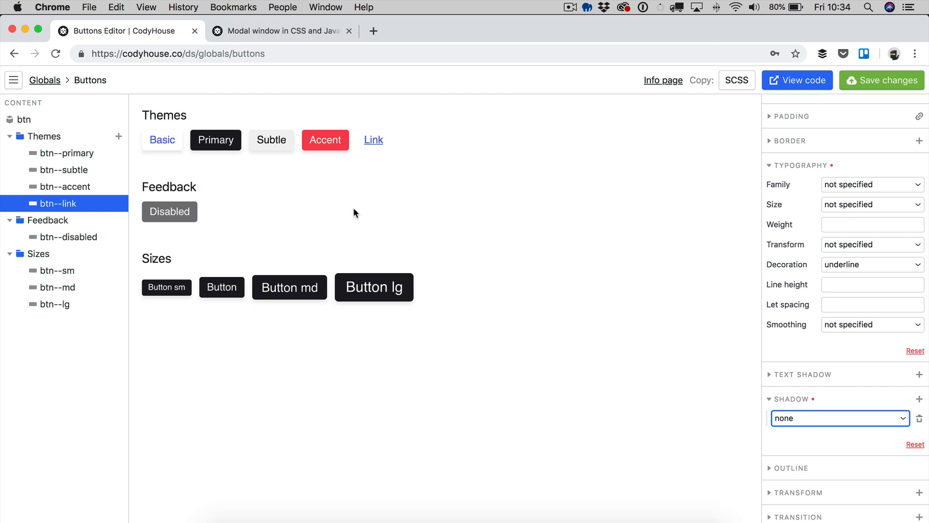
pyautogui.moveTo(41, 119)
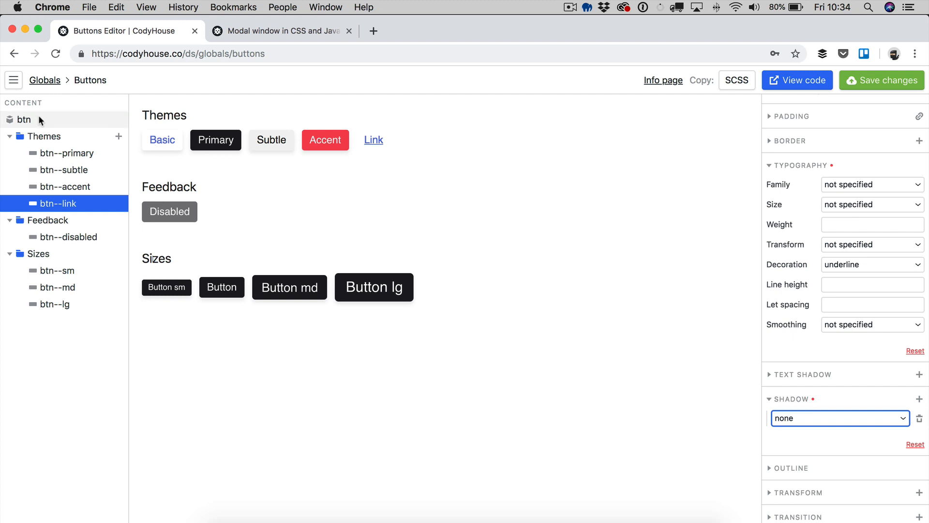
pyautogui.moveTo(369, 152)
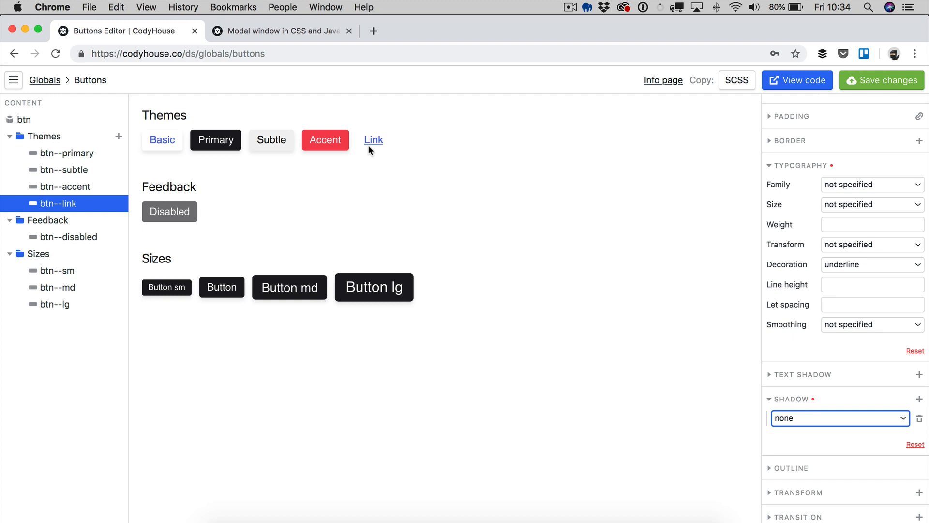
pyautogui.moveTo(78, 204)
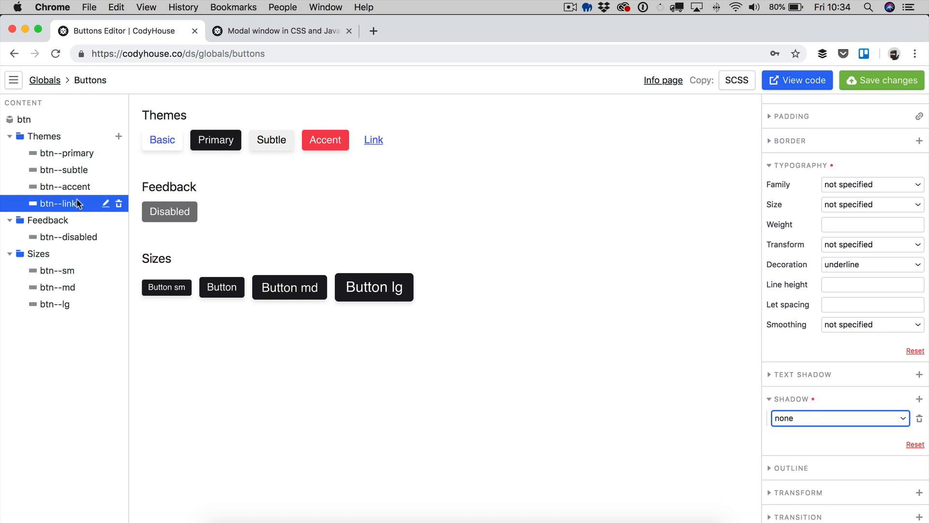
pyautogui.moveTo(508, 192)
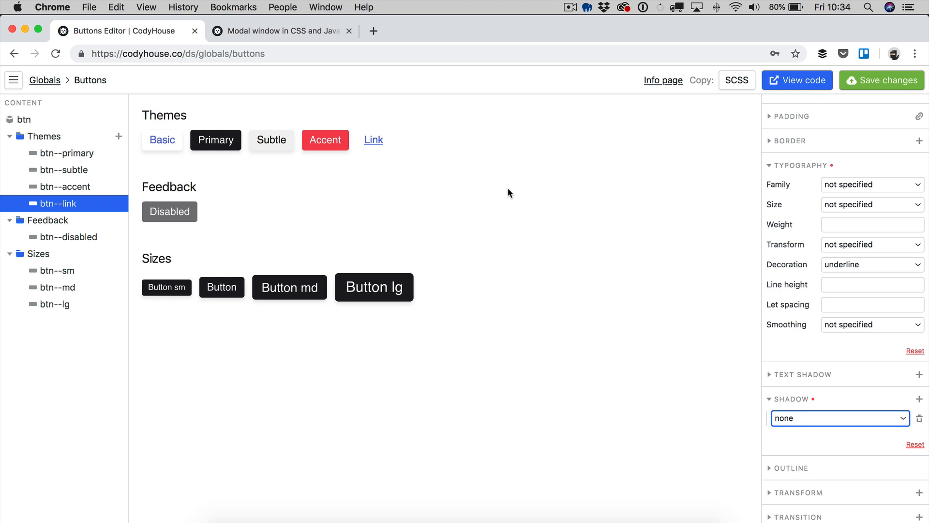
pyautogui.moveTo(496, 196)
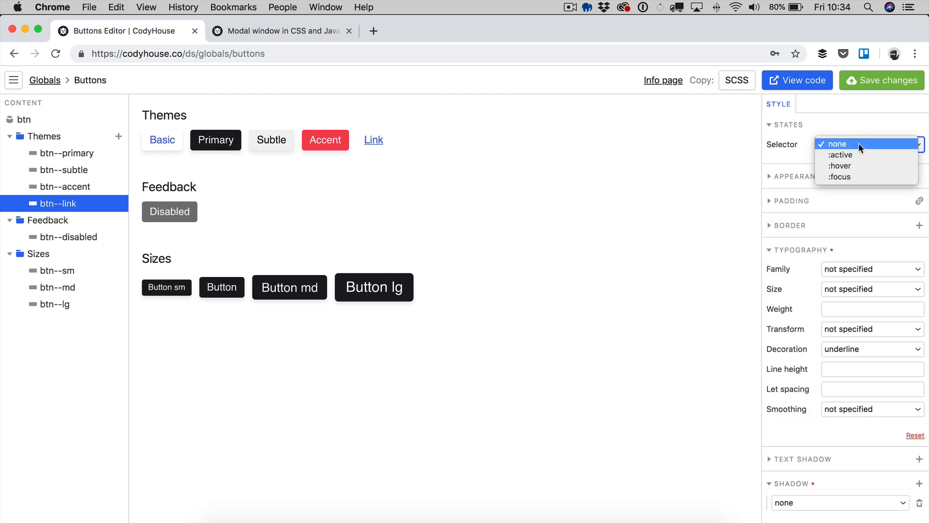
# Step: Set btn--link's :hover text colour to --color-black, then reselect the base btn style
pyautogui.click(840, 165)
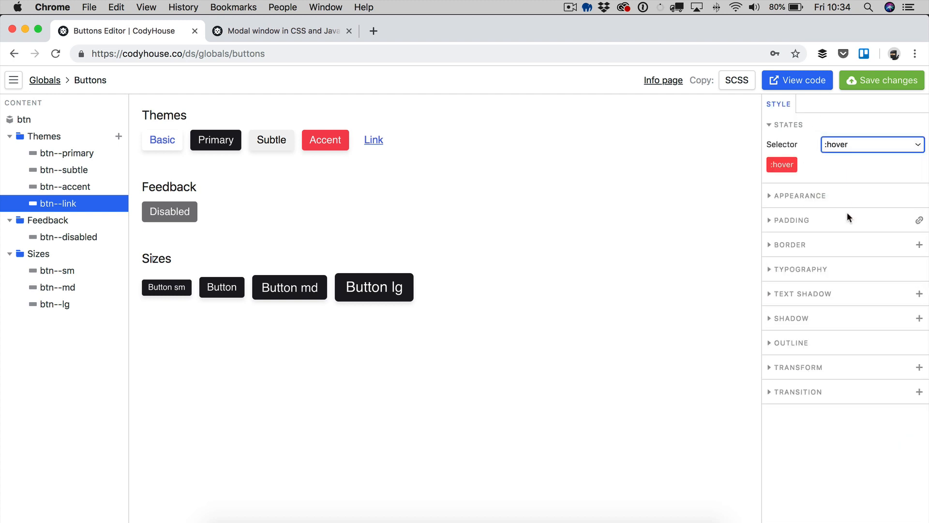
pyautogui.click(797, 196)
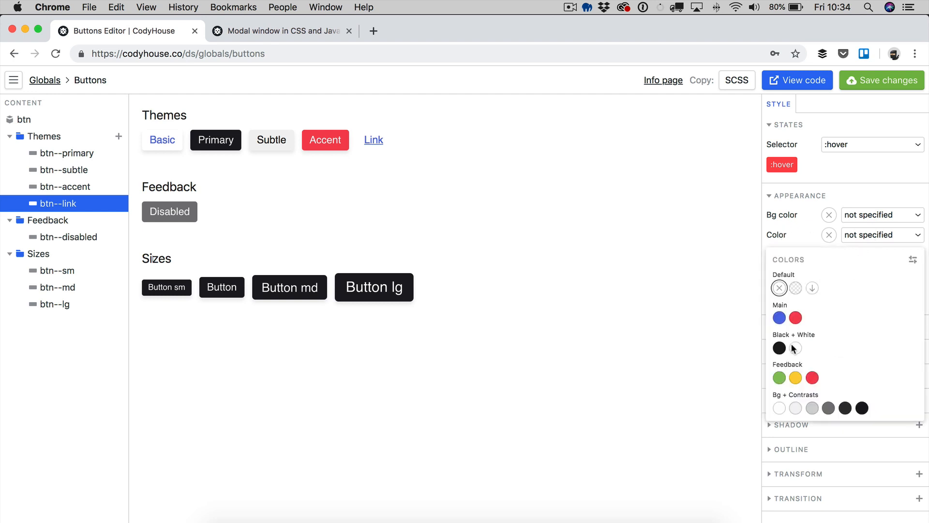
pyautogui.click(779, 347)
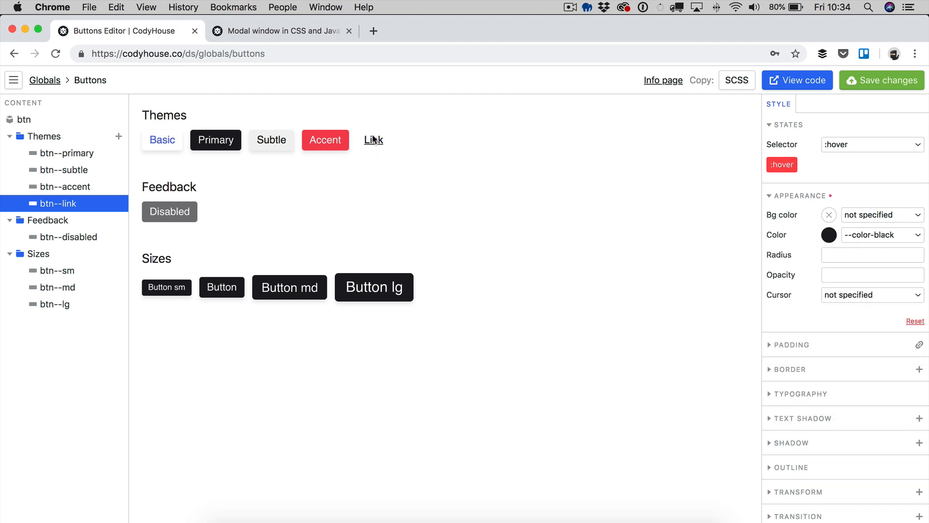
pyautogui.click(21, 119)
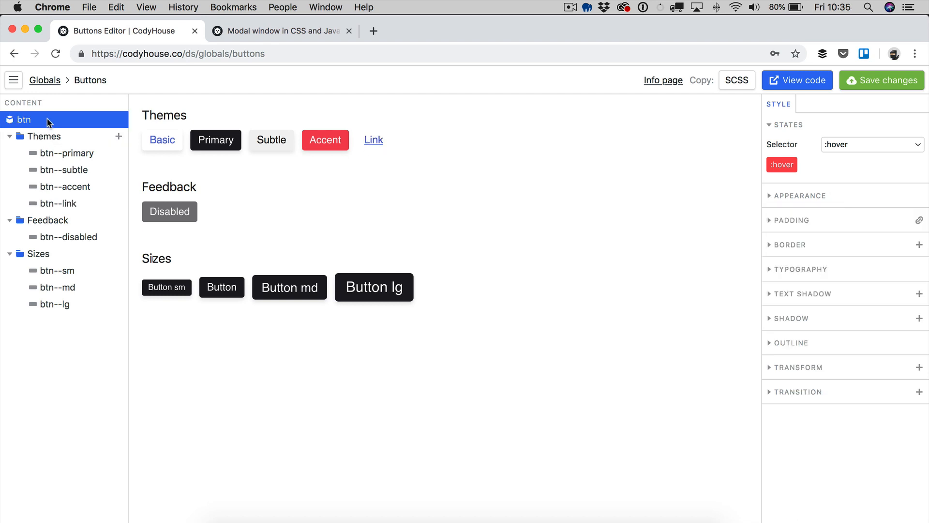
# Step: Set the base btn :hover cursor to pointer, then open the btn--disabled variant
pyautogui.click(799, 195)
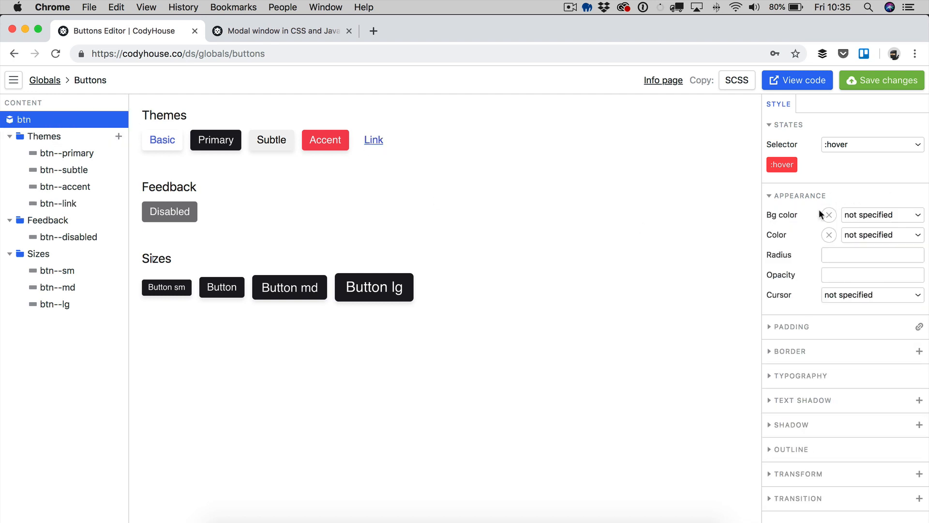
pyautogui.click(873, 294)
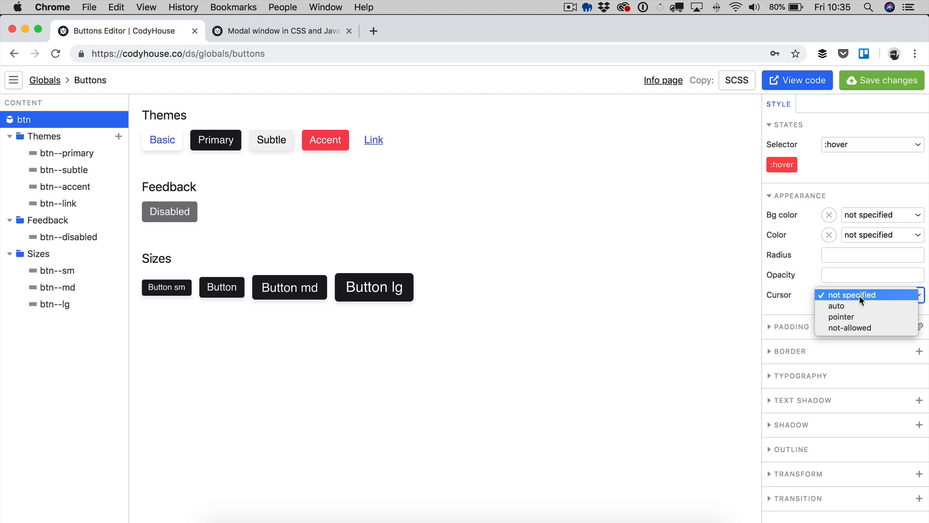
pyautogui.click(841, 316)
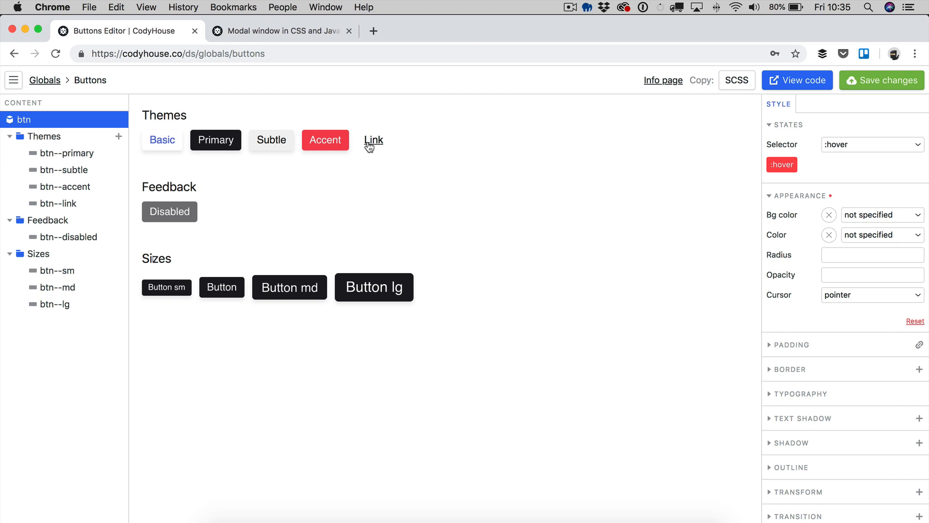
pyautogui.moveTo(146, 166)
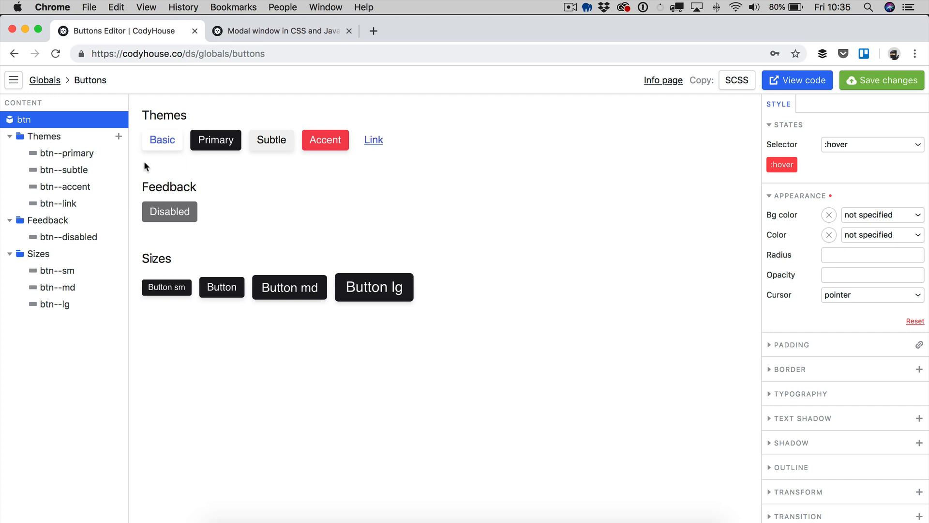
pyautogui.click(68, 237)
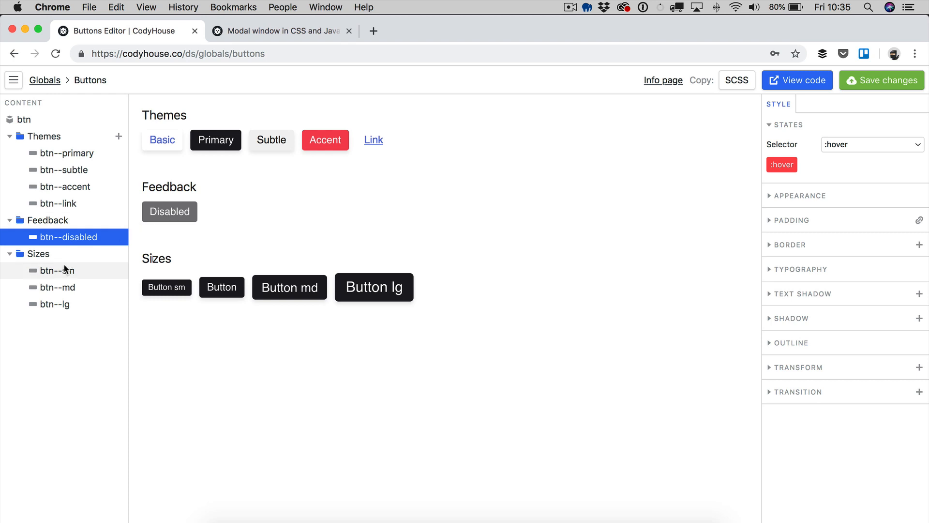
pyautogui.moveTo(63, 273)
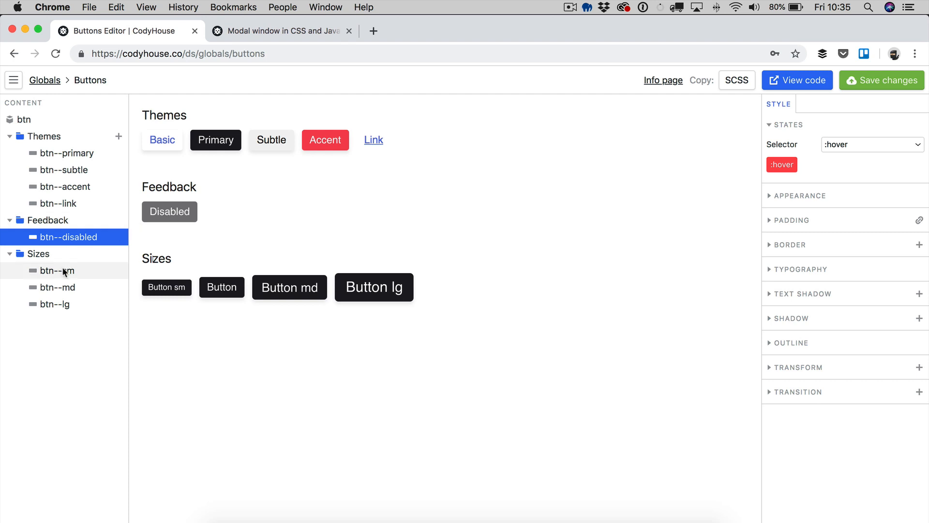
# Step: Select btn--sm and set its state selector to none, revealing the 0.8em font size
pyautogui.click(55, 271)
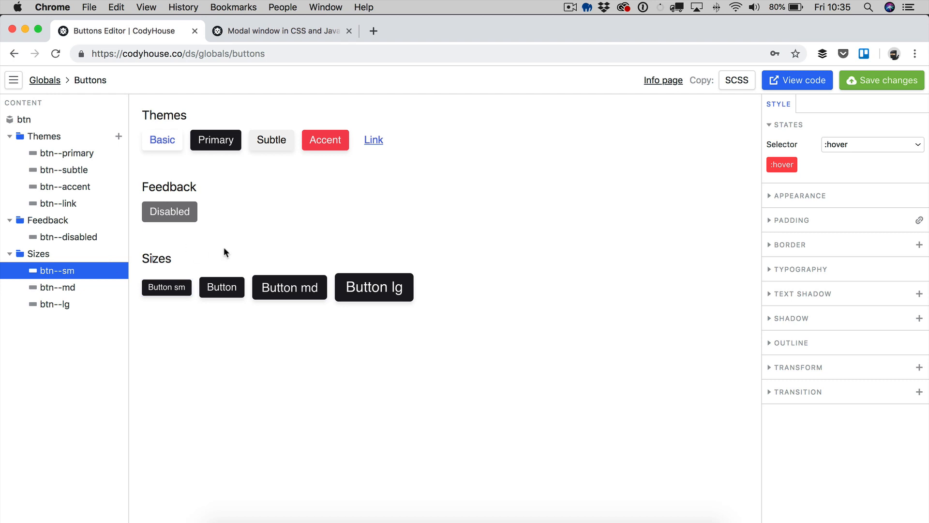
pyautogui.moveTo(44, 282)
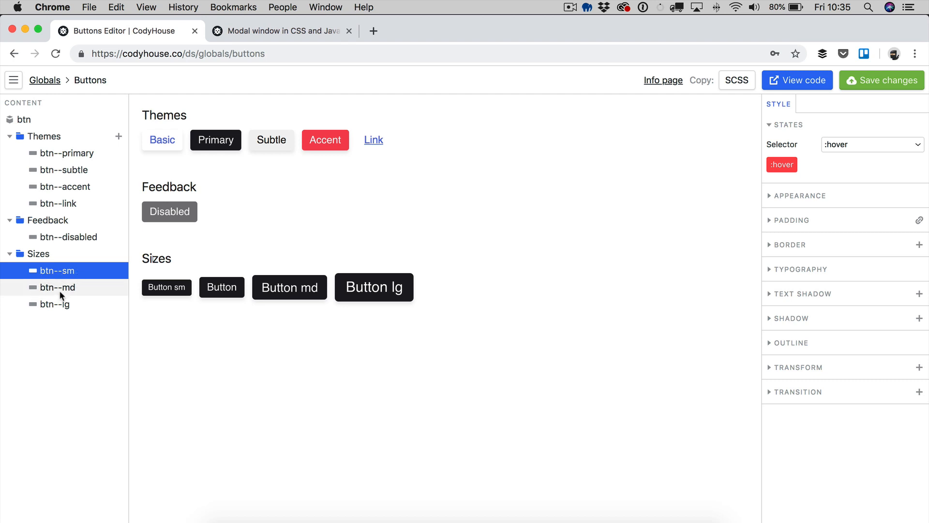
pyautogui.moveTo(71, 310)
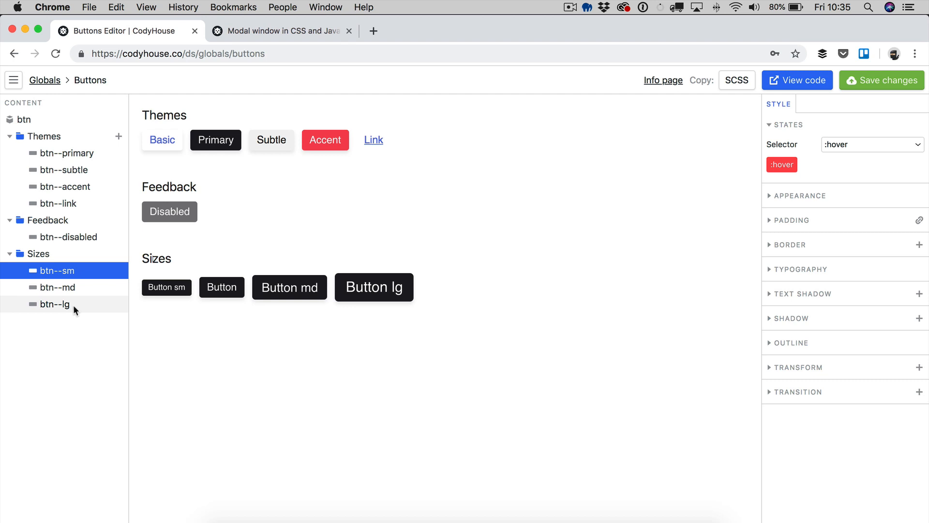
pyautogui.moveTo(207, 255)
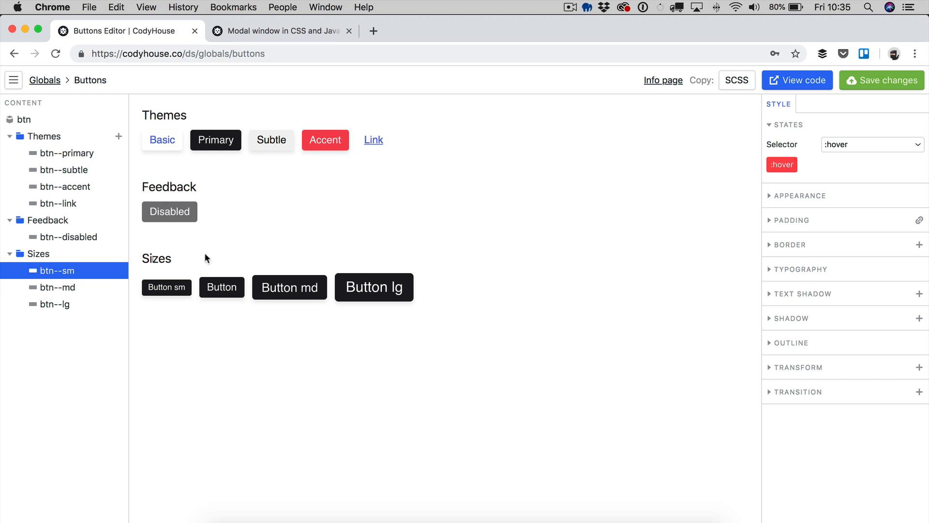
pyautogui.click(871, 145)
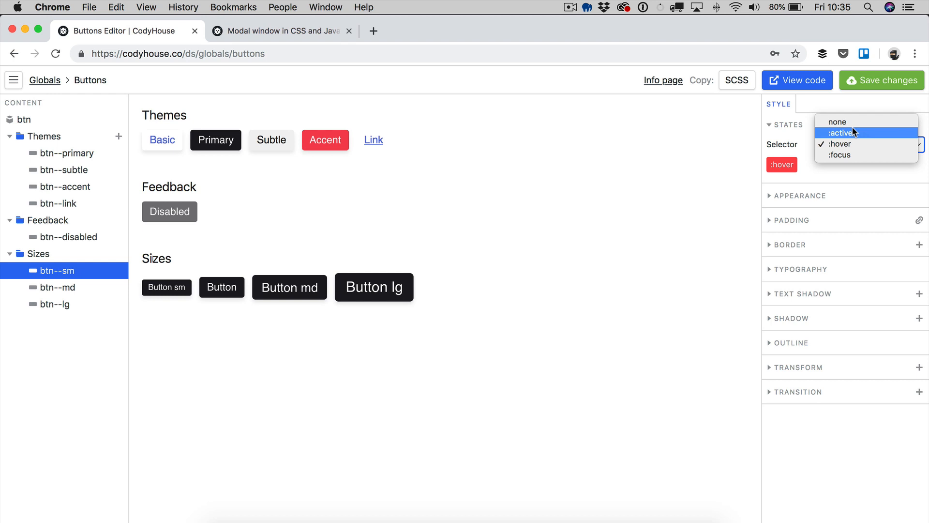
pyautogui.click(837, 122)
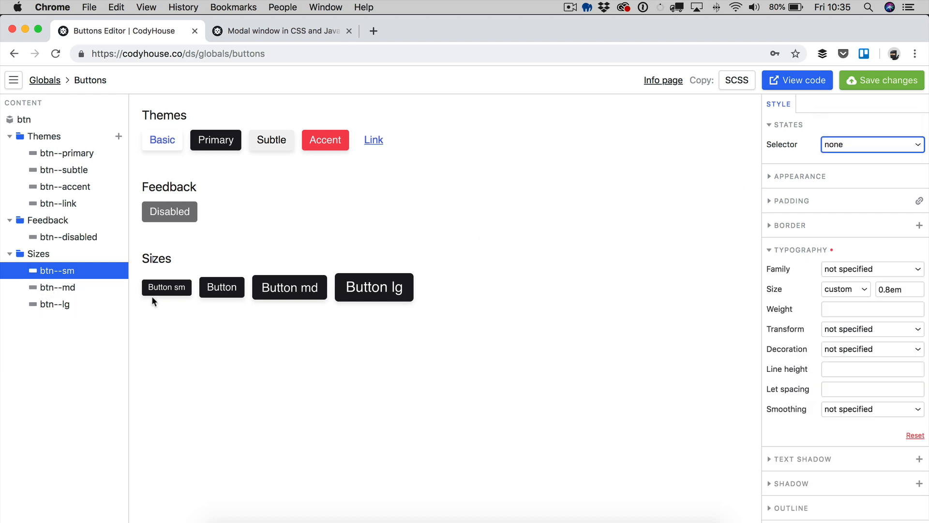
pyautogui.moveTo(79, 275)
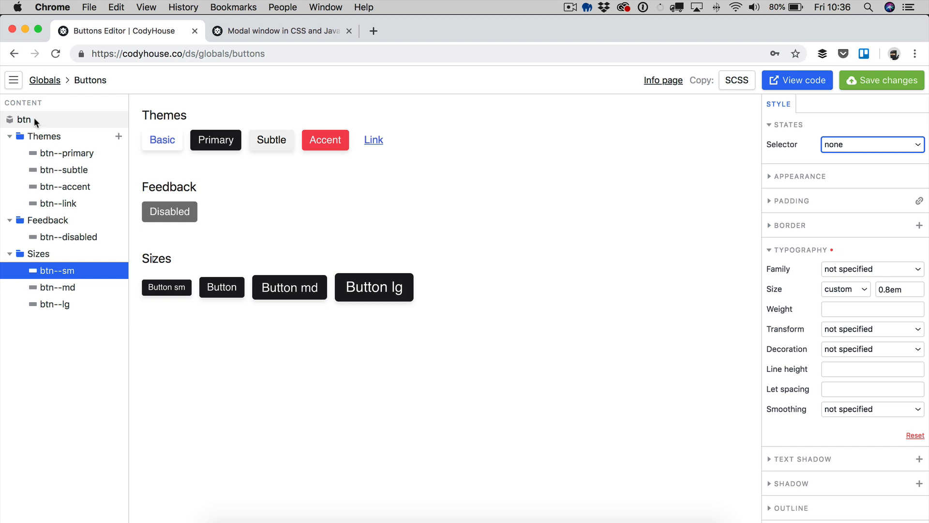
# Step: Give btn--lg a 1.8em font size, uppercase text and 0.1em letter spacing
pyautogui.click(57, 287)
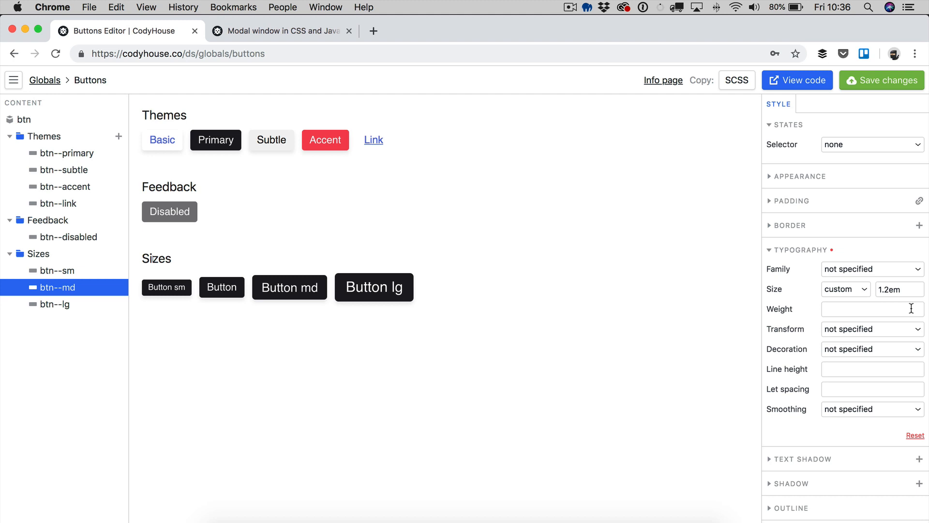
pyautogui.click(54, 304)
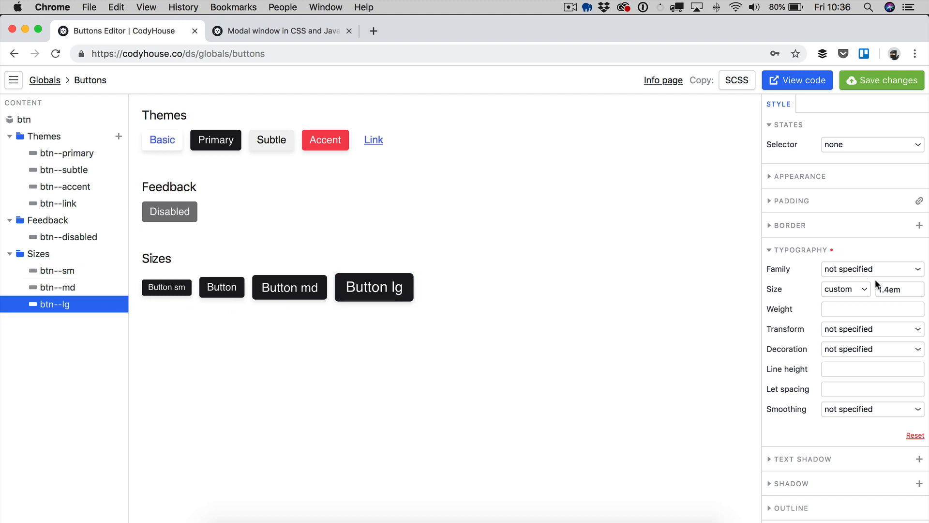
pyautogui.moveTo(498, 296)
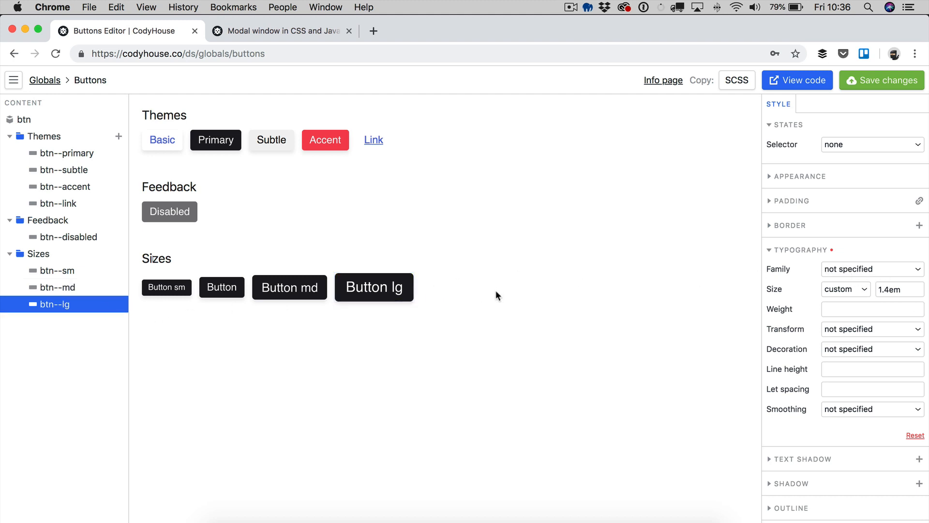
pyautogui.moveTo(407, 332)
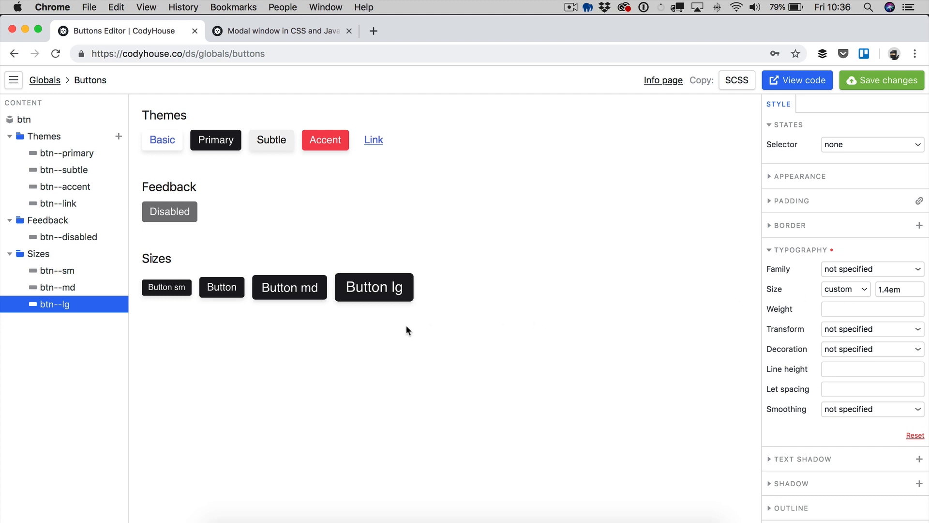
pyautogui.click(899, 289)
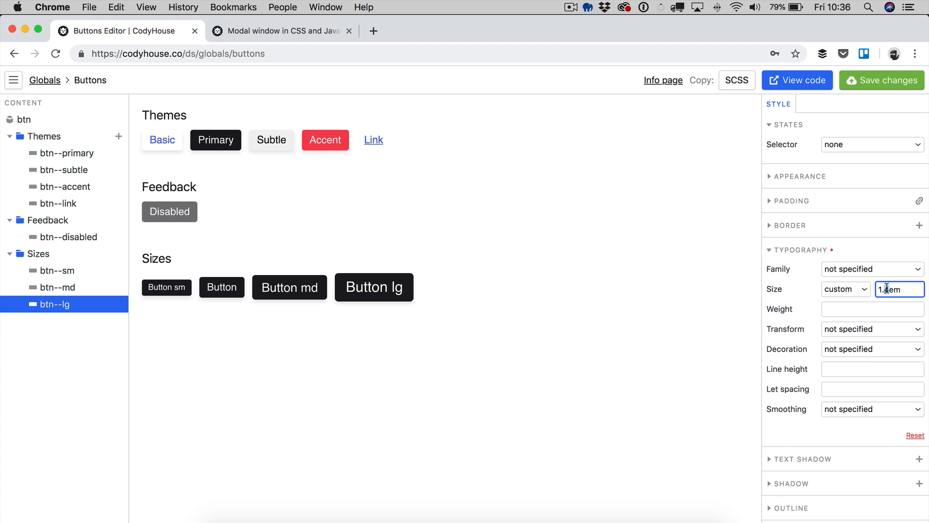
pyautogui.write('1.8em')
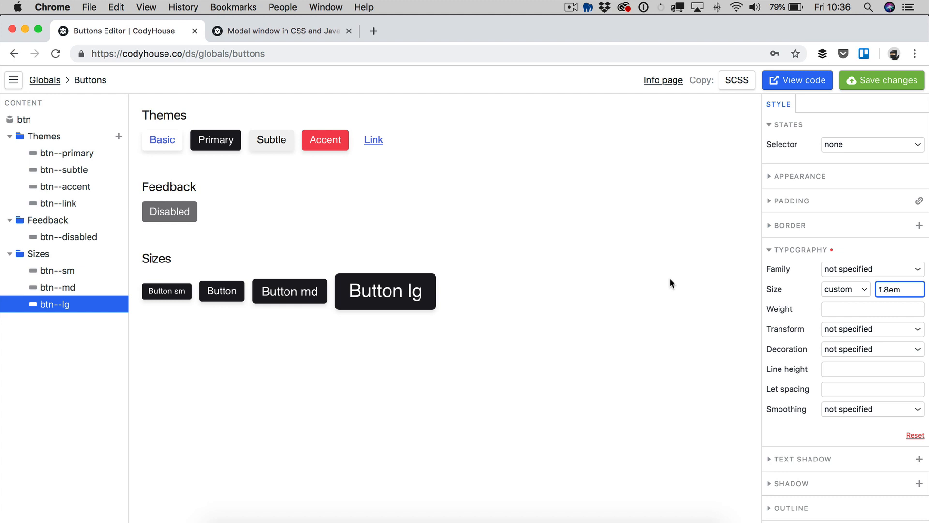
pyautogui.moveTo(781, 316)
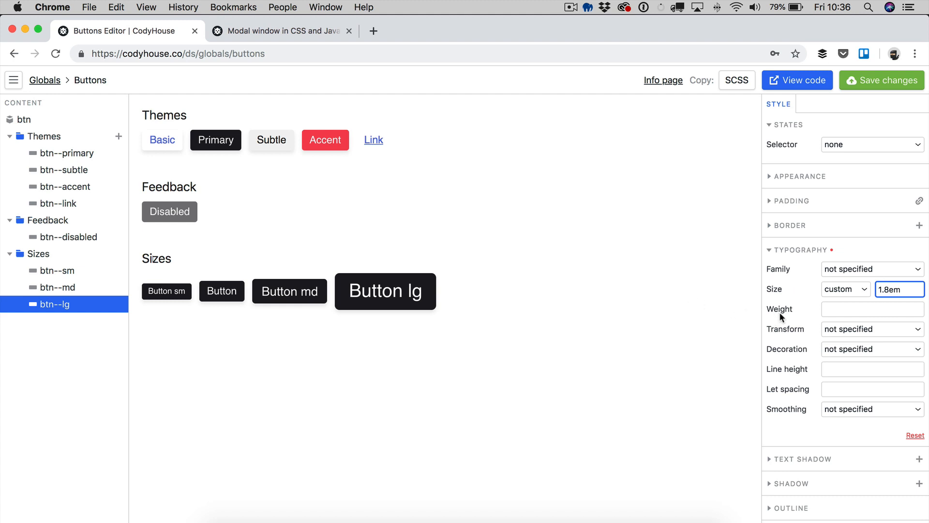
pyautogui.moveTo(839, 343)
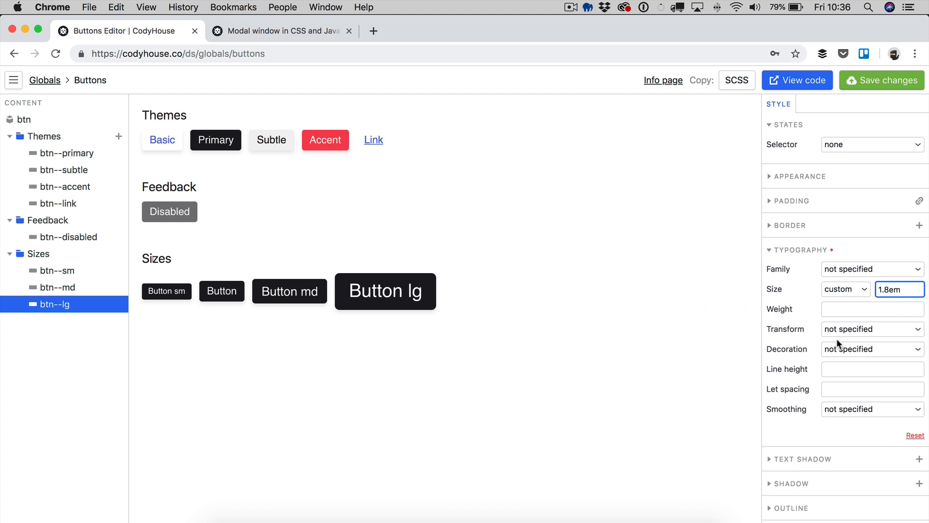
pyautogui.moveTo(842, 351)
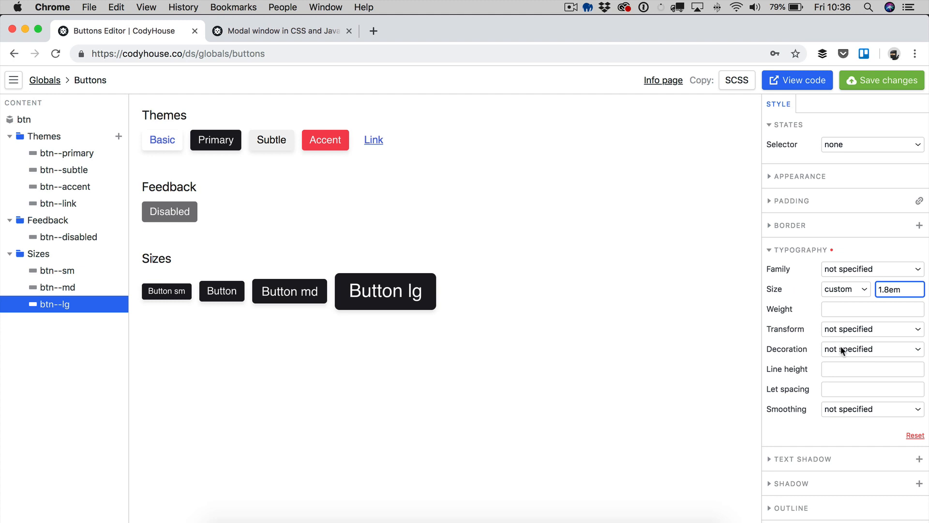
pyautogui.click(872, 329)
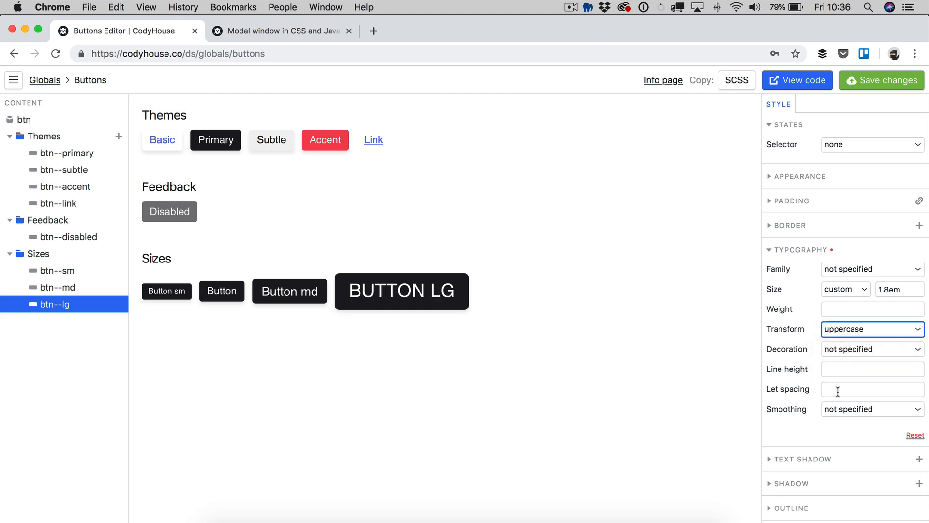
pyautogui.write('0.1em')
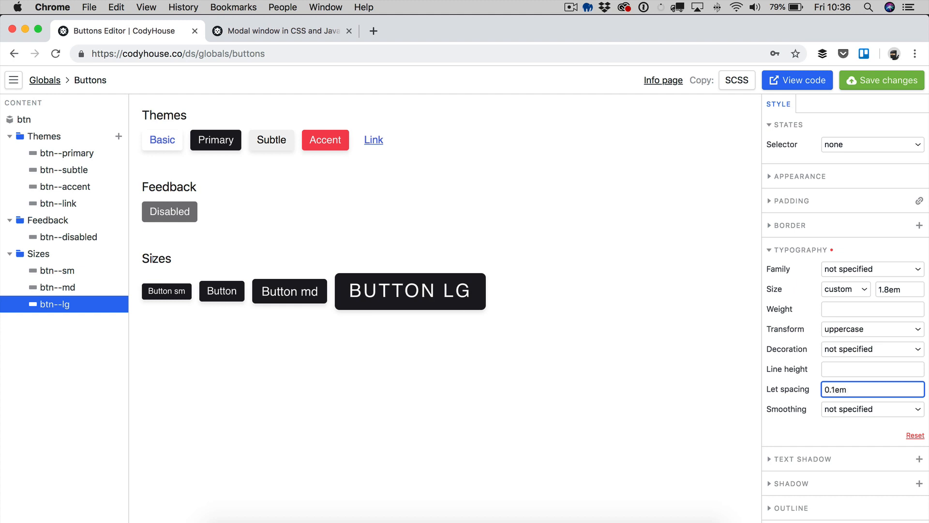
pyautogui.click(532, 435)
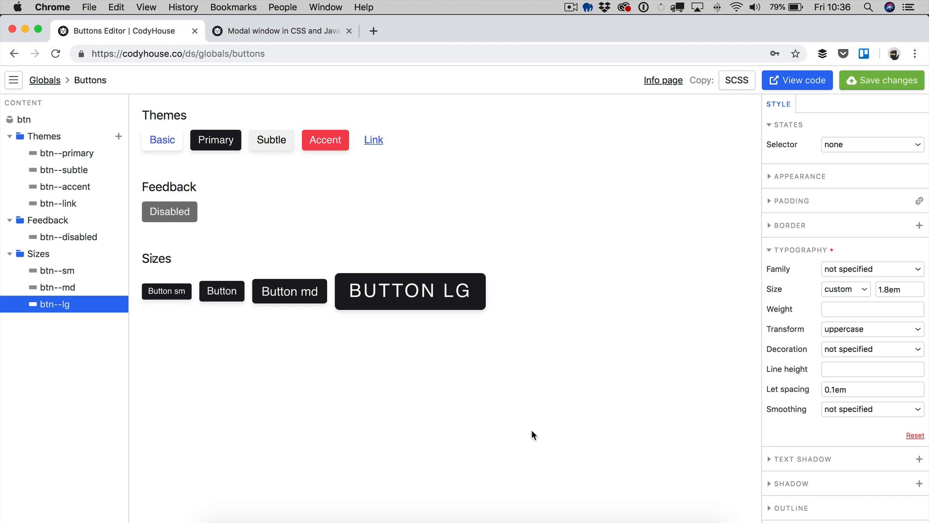
pyautogui.moveTo(385, 357)
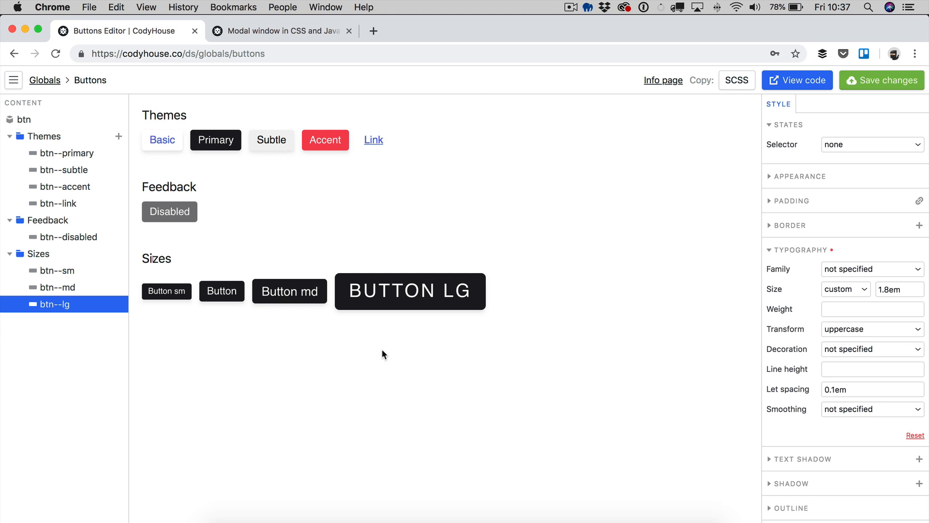
pyautogui.moveTo(870, 84)
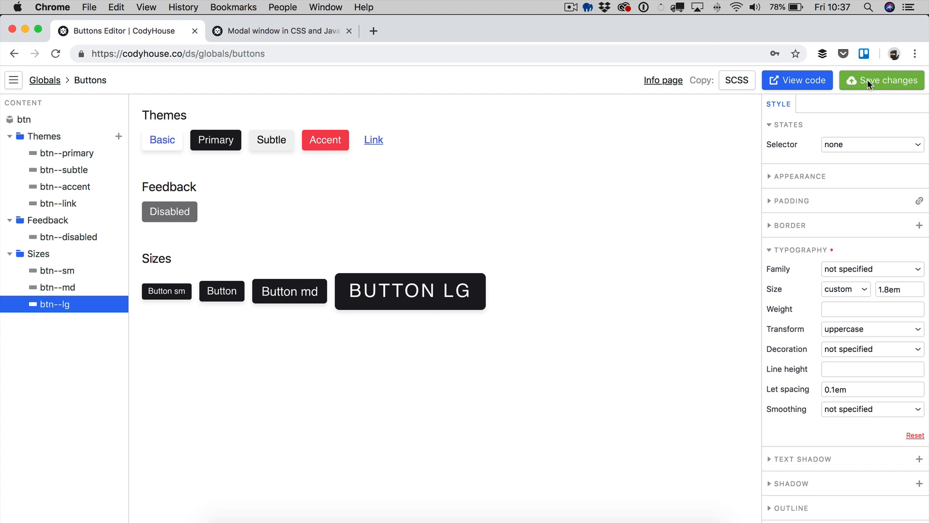
# Step: Save the button styles and reload the Modal Window page to load them
pyautogui.click(882, 81)
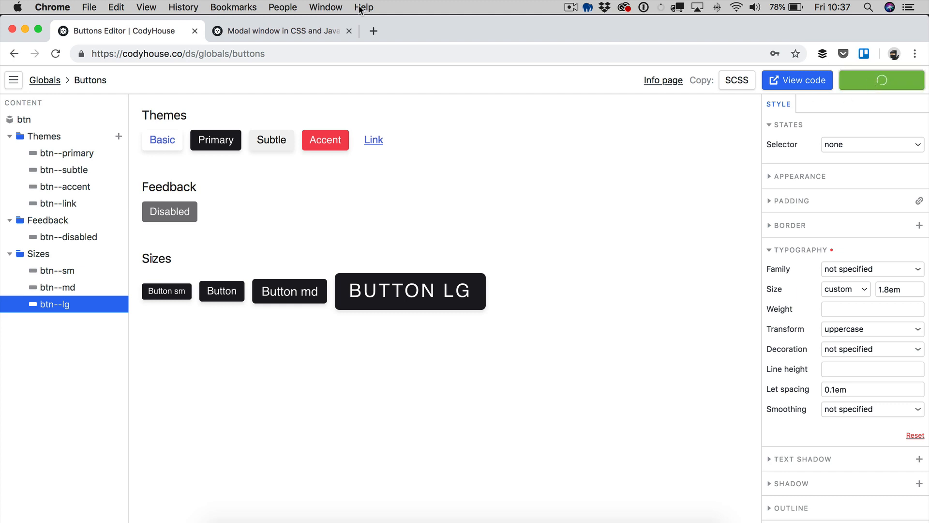
pyautogui.click(283, 31)
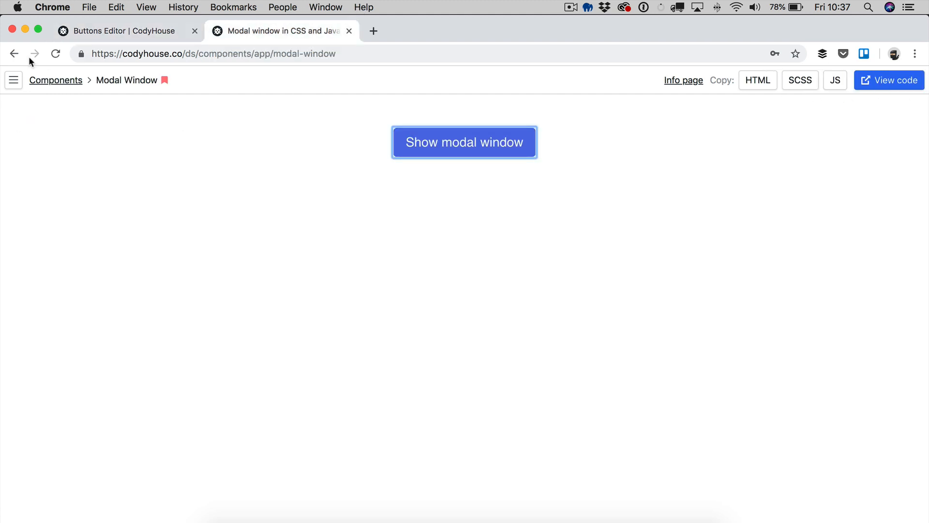
pyautogui.moveTo(57, 54)
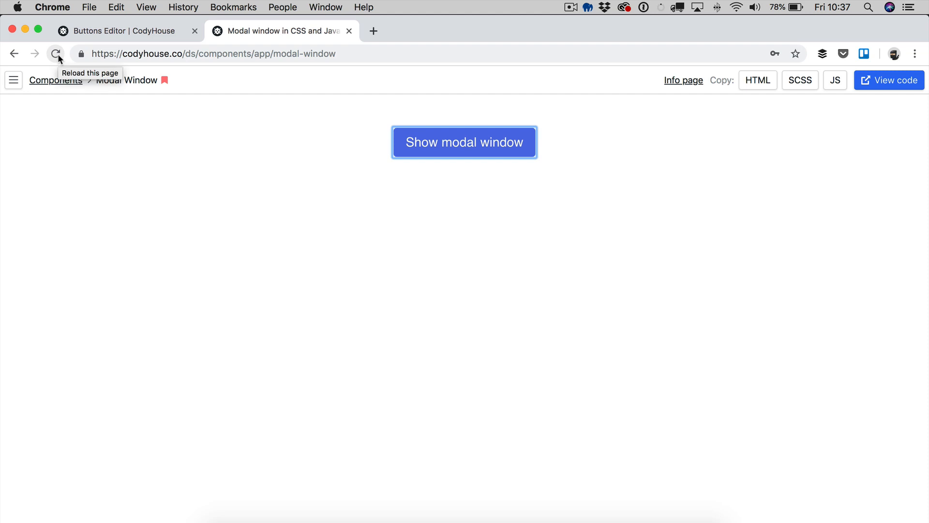
pyautogui.click(56, 54)
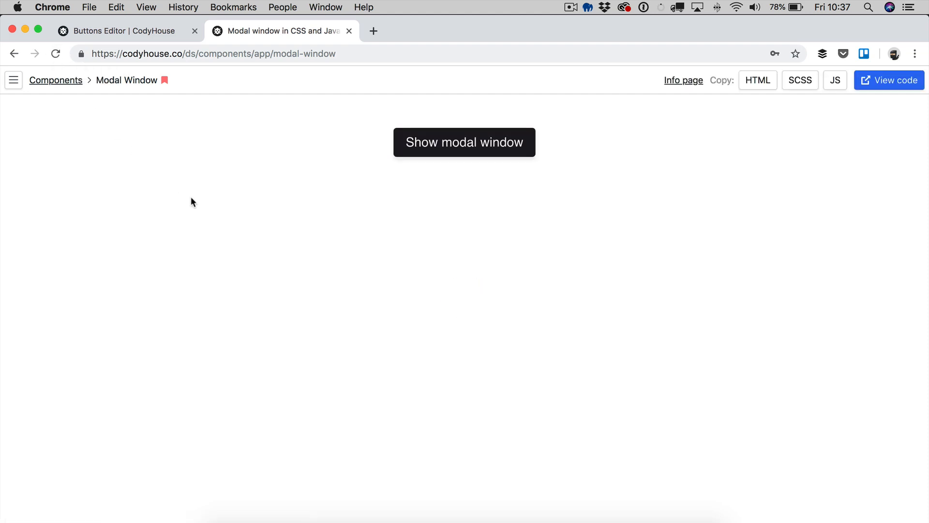
pyautogui.click(128, 31)
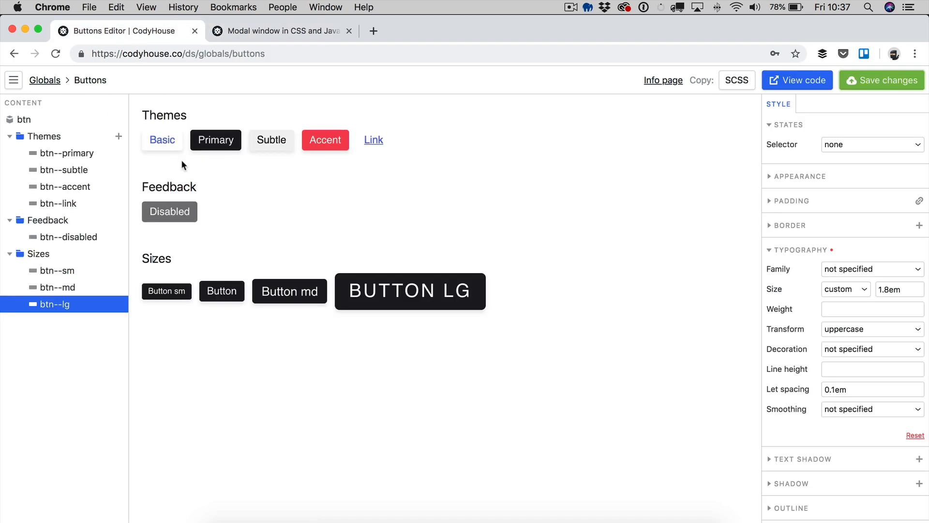
# Step: Open the demo modal to check its Cancel and Install buttons, then return to the editor
pyautogui.click(281, 31)
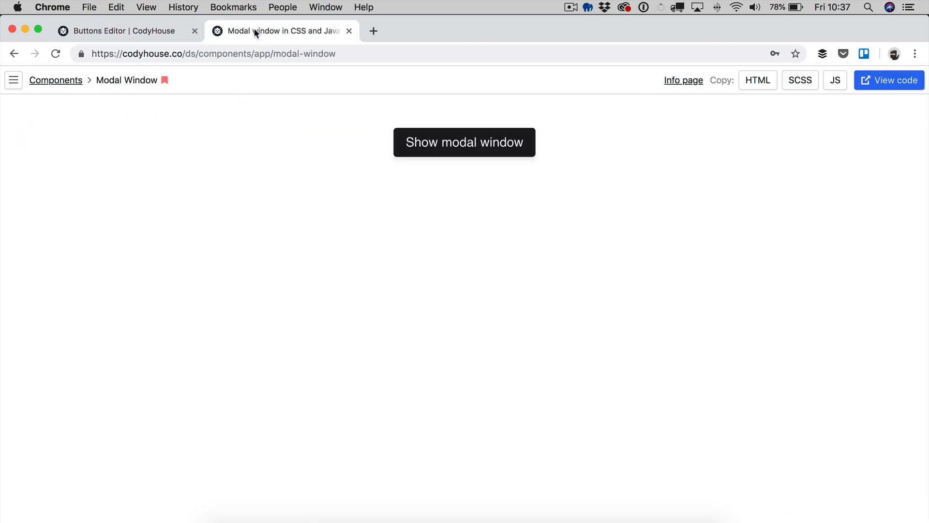
pyautogui.moveTo(266, 201)
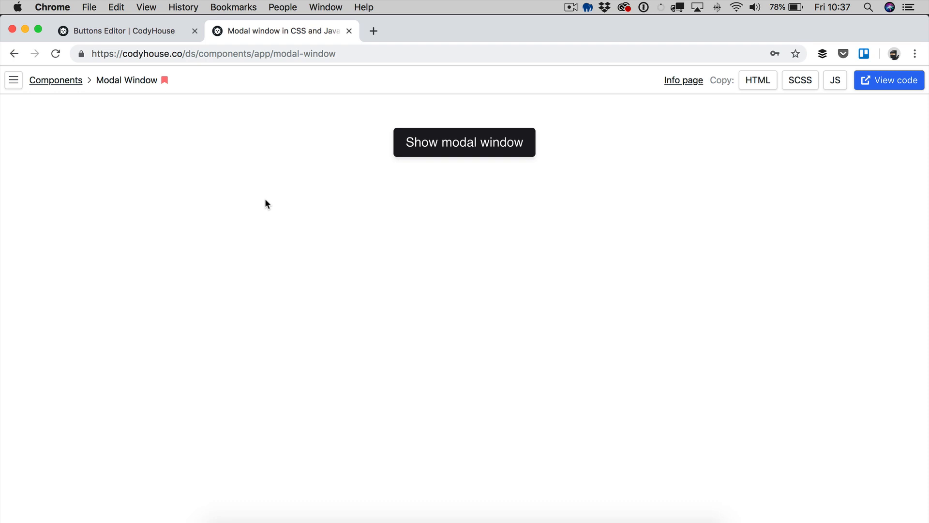
pyautogui.moveTo(268, 200)
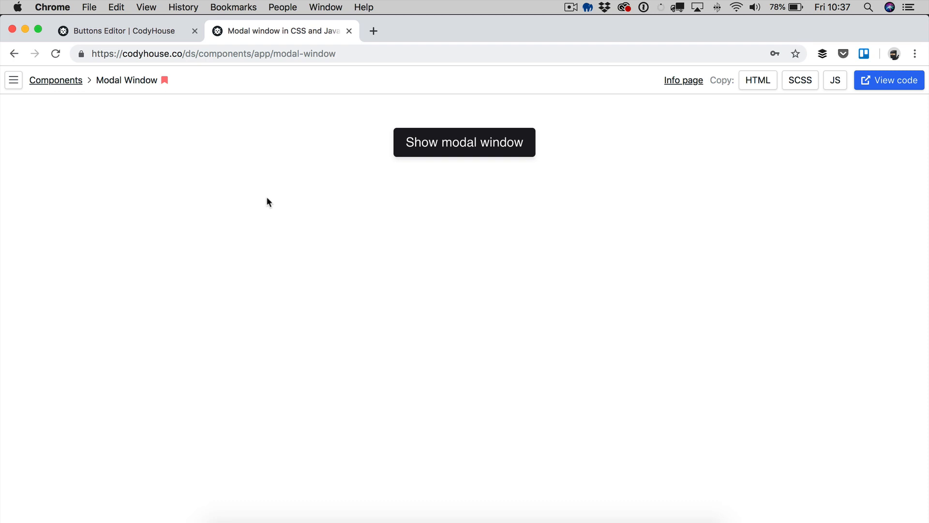
pyautogui.click(464, 142)
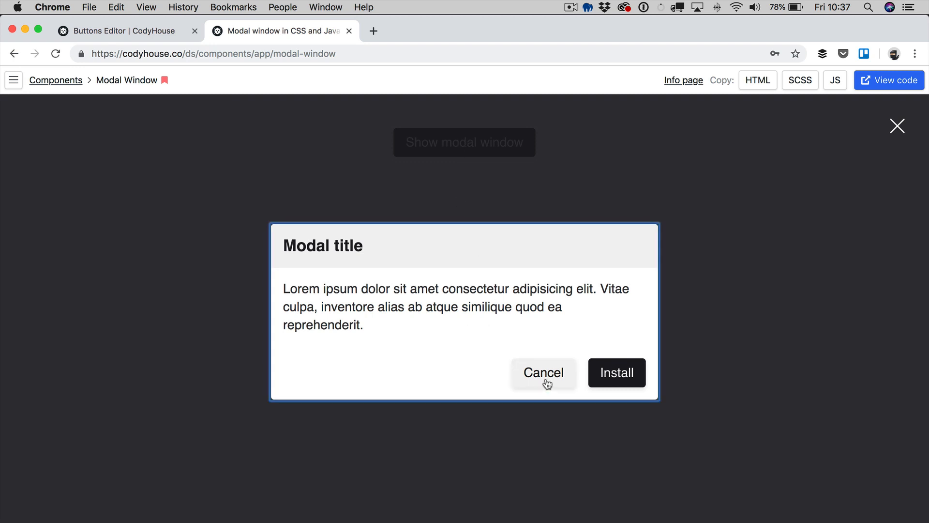
pyautogui.click(544, 373)
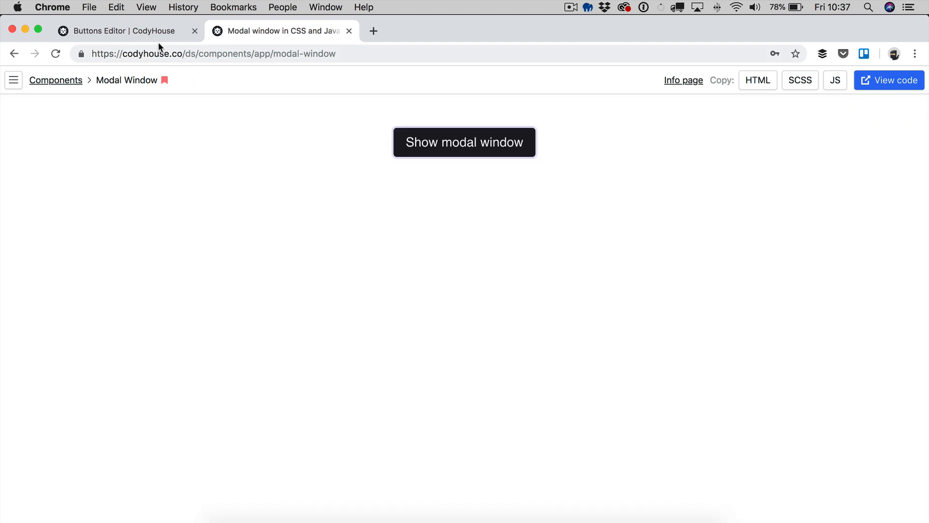
pyautogui.click(121, 30)
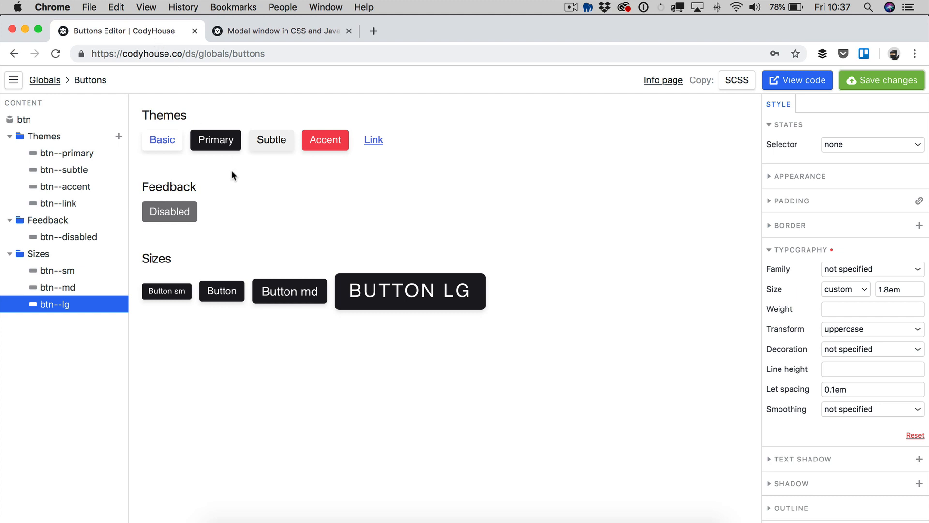
pyautogui.moveTo(14, 80)
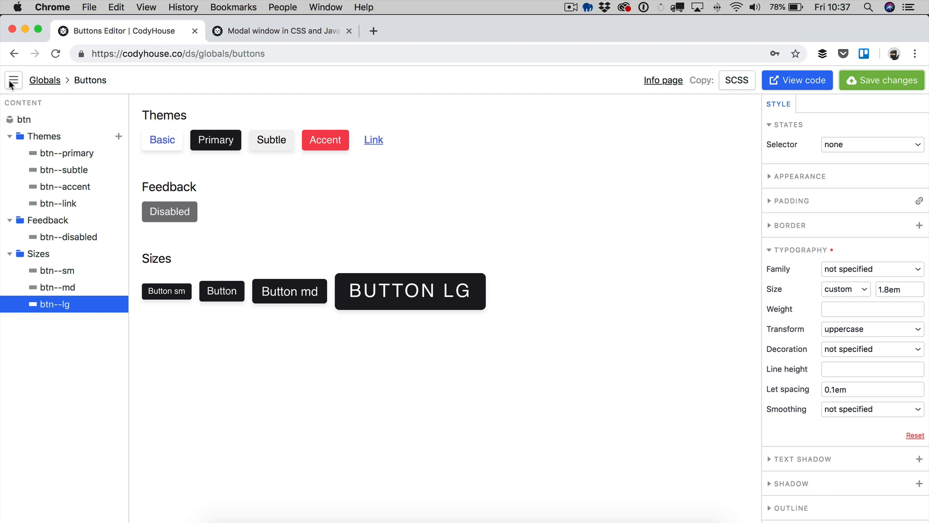
# Step: Hide the sidebars and resize the window to check buttons at small and large widths
pyautogui.click(13, 80)
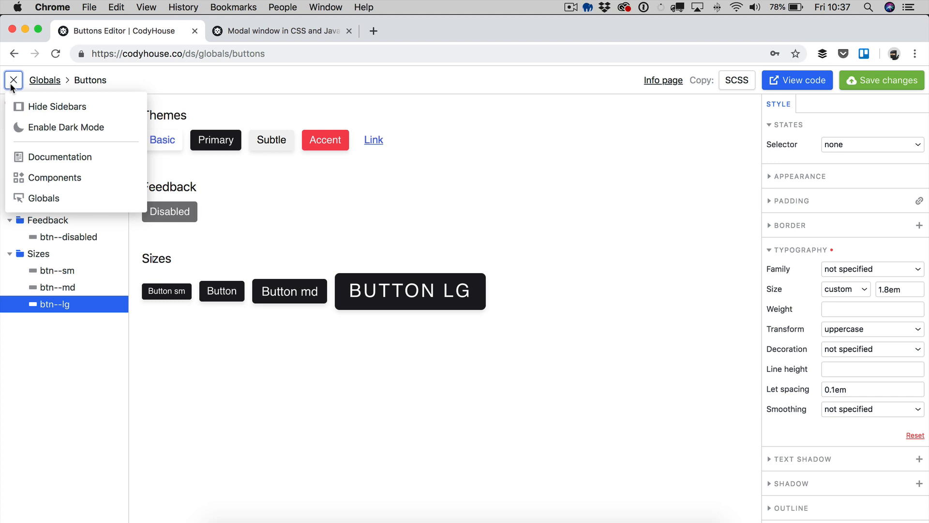
pyautogui.moveTo(41, 118)
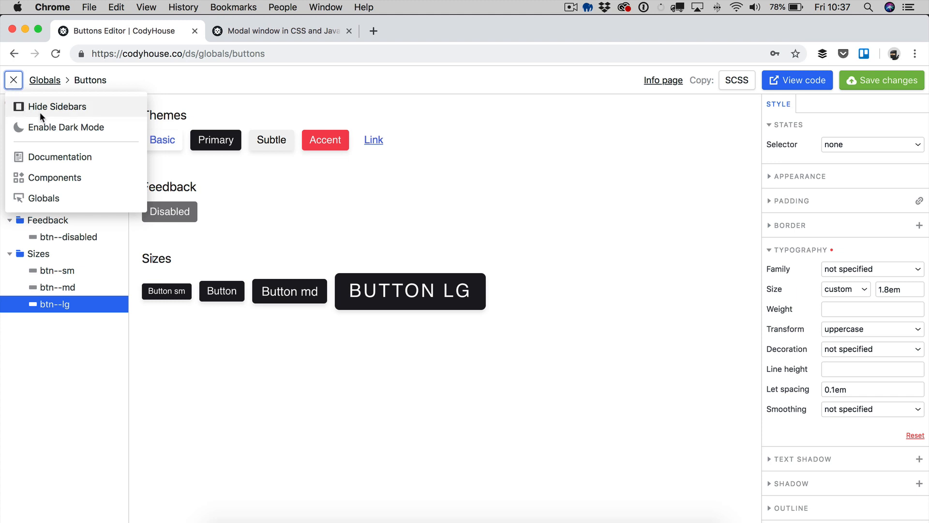
pyautogui.click(56, 107)
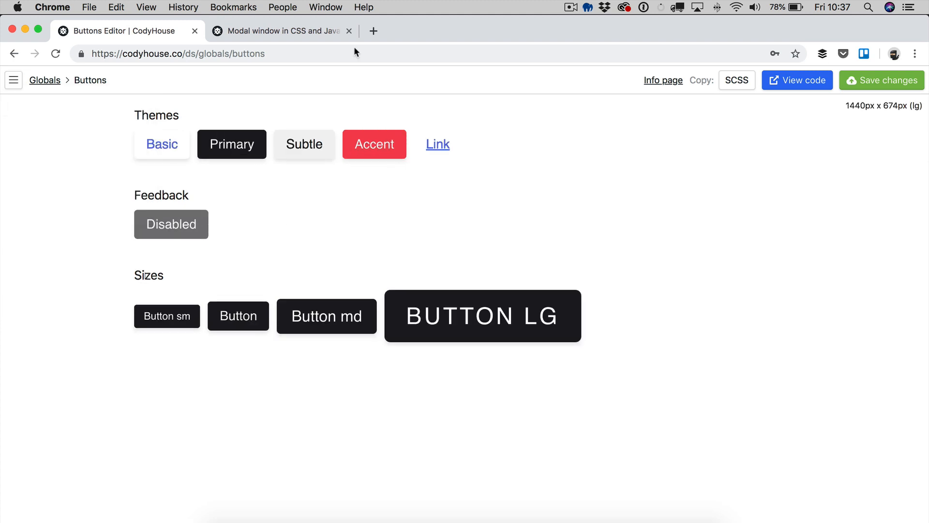
pyautogui.moveTo(906, 185)
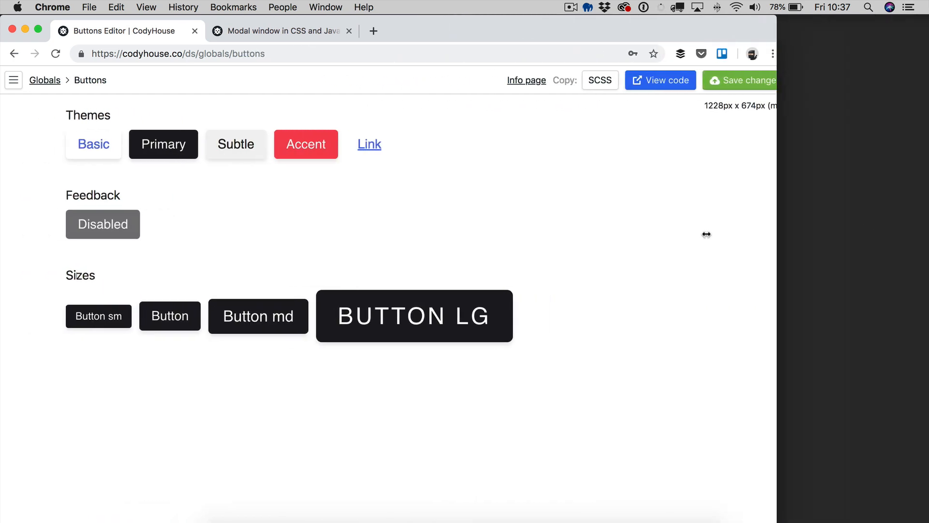
pyautogui.moveTo(707, 234); pyautogui.dragTo(446, 246)
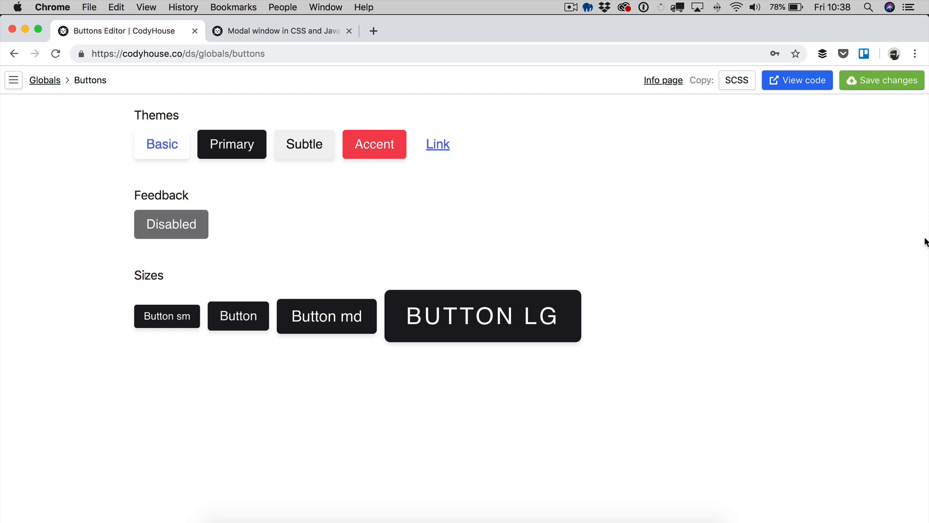
pyautogui.moveTo(660, 194)
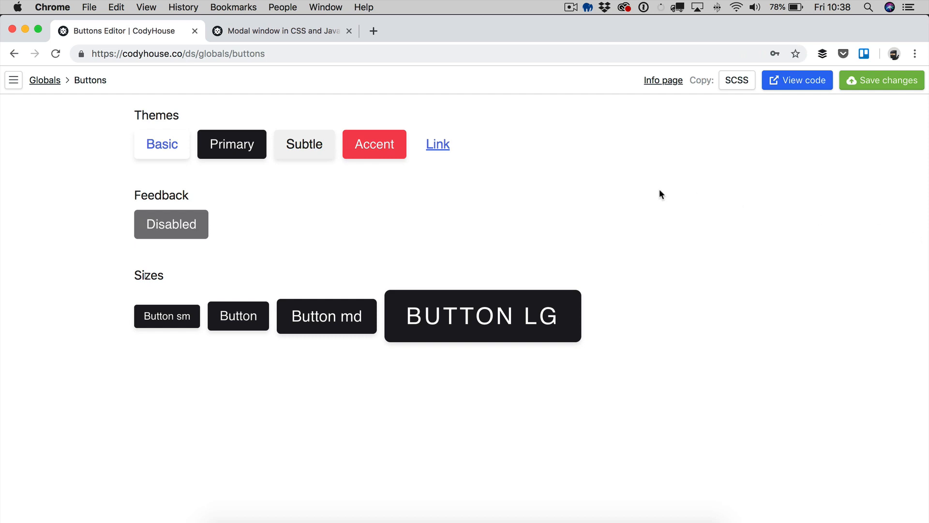
pyautogui.moveTo(281, 234)
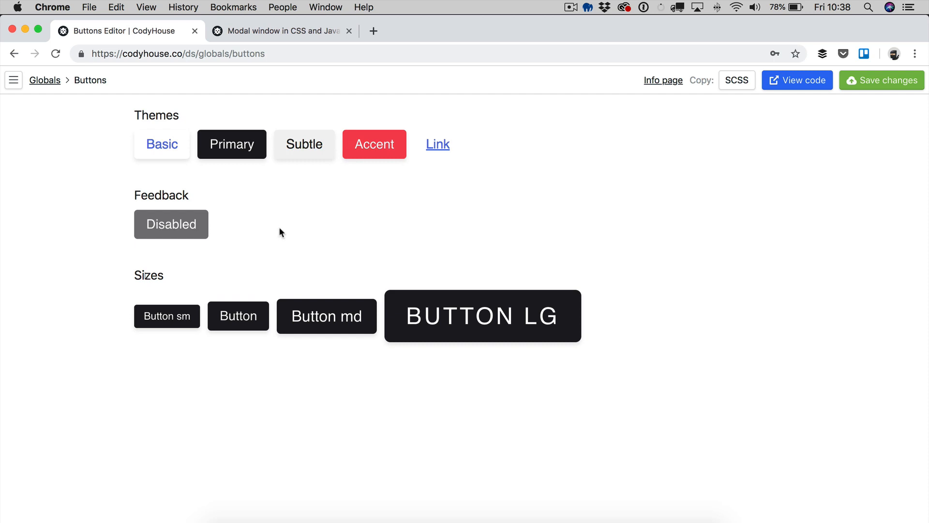
pyautogui.moveTo(301, 239)
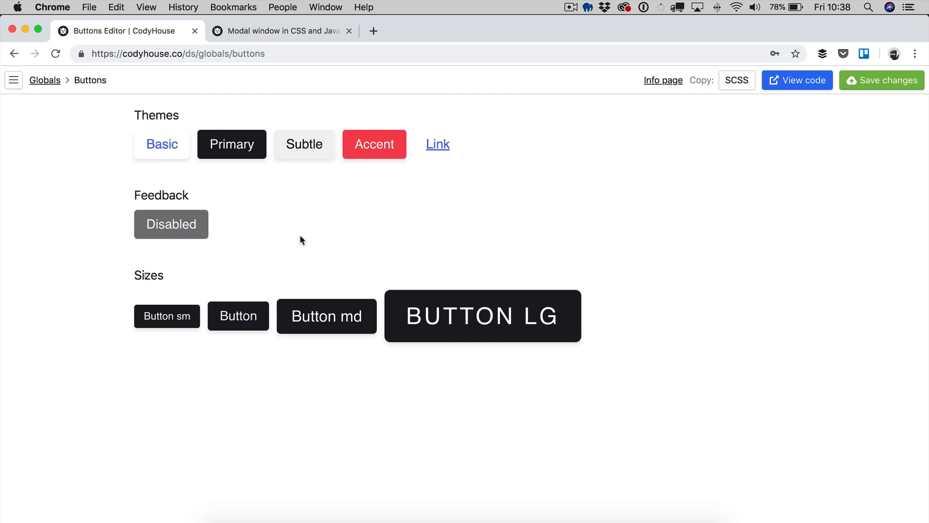
pyautogui.moveTo(319, 243)
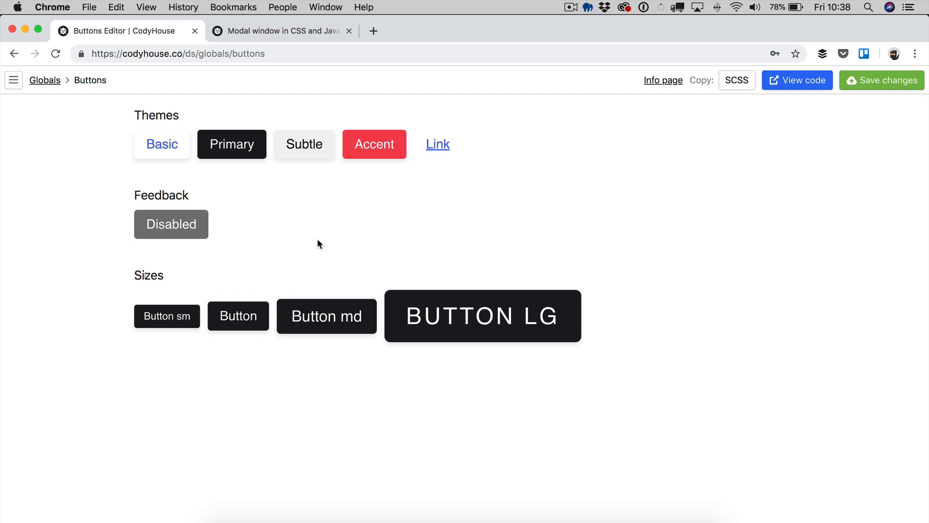
pyautogui.moveTo(902, 180)
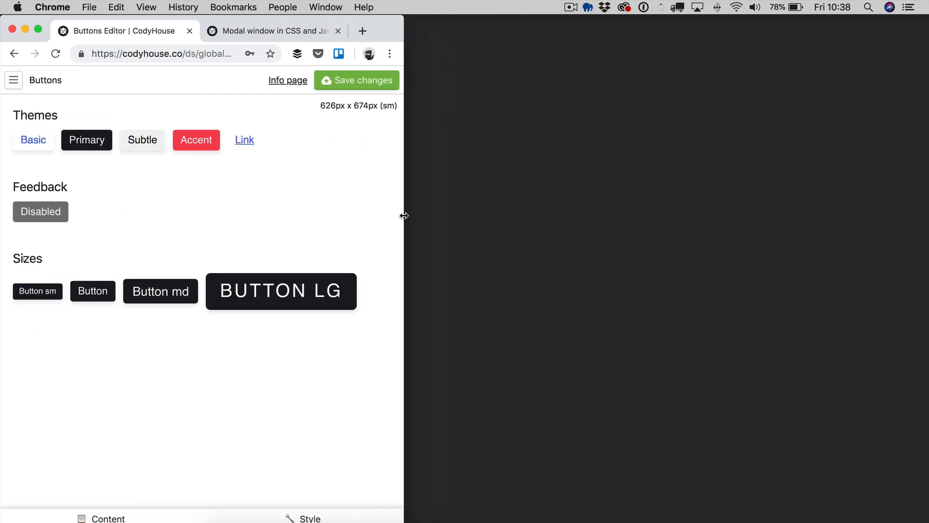
pyautogui.moveTo(404, 215); pyautogui.dragTo(554, 213)
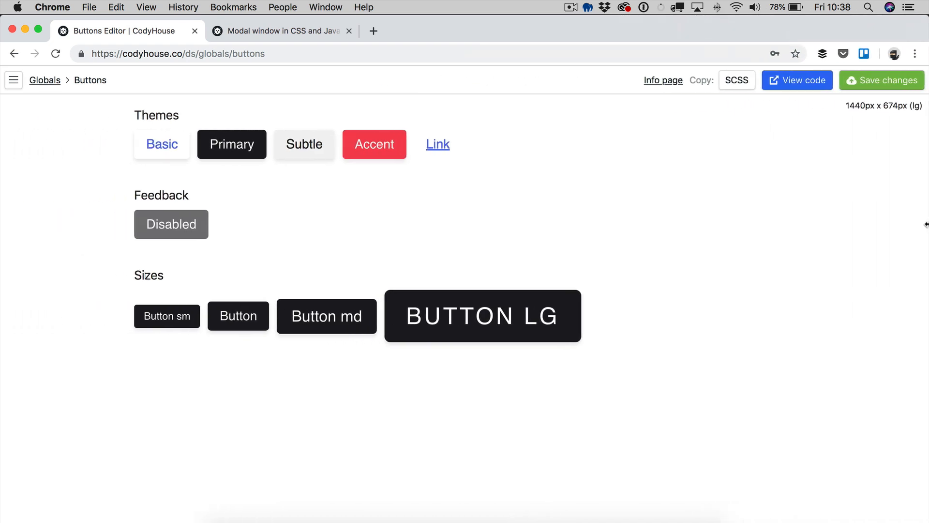
pyautogui.moveTo(443, 222)
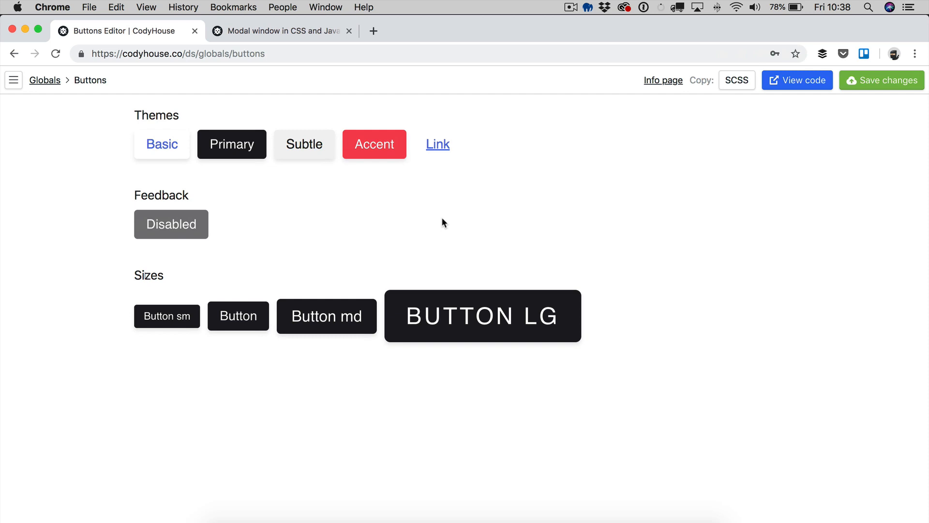
pyautogui.moveTo(313, 168)
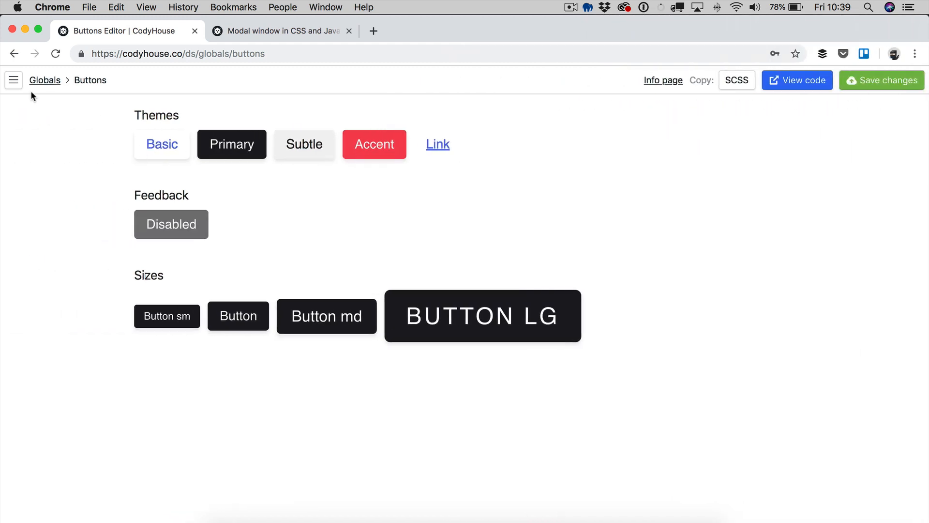
# Step: Give the base btn style a 1rem font size, preview it without sidebars, and save
pyautogui.click(14, 79)
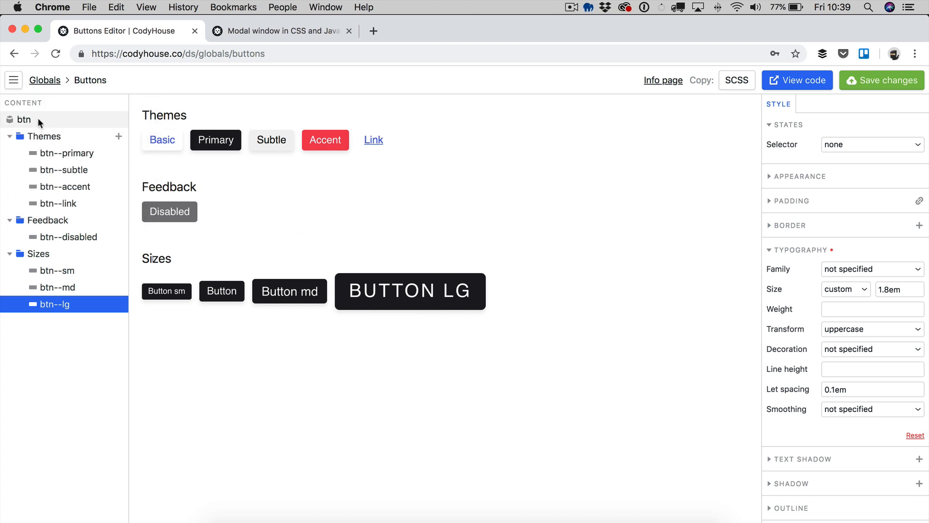
pyautogui.click(21, 119)
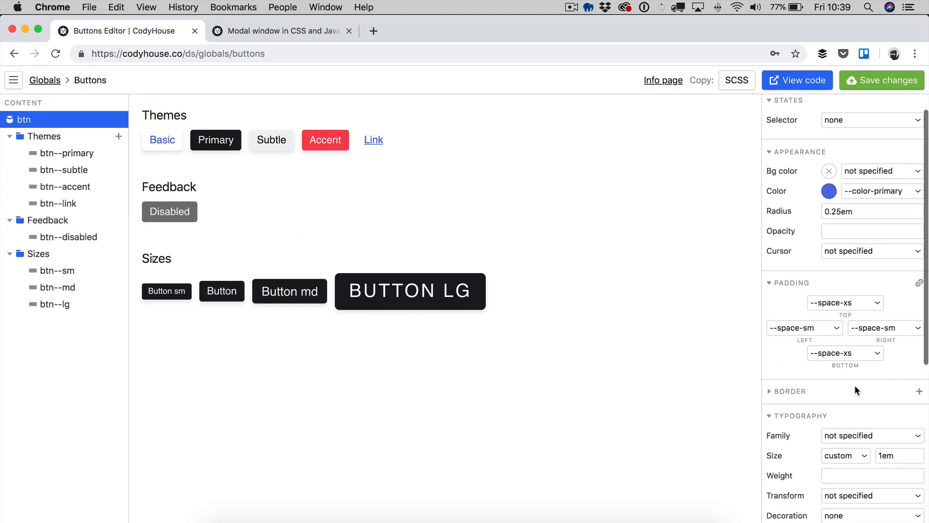
pyautogui.scroll(-3)
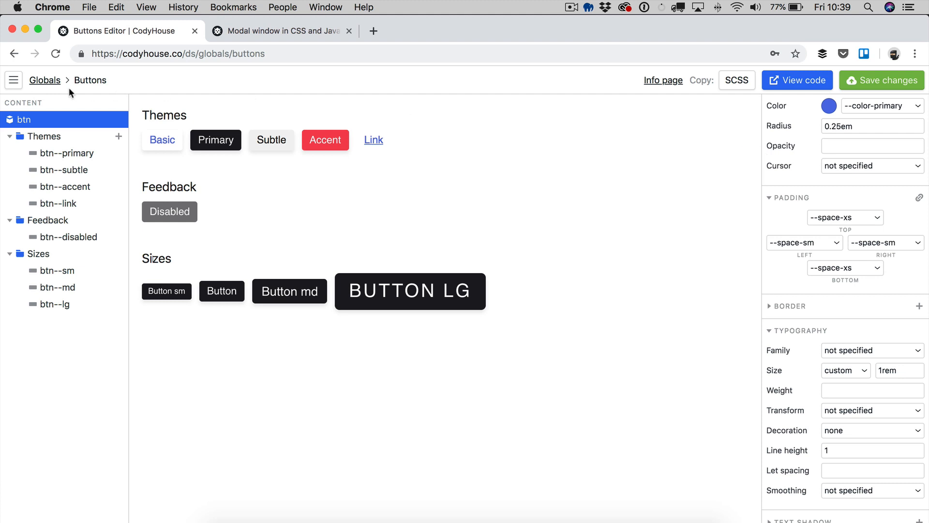
pyautogui.click(13, 79)
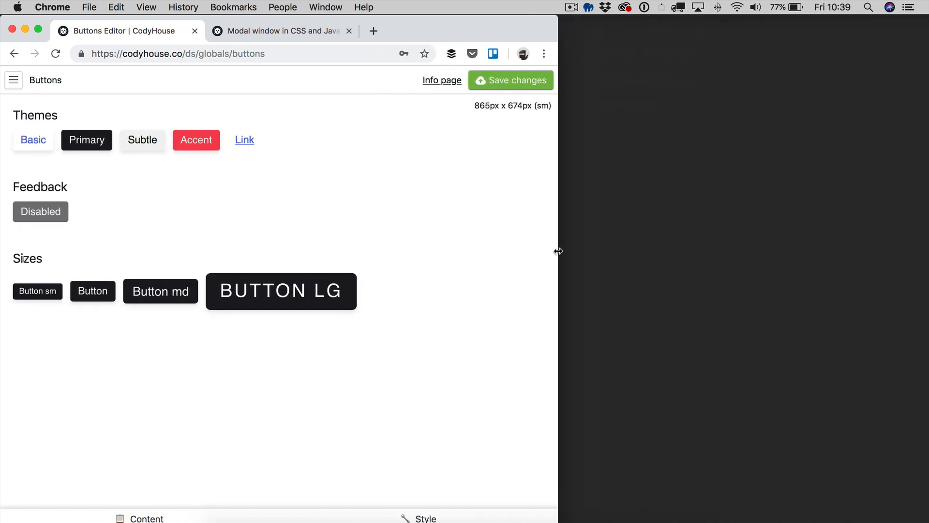
pyautogui.click(511, 80)
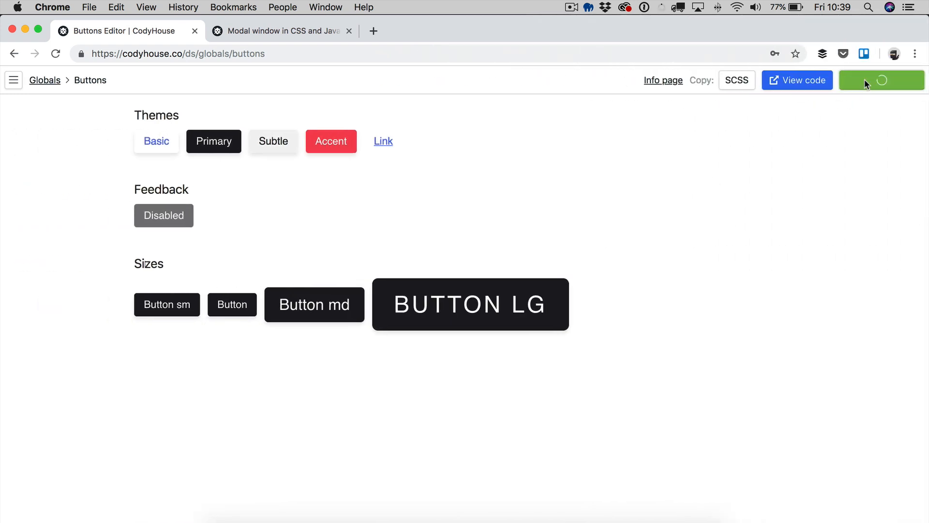
# Step: Clear the md breakpoint's 1.25em space unit override, save, then enter the buttons address
pyautogui.click(14, 80)
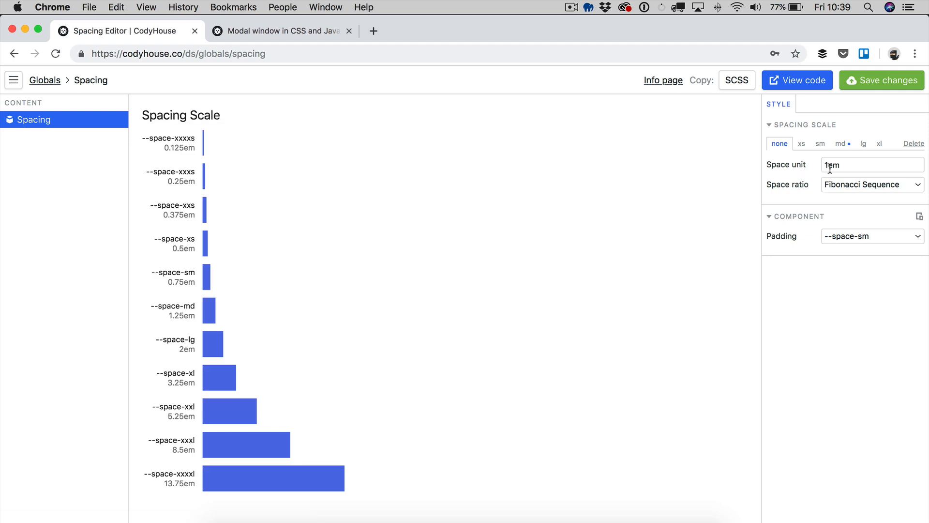
pyautogui.click(840, 144)
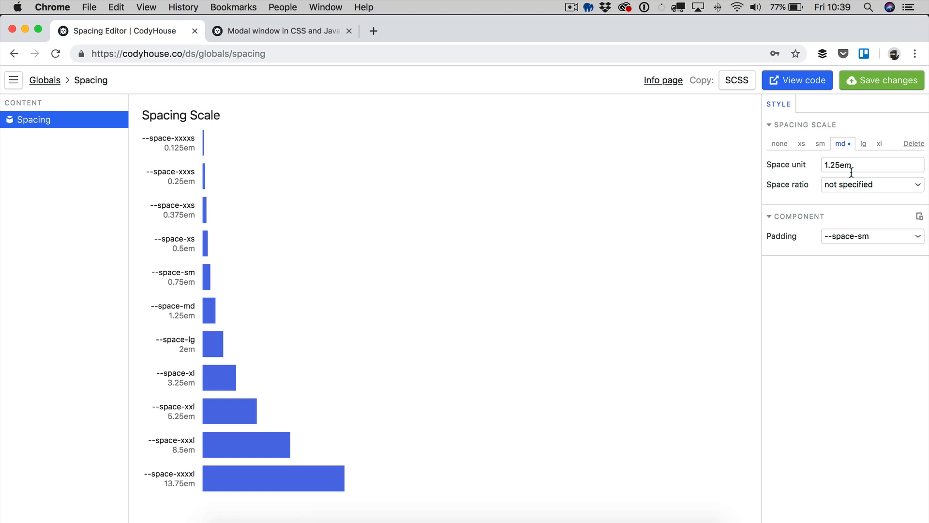
pyautogui.moveTo(861, 164)
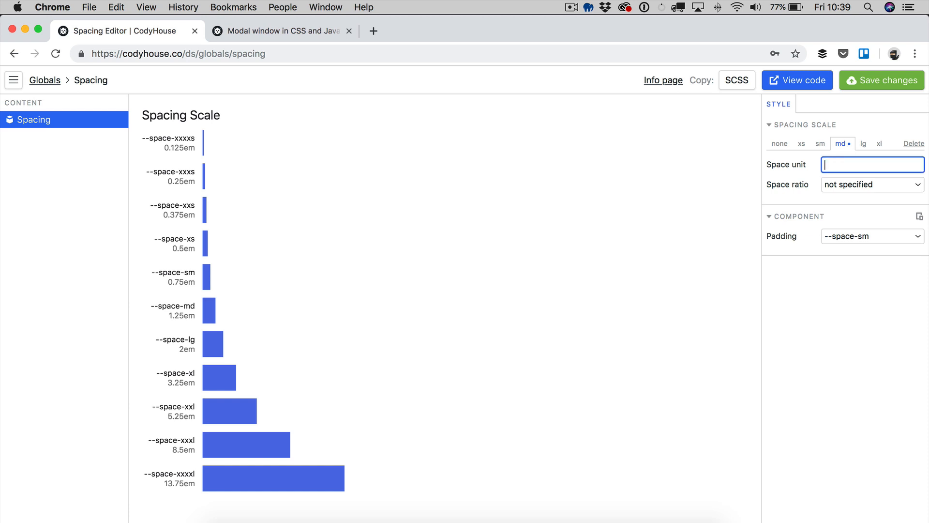
pyautogui.click(882, 80)
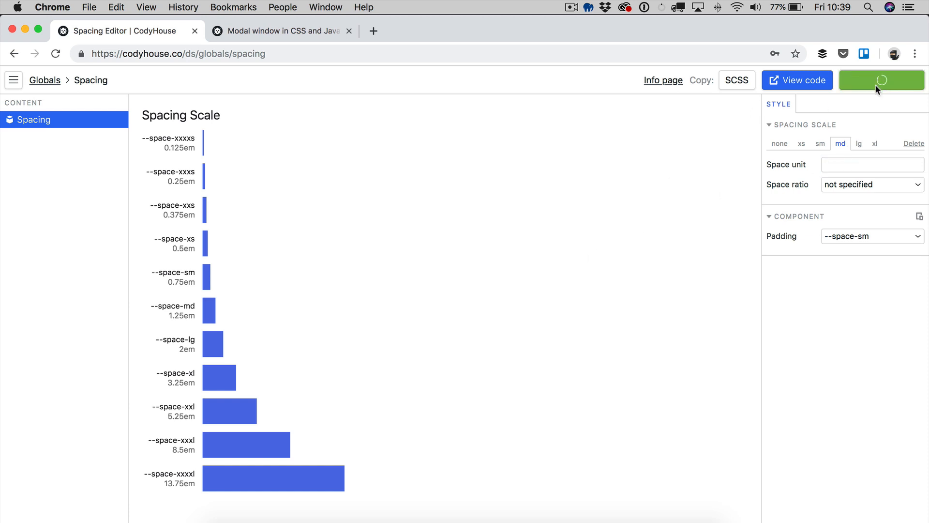
pyautogui.click(882, 80)
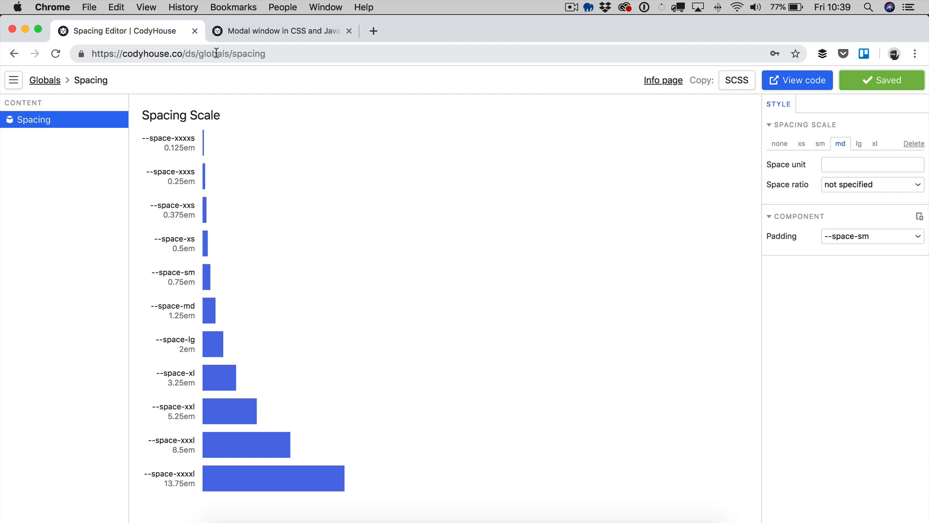
pyautogui.write('buttons')
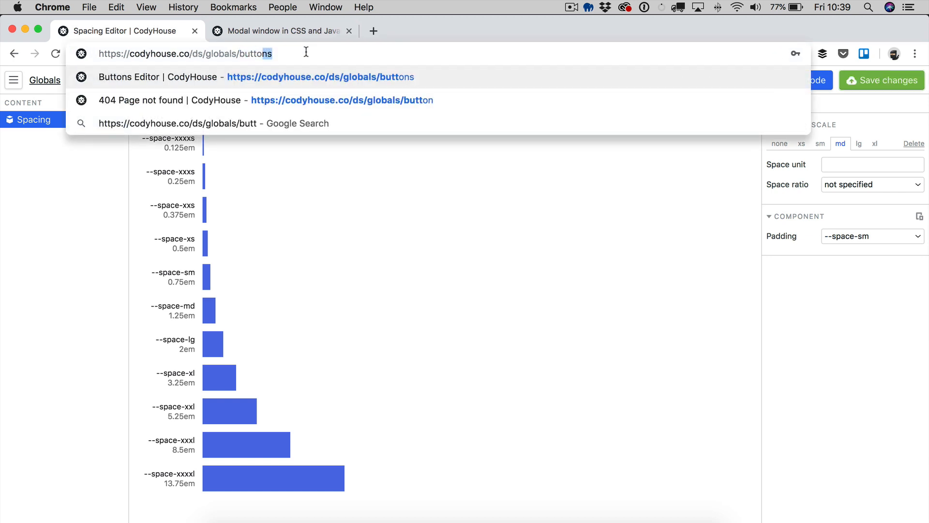
# Step: Return to the Buttons Editor, hide the sidebars, and widen the window to compare md and lg sizes
pyautogui.click(305, 77)
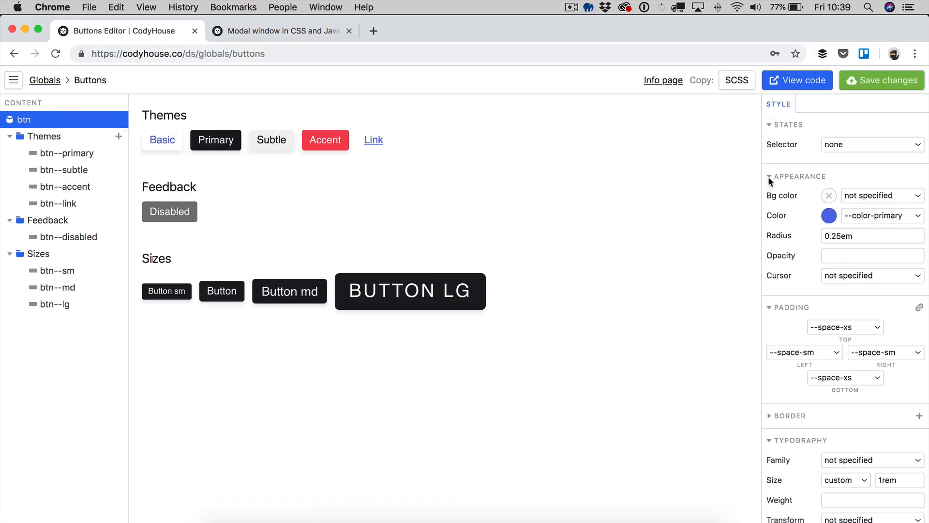
pyautogui.click(14, 80)
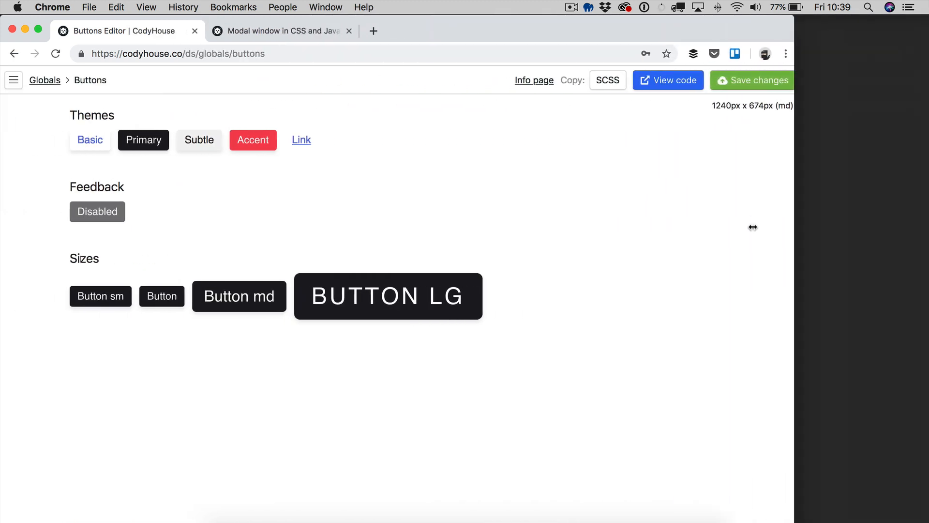
pyautogui.moveTo(753, 227); pyautogui.dragTo(883, 227)
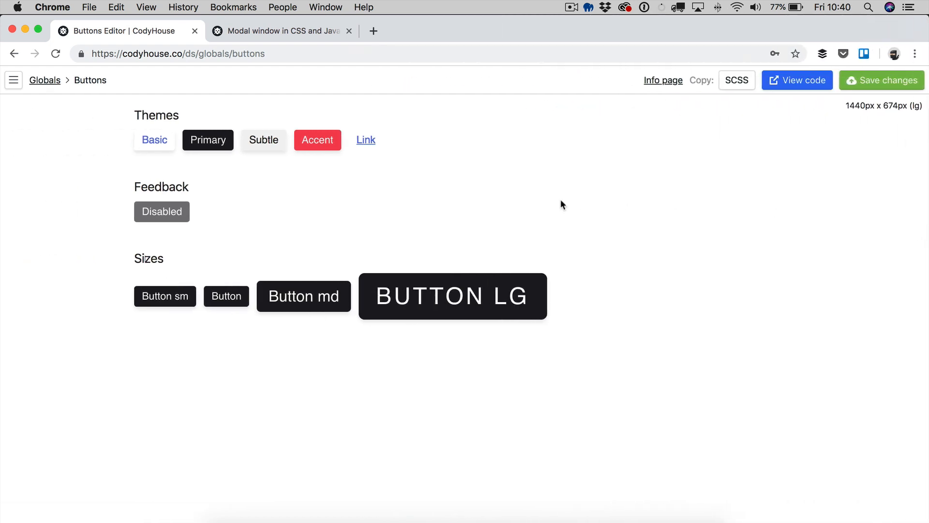
pyautogui.moveTo(529, 207)
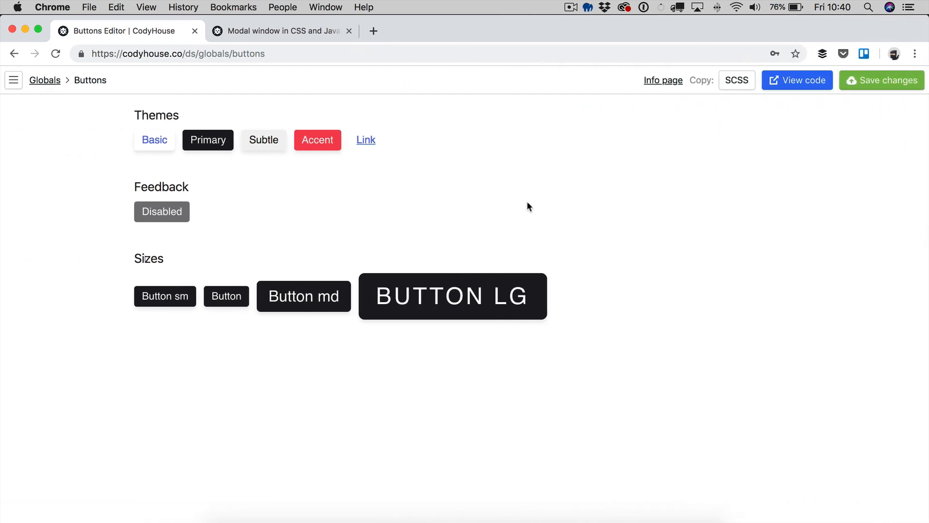